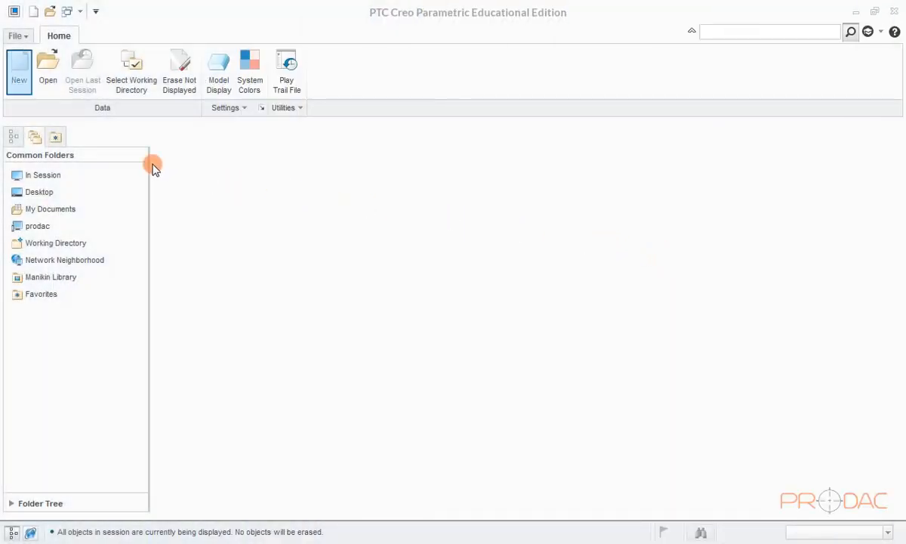
Step: Create a new Sheetmetal part named SHEET-METAL-DESIGN, choosing the template manually
{"action": "left_click", "coordinate": [19, 68]}
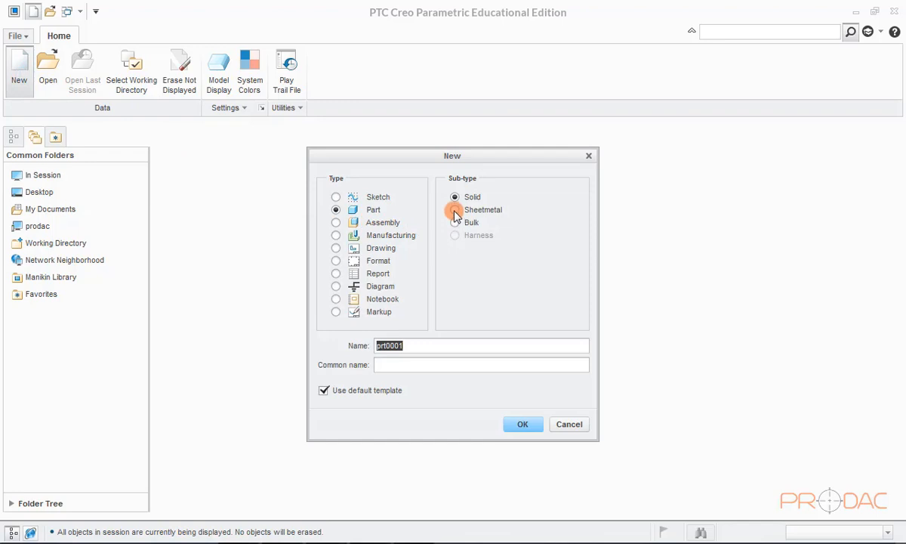
{"action": "left_click", "coordinate": [454, 209]}
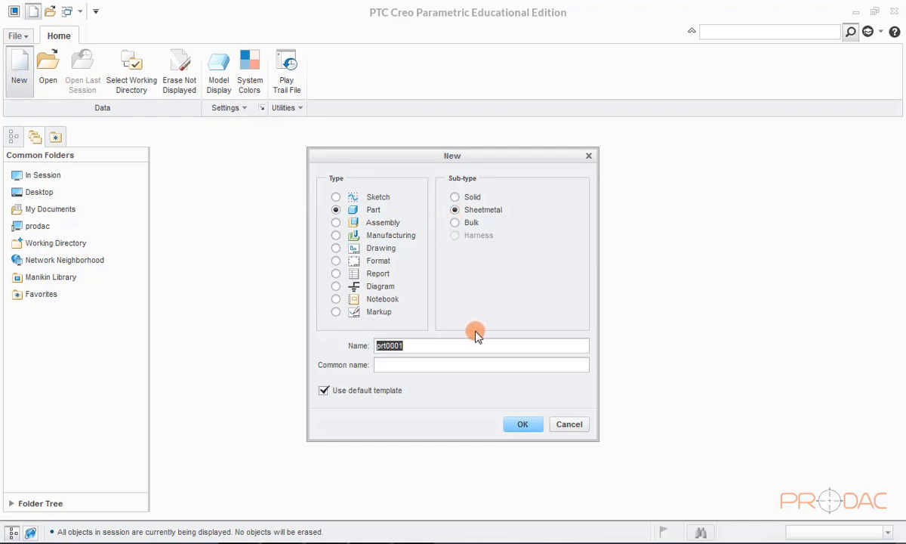
{"action": "type", "text": "SHEET"}
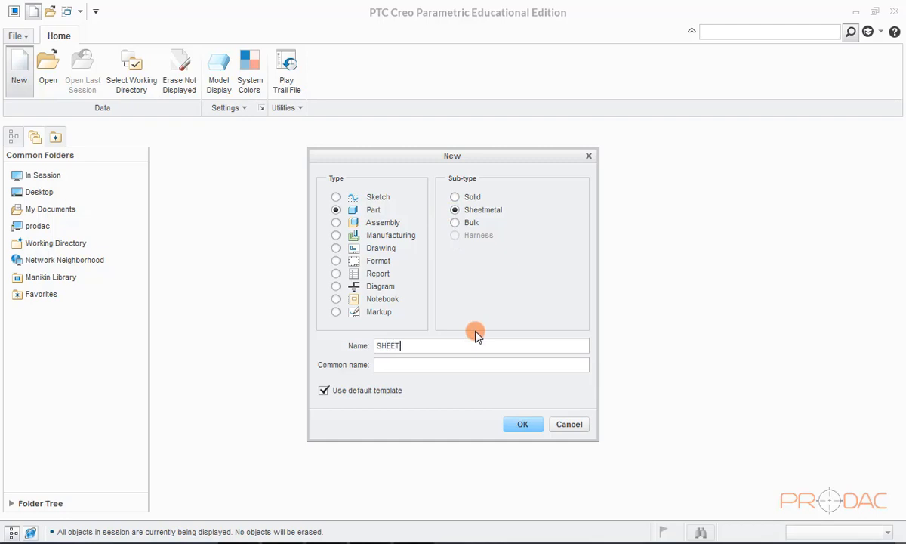
{"action": "type", "text": "-META"}
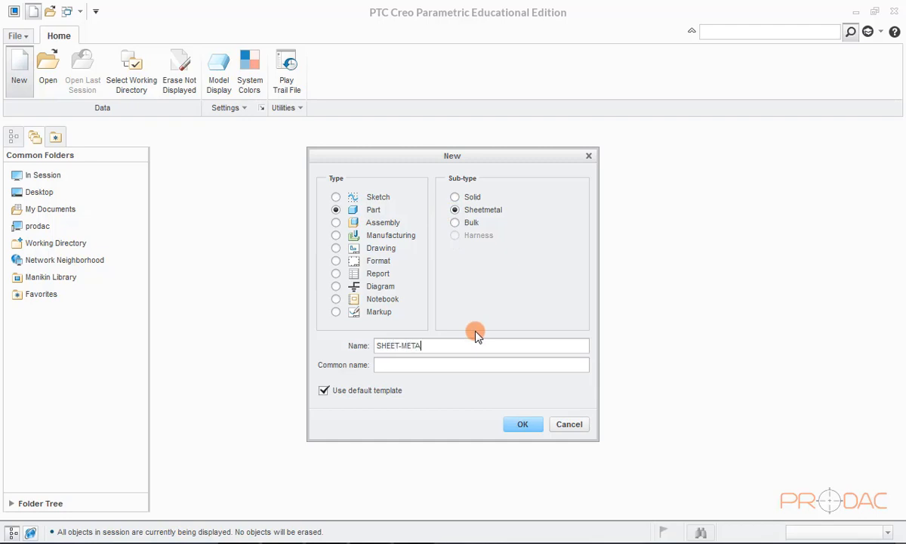
{"action": "type", "text": "L-DES"}
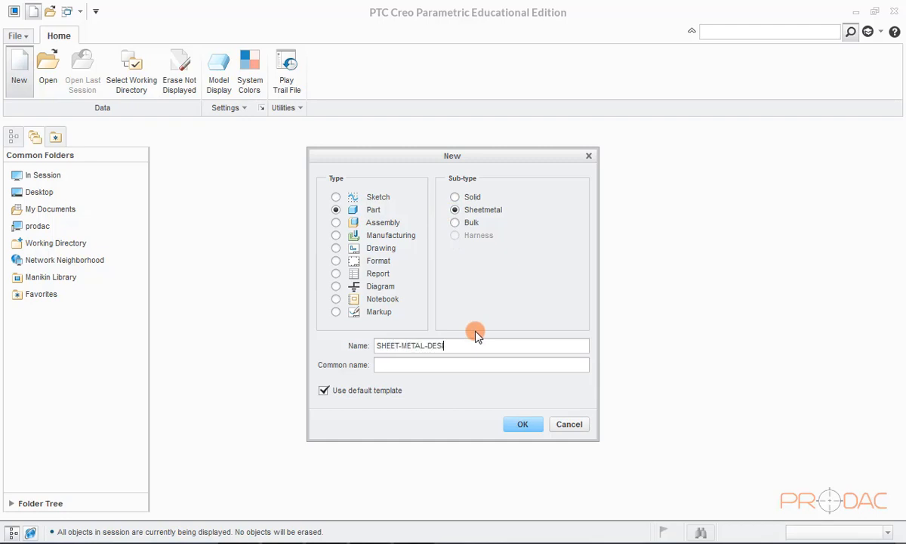
{"action": "type", "text": "IGN"}
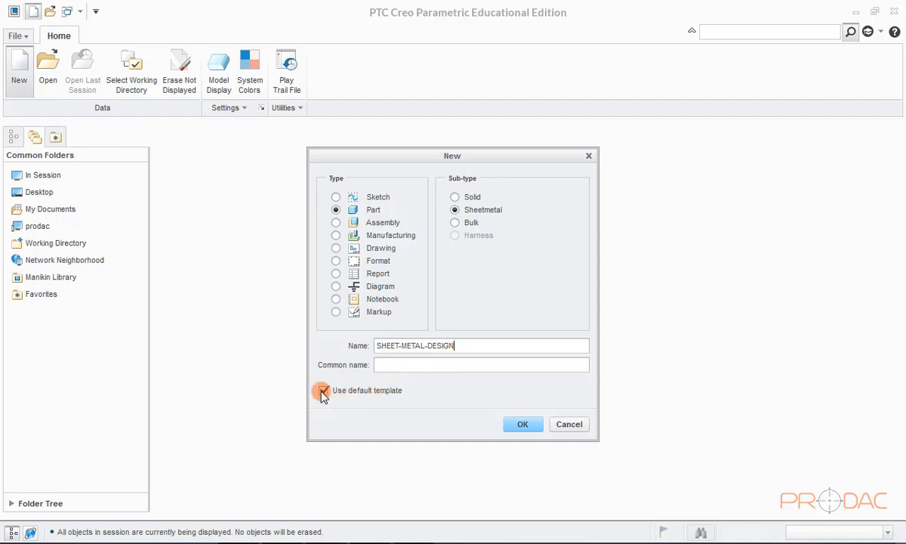
{"action": "left_click", "coordinate": [323, 391]}
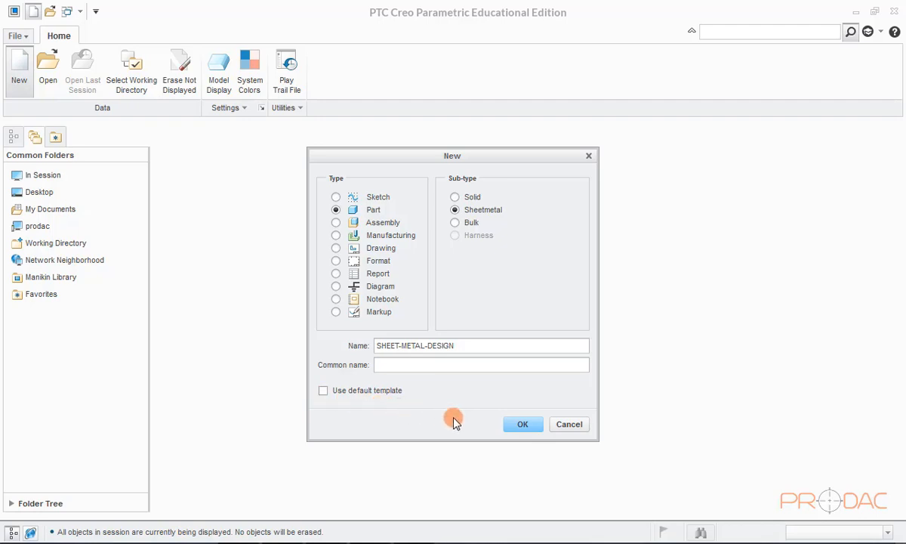
{"action": "left_click", "coordinate": [522, 424]}
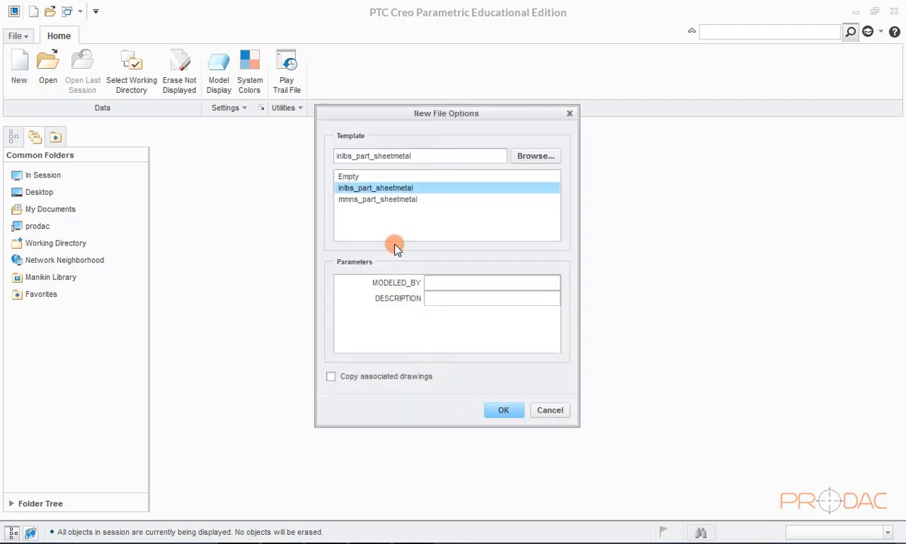
Step: Create the part from mmns_part_sheetmetal and display datum planes with their name tags
{"action": "left_click", "coordinate": [377, 199]}
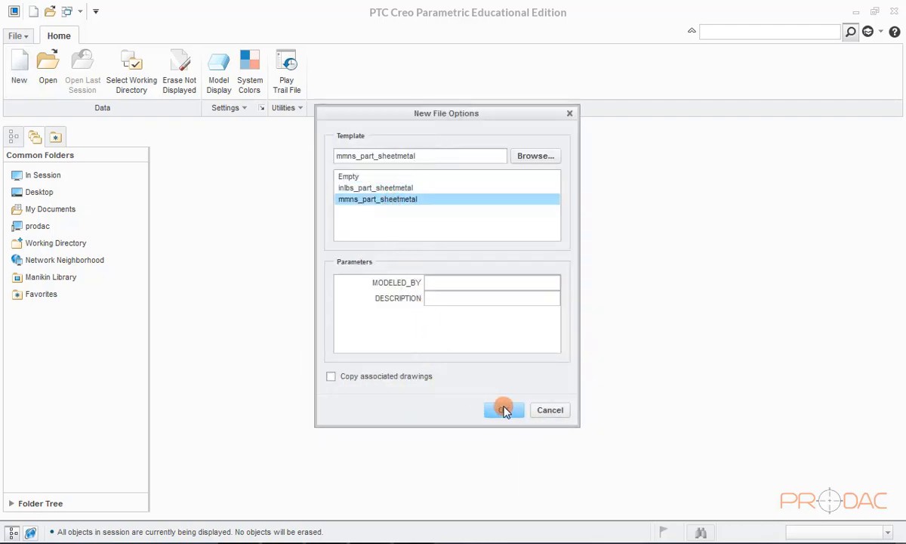
{"action": "left_click", "coordinate": [503, 410]}
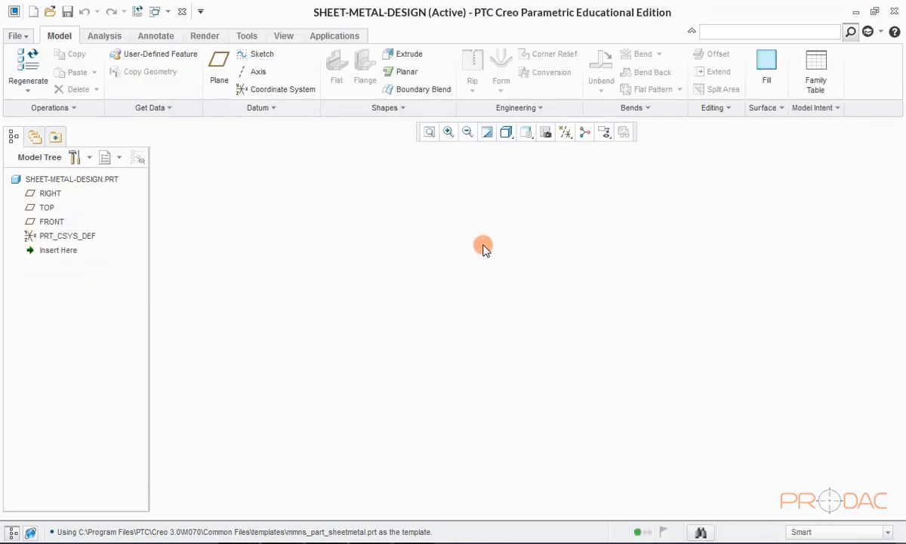
{"action": "left_click", "coordinate": [284, 35]}
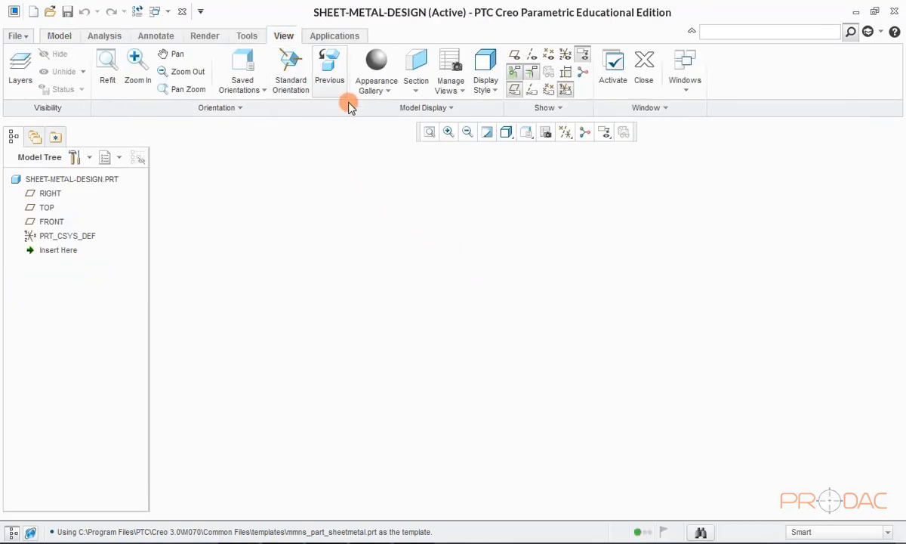
{"action": "left_click", "coordinate": [514, 90]}
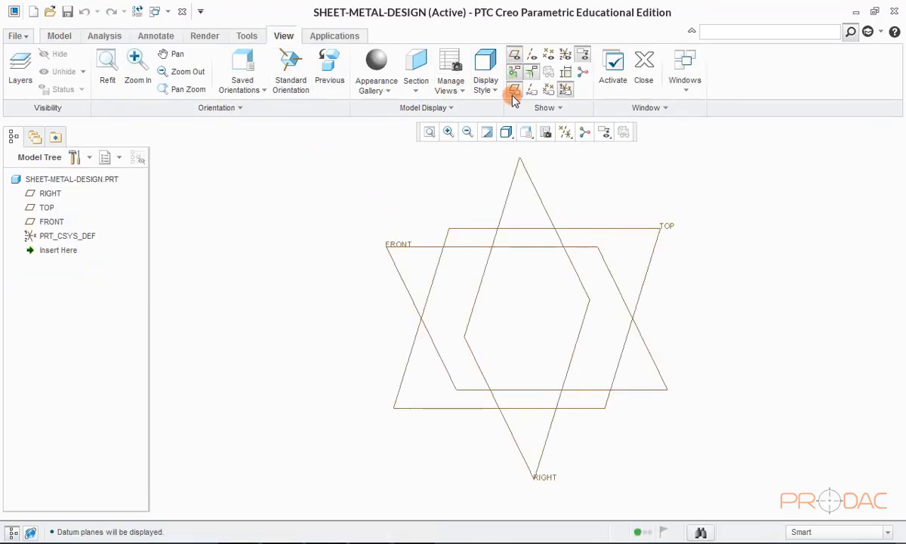
{"action": "left_click", "coordinate": [513, 89]}
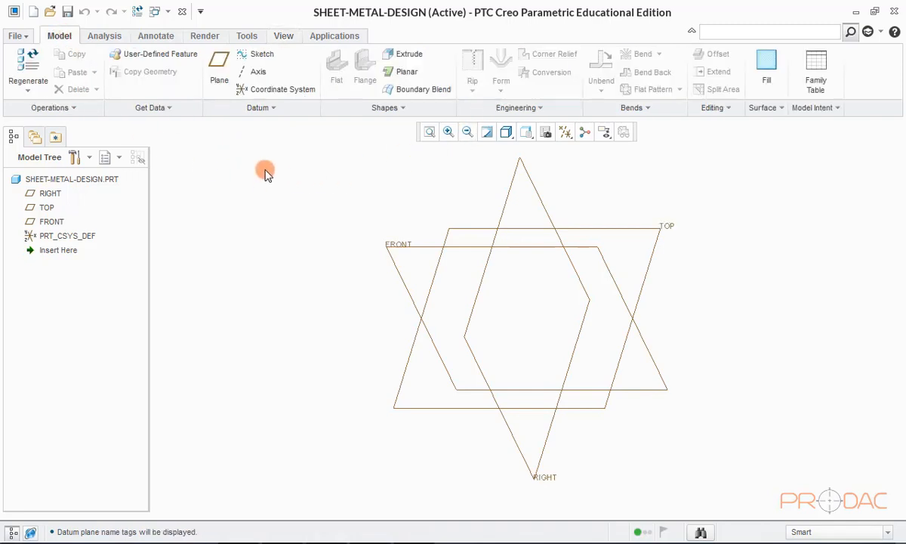
{"action": "mouse_move", "coordinate": [358, 79]}
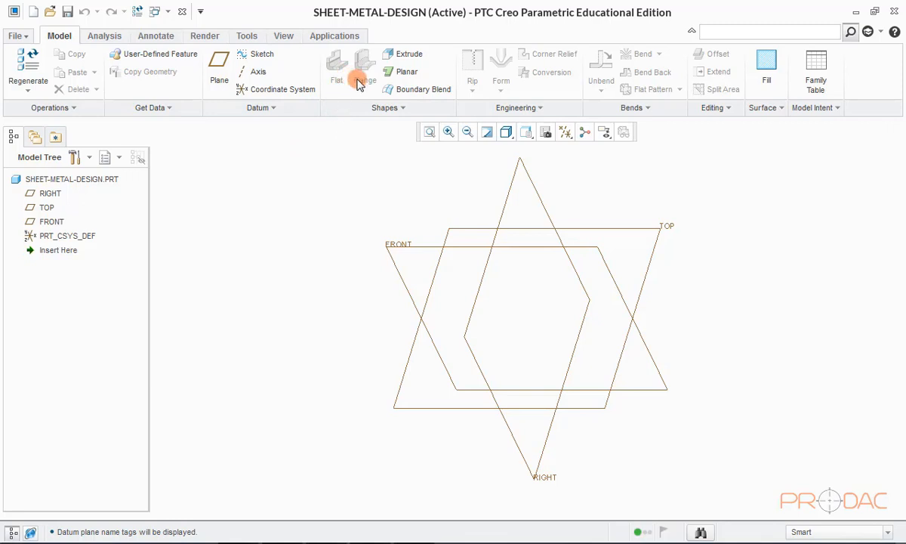
{"action": "mouse_move", "coordinate": [502, 64]}
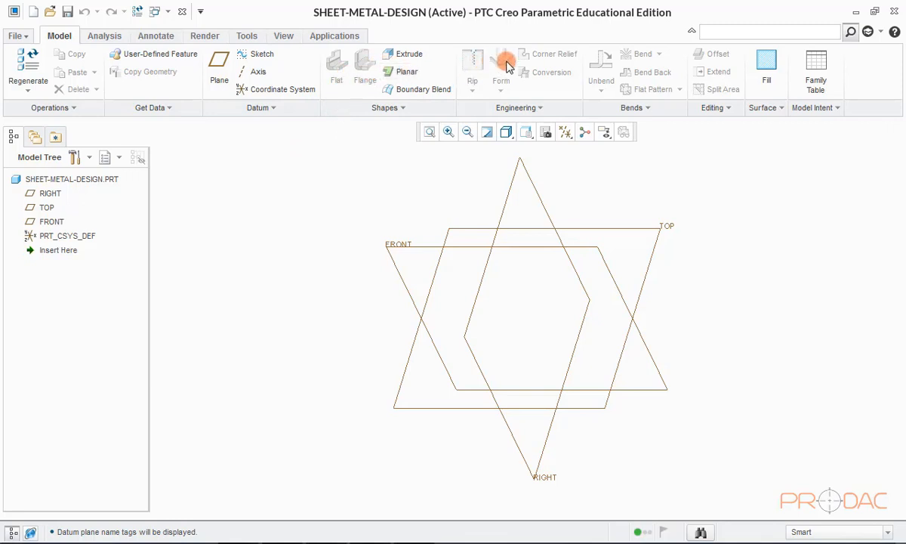
{"action": "mouse_move", "coordinate": [715, 82]}
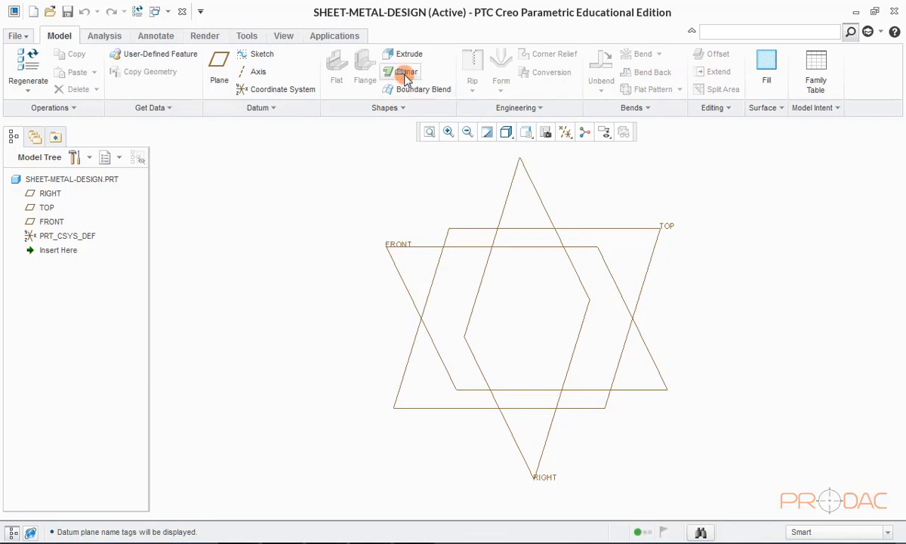
Step: Sketch a 100 × 200 center rectangle on TOP for the planar wall
{"action": "left_click", "coordinate": [405, 72]}
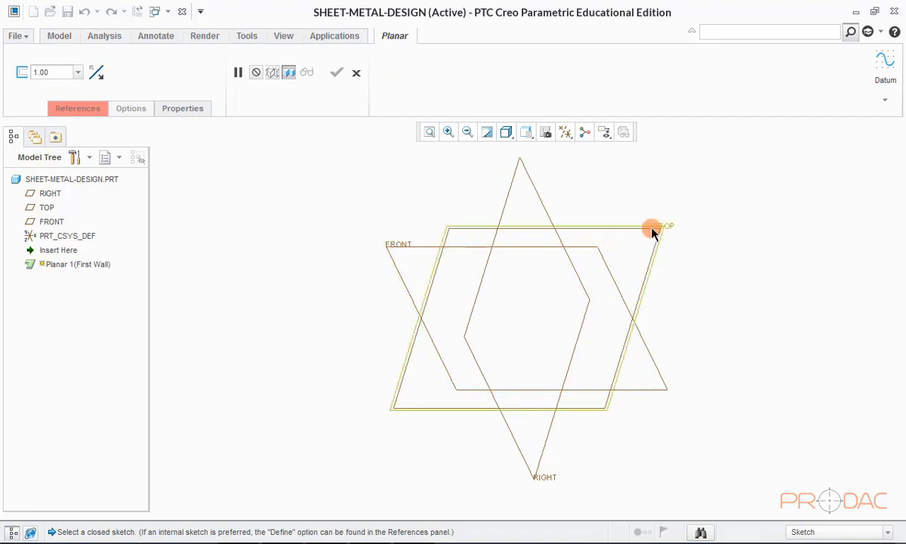
{"action": "left_click", "coordinate": [651, 226]}
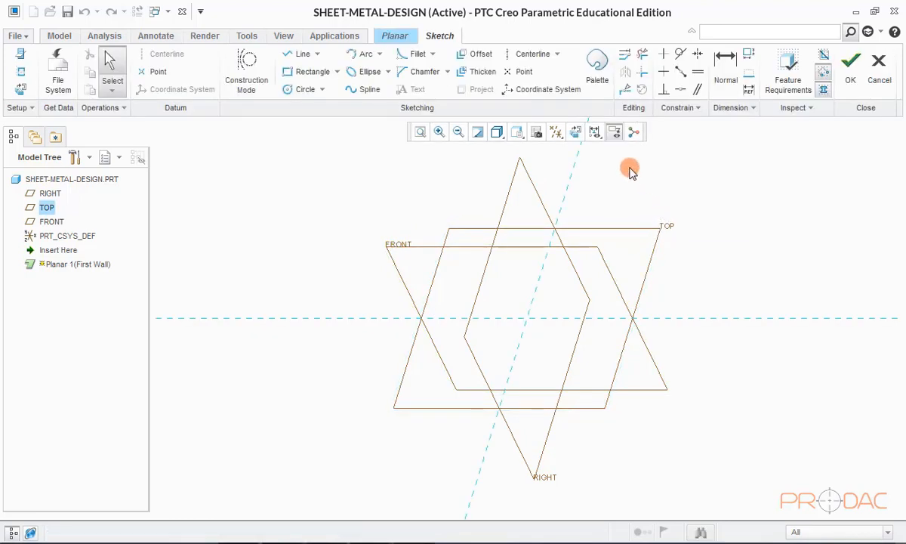
{"action": "left_click", "coordinate": [575, 132]}
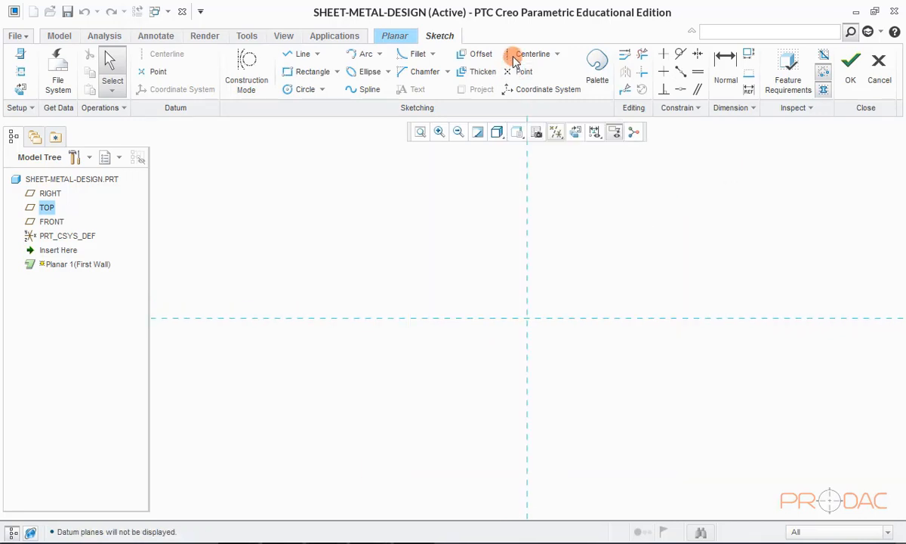
{"action": "left_click", "coordinate": [527, 318]}
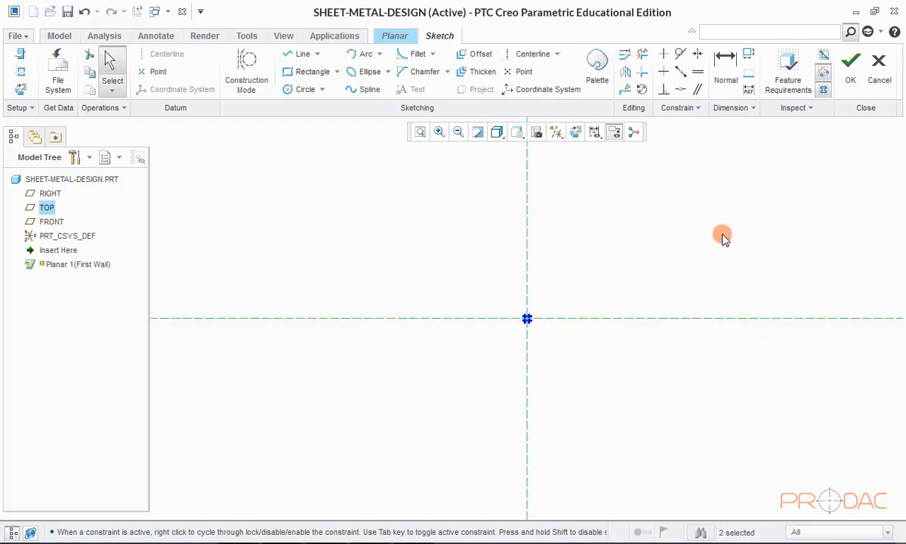
{"action": "left_click_drag", "start_coordinate": [452, 186], "coordinate": [601, 451]}
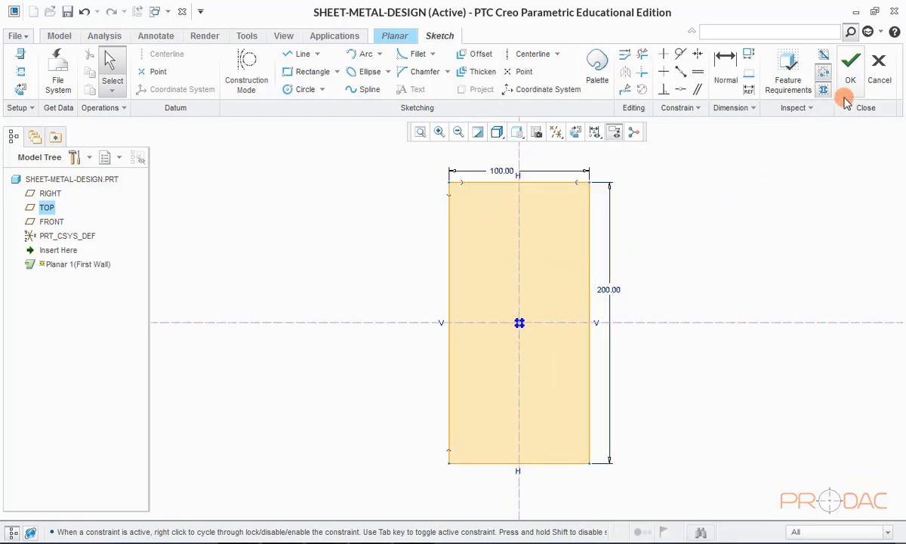
{"action": "left_click", "coordinate": [850, 60]}
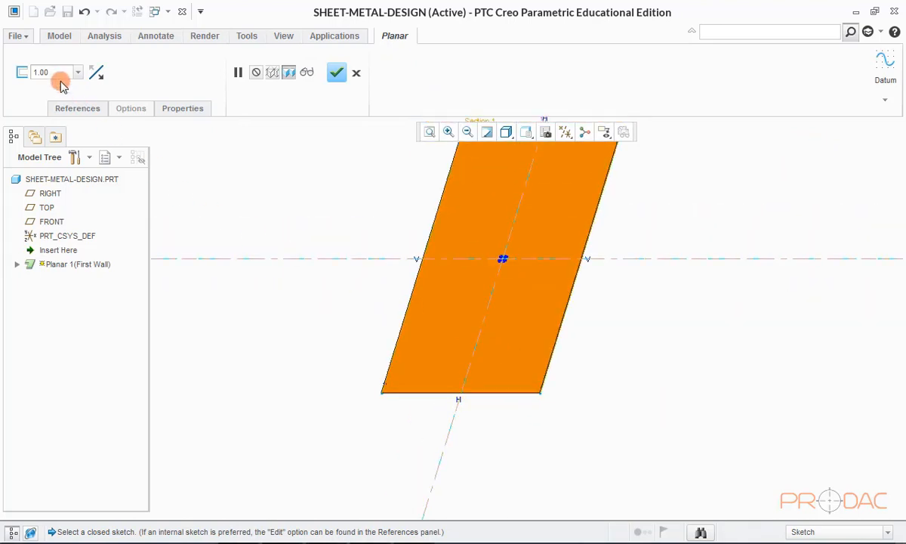
{"action": "mouse_move", "coordinate": [61, 73]}
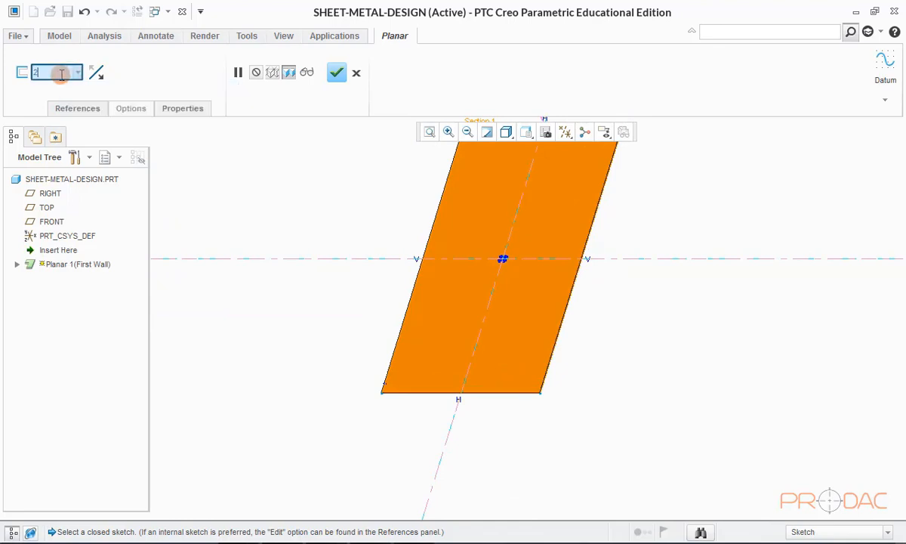
Step: Finish the planar wall at 2.00 thickness and orbit to inspect the plate
{"action": "type", "text": "2.00"}
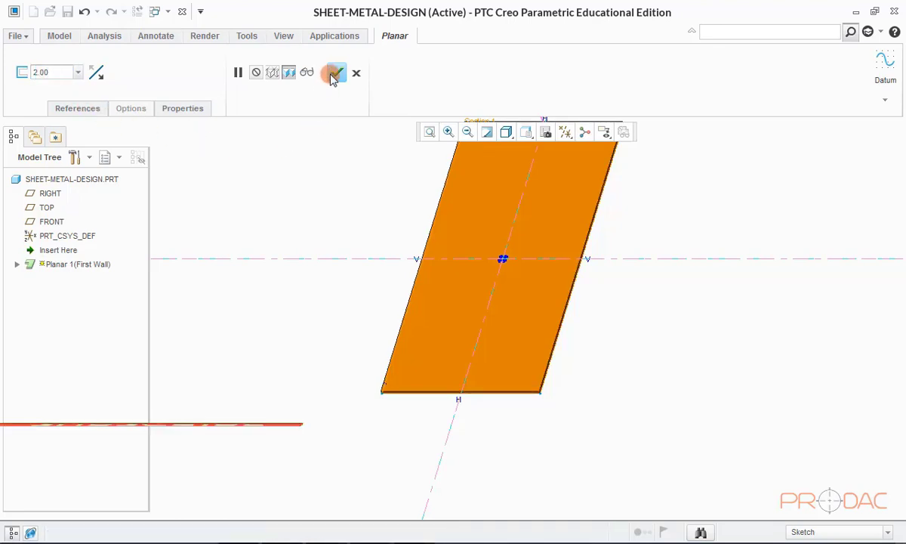
{"action": "left_click", "coordinate": [334, 73]}
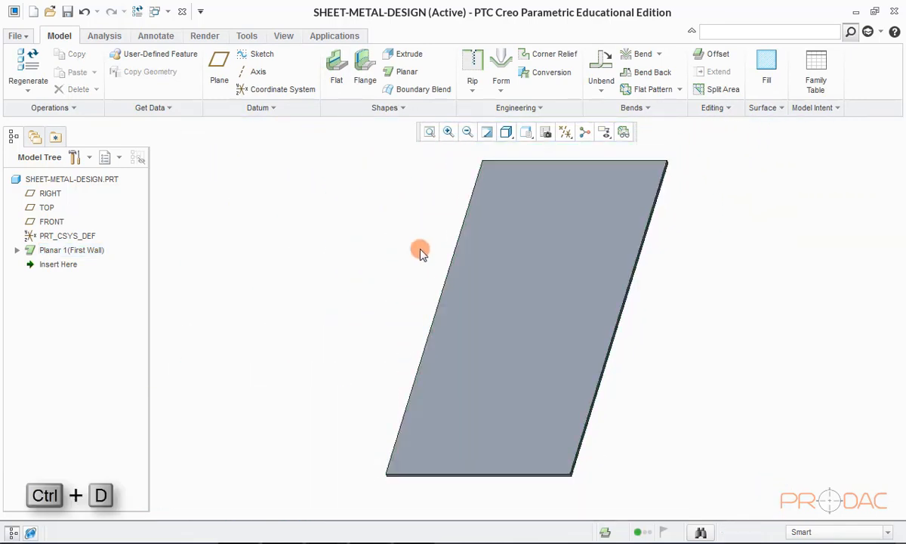
{"action": "left_click_drag", "start_coordinate": [420, 250], "coordinate": [450, 278]}
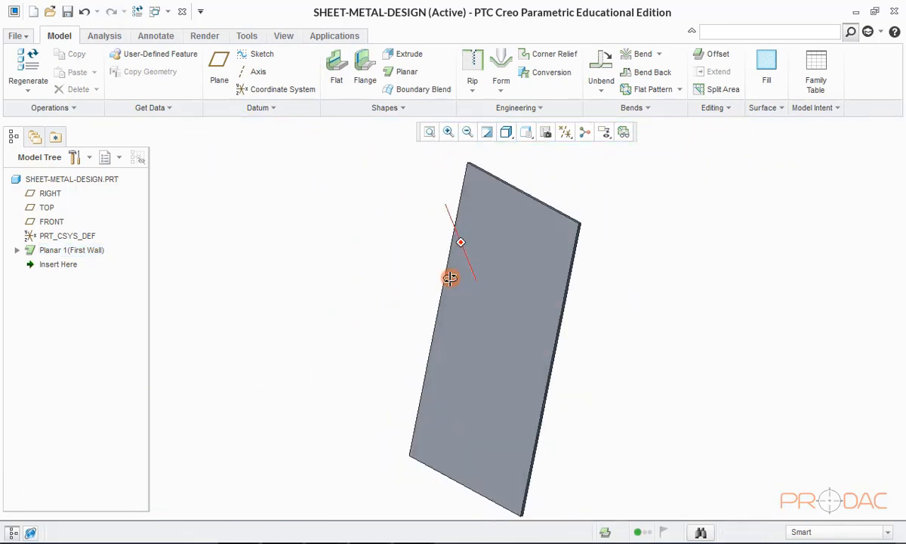
{"action": "left_click_drag", "start_coordinate": [449, 278], "coordinate": [459, 216]}
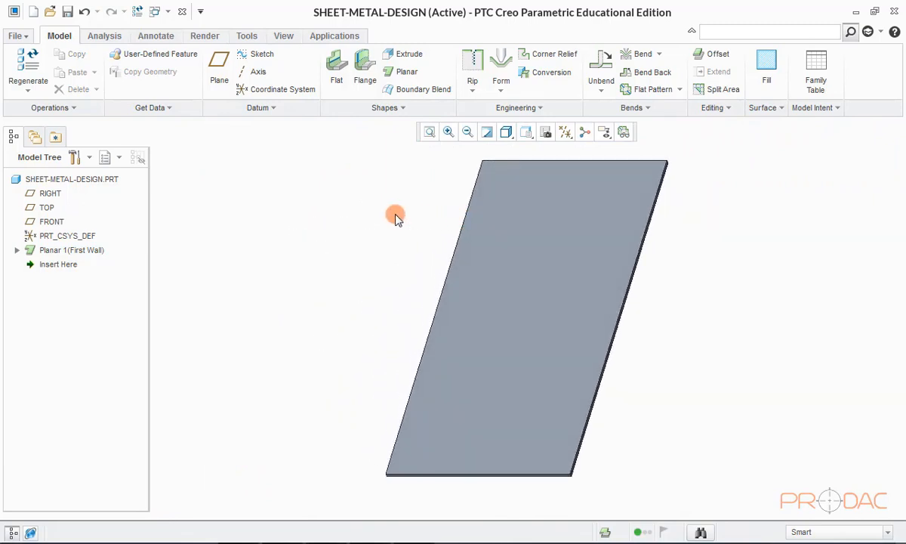
{"action": "mouse_move", "coordinate": [335, 132]}
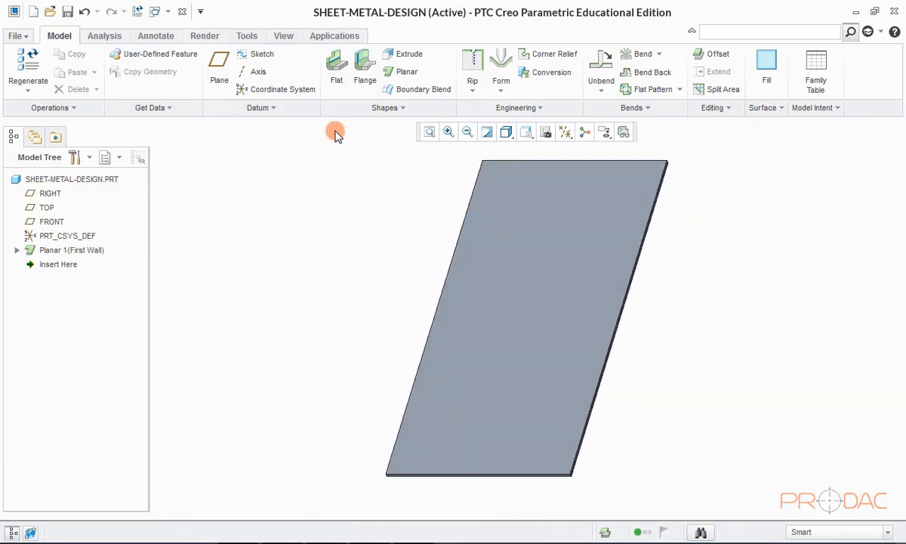
{"action": "mouse_move", "coordinate": [336, 68]}
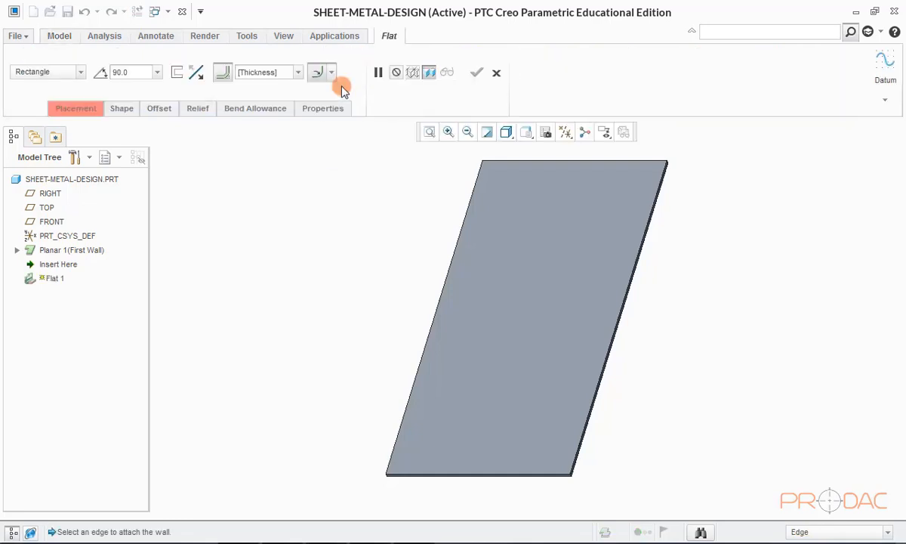
{"action": "mouse_move", "coordinate": [328, 155]}
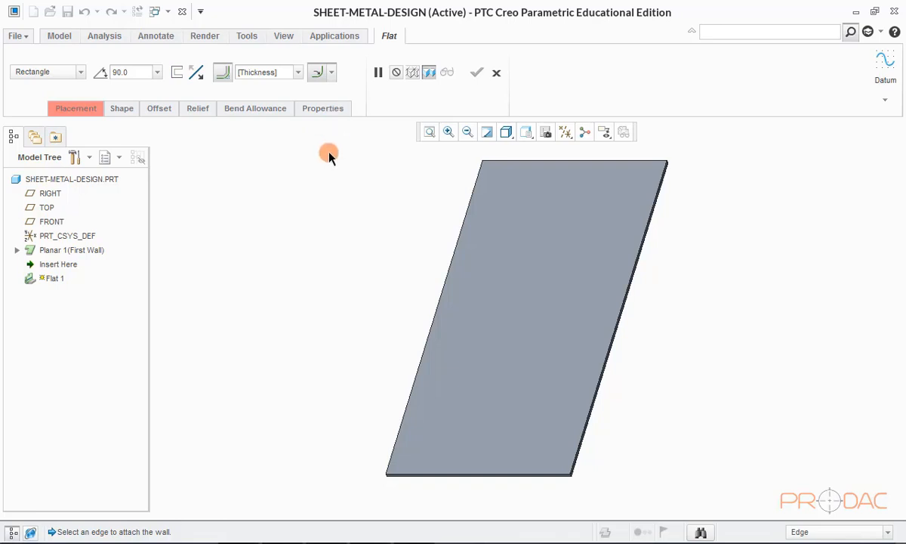
{"action": "mouse_move", "coordinate": [94, 132]}
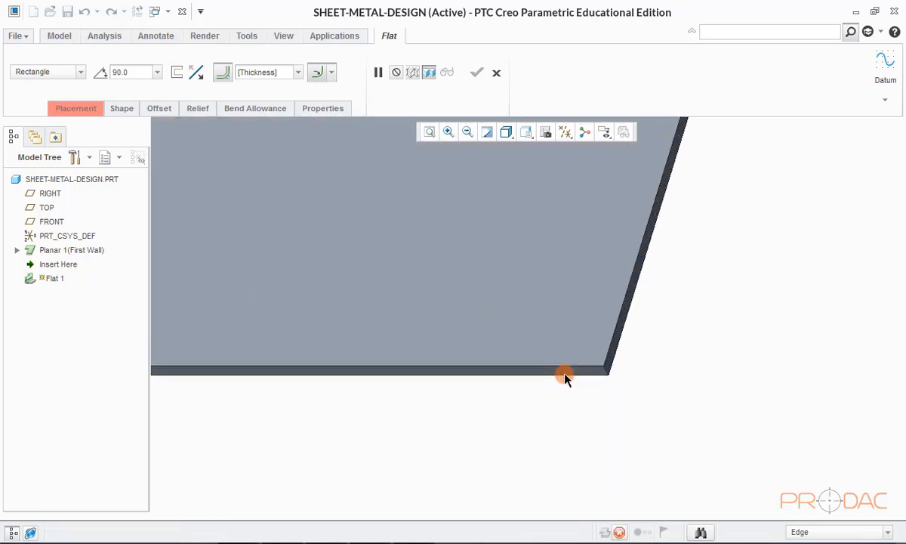
Step: Attach a 90°, 54-high rectangular flat wall to the selected plate edge
{"action": "left_click", "coordinate": [565, 375]}
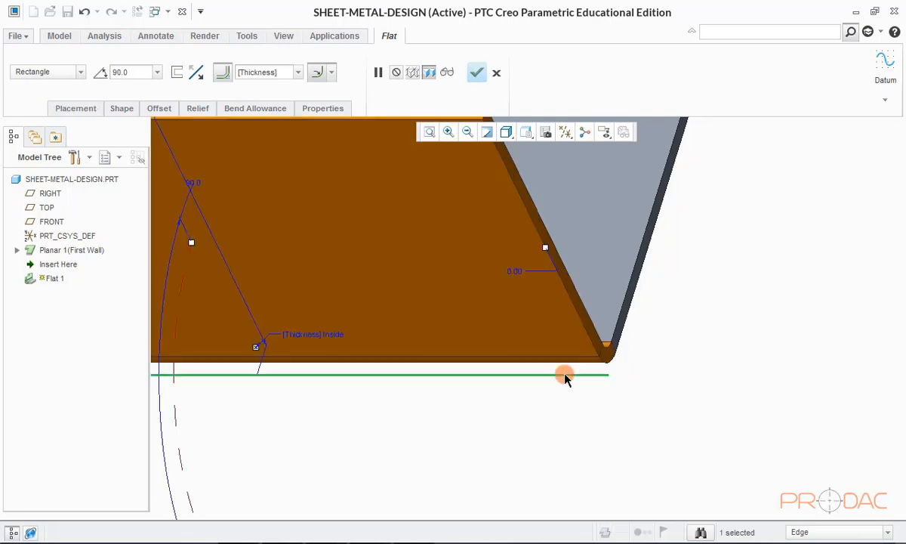
{"action": "mouse_move", "coordinate": [571, 375]}
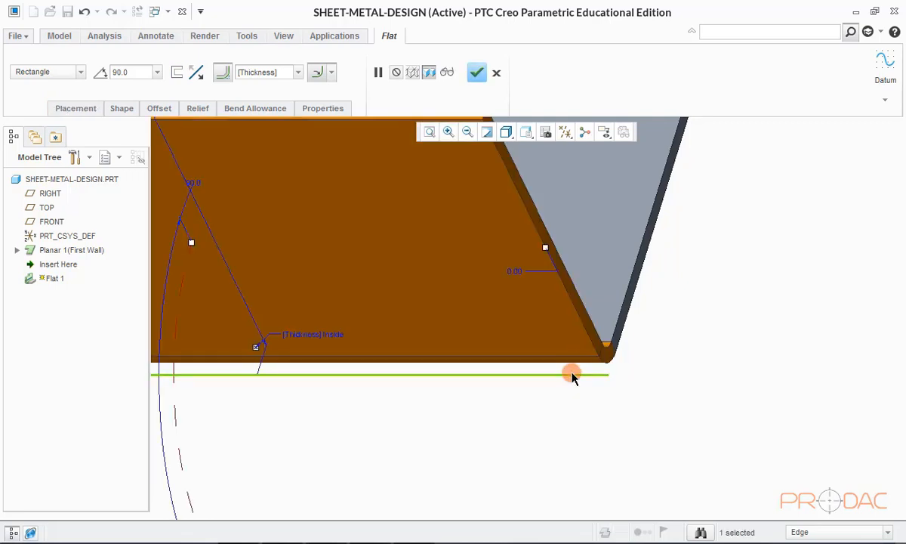
{"action": "mouse_move", "coordinate": [575, 370]}
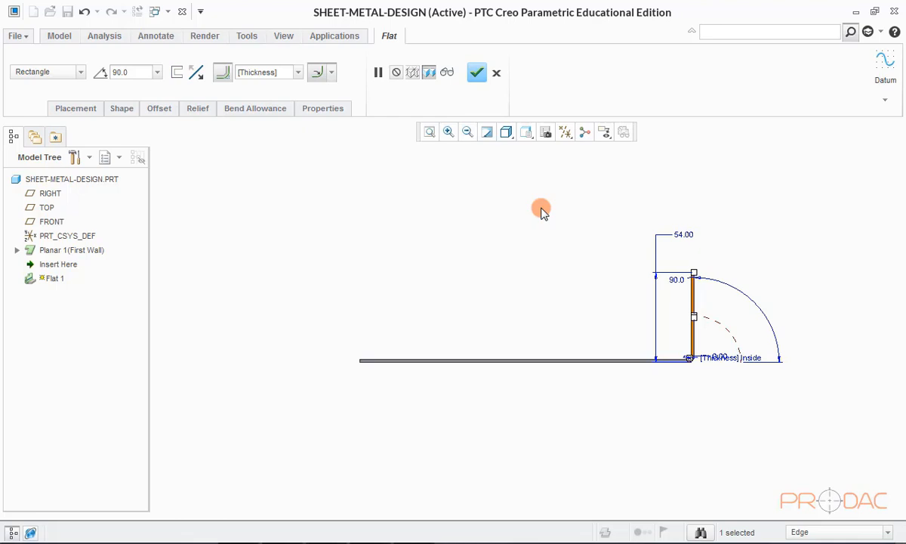
{"action": "left_click", "coordinate": [321, 72]}
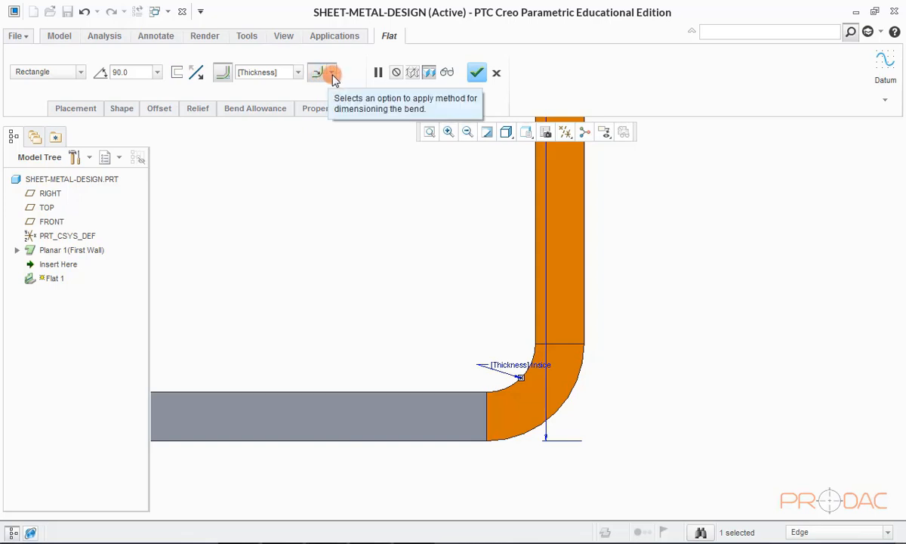
Step: Toggle the bend dimensioning between Outside and Inside
{"action": "left_click", "coordinate": [331, 72]}
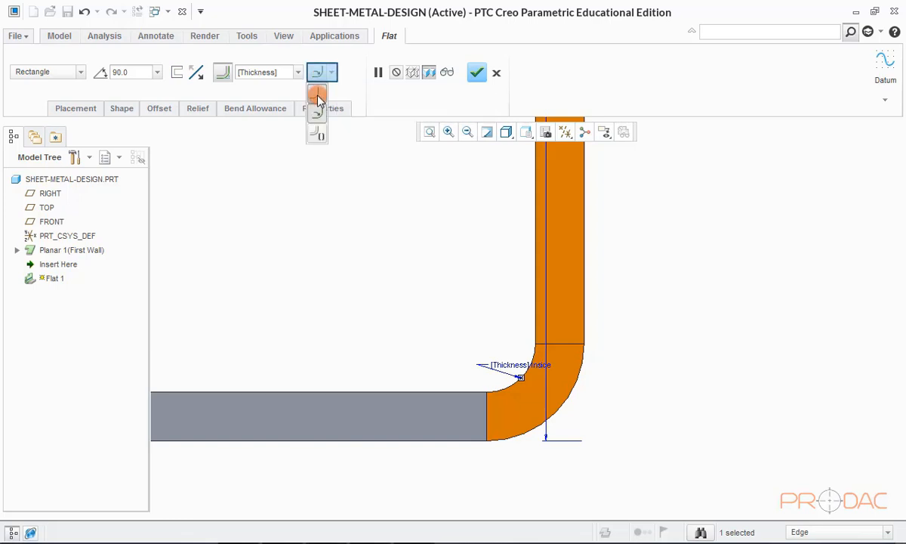
{"action": "mouse_move", "coordinate": [316, 95]}
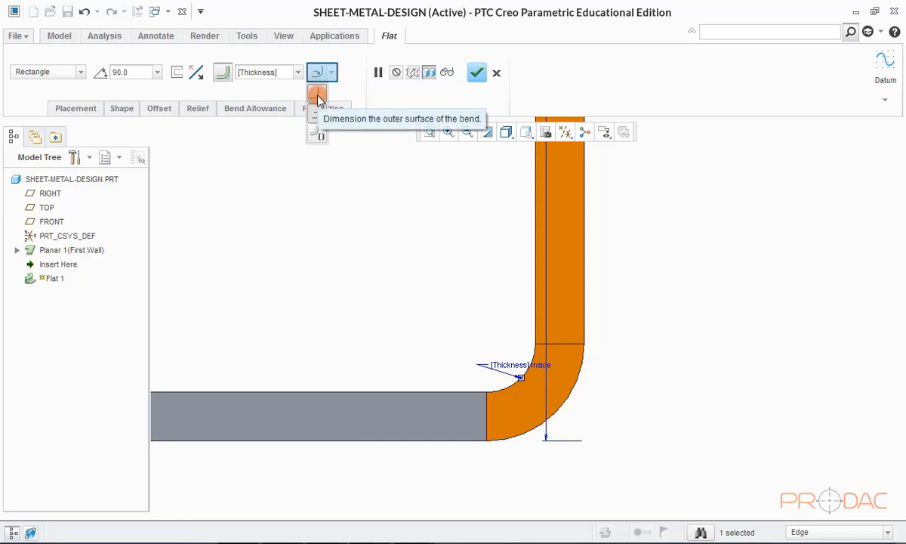
{"action": "left_click", "coordinate": [318, 72]}
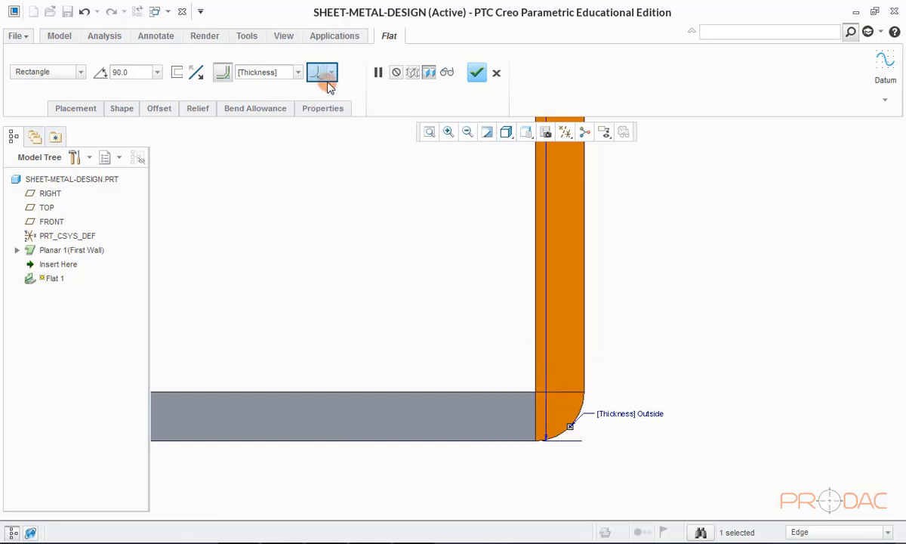
{"action": "left_click", "coordinate": [322, 73]}
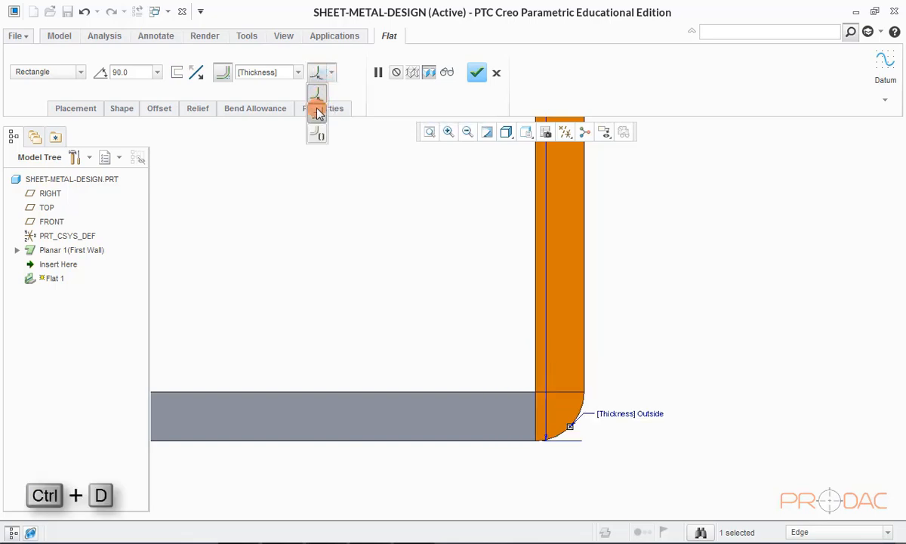
{"action": "left_click", "coordinate": [336, 72]}
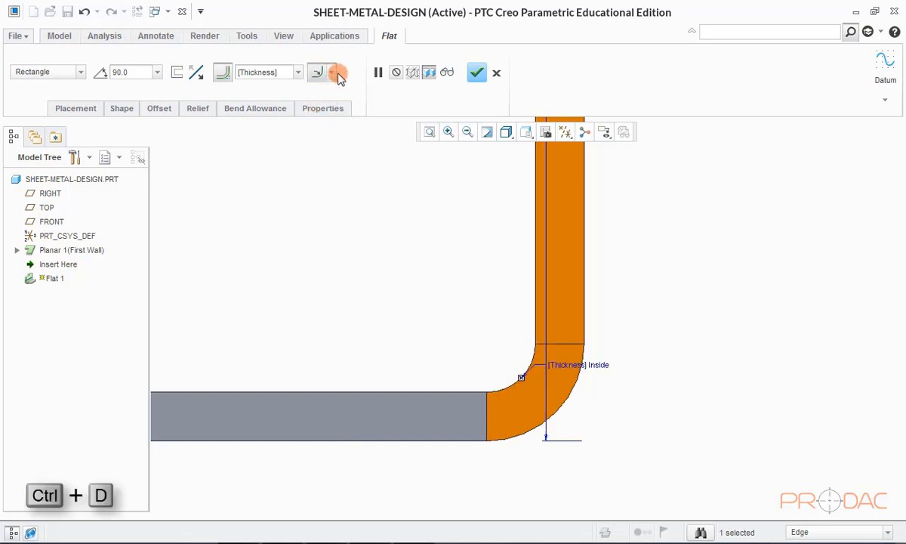
{"action": "left_click", "coordinate": [335, 72]}
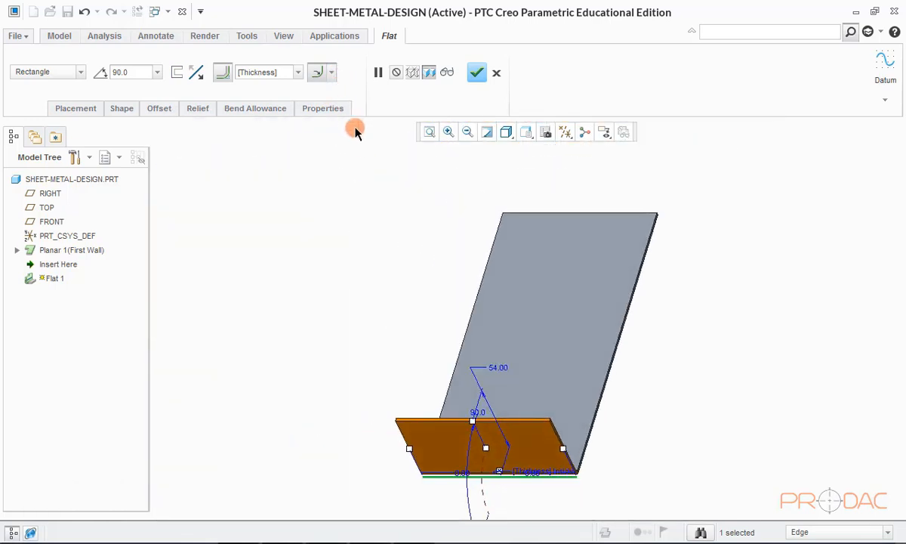
{"action": "mouse_move", "coordinate": [523, 144]}
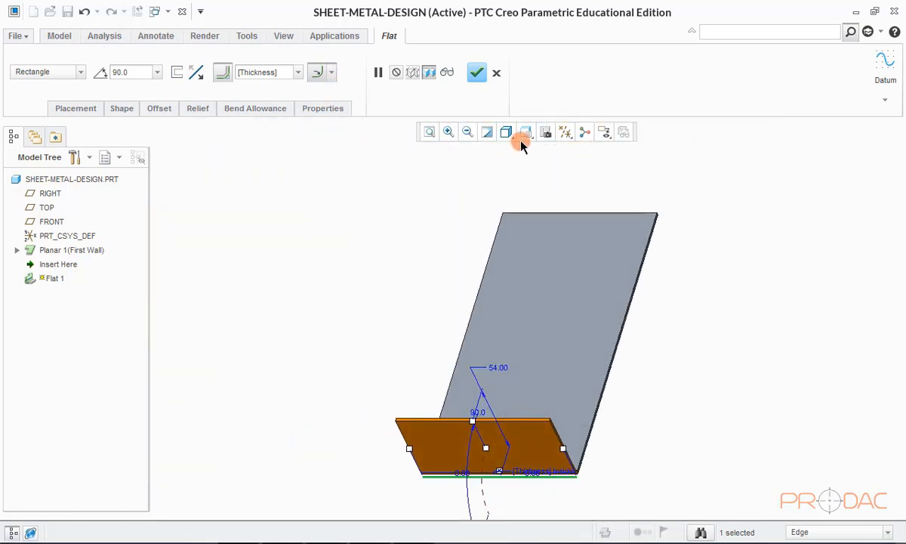
{"action": "mouse_move", "coordinate": [535, 205]}
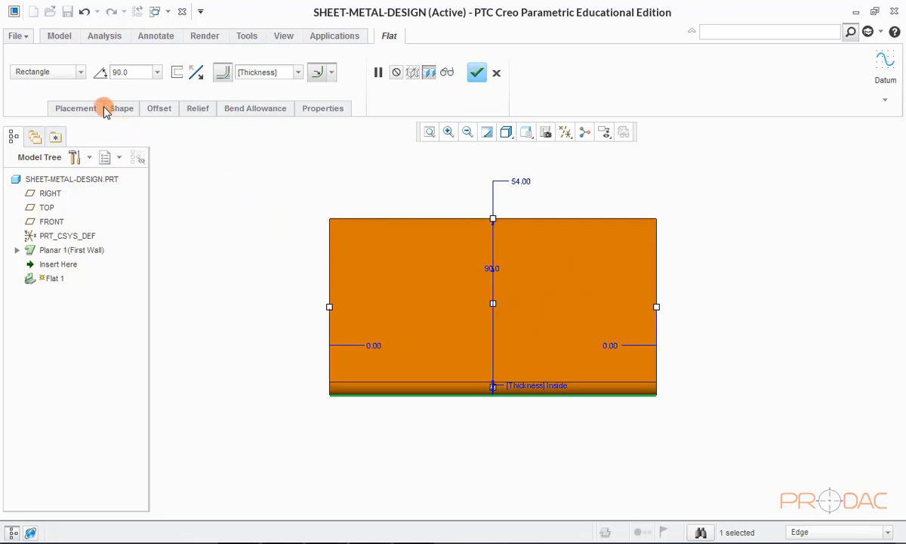
{"action": "mouse_move", "coordinate": [81, 76]}
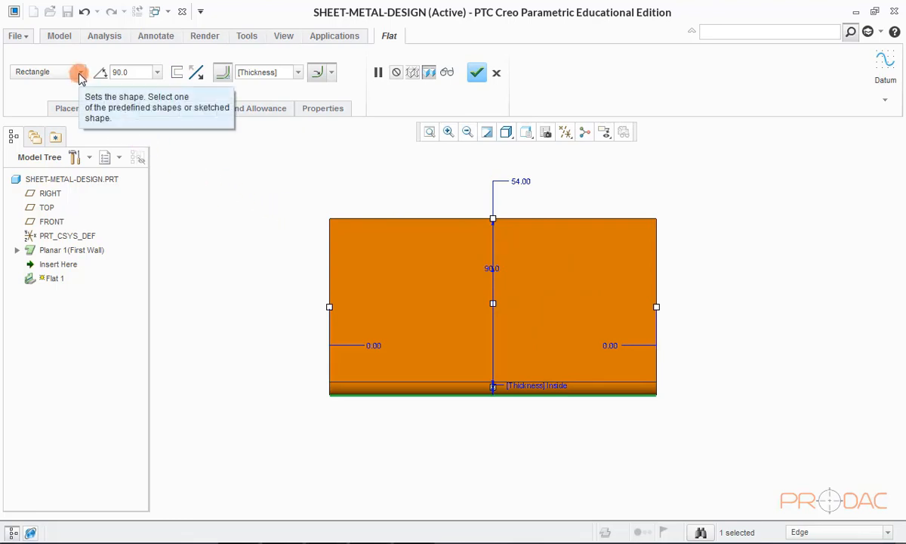
Step: Preview Trapezoid, L and T wall shapes, then choose User Defined
{"action": "left_click", "coordinate": [80, 72]}
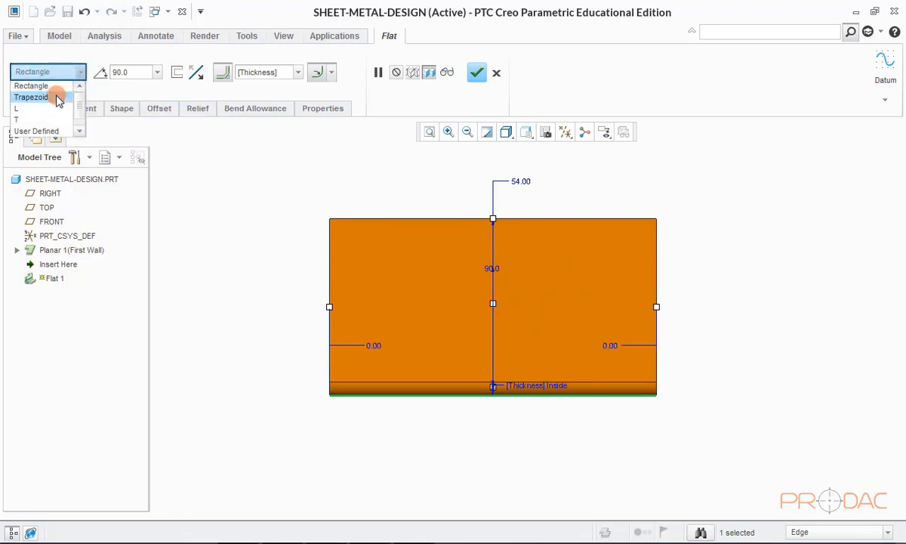
{"action": "left_click", "coordinate": [31, 97]}
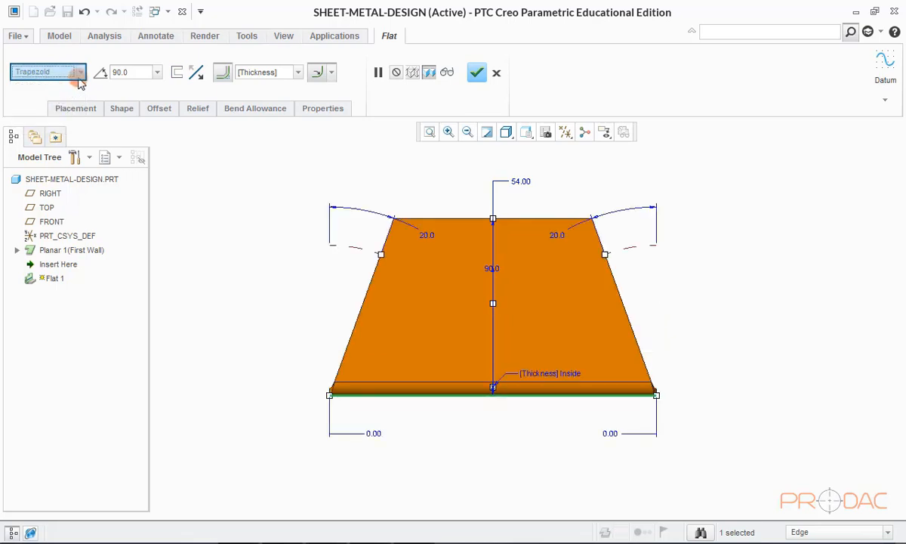
{"action": "left_click", "coordinate": [79, 71]}
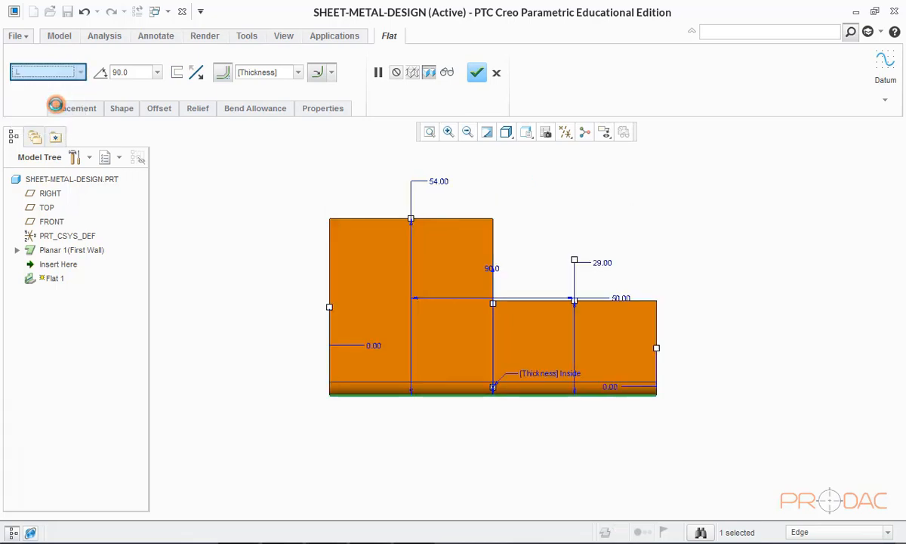
{"action": "left_click", "coordinate": [79, 71]}
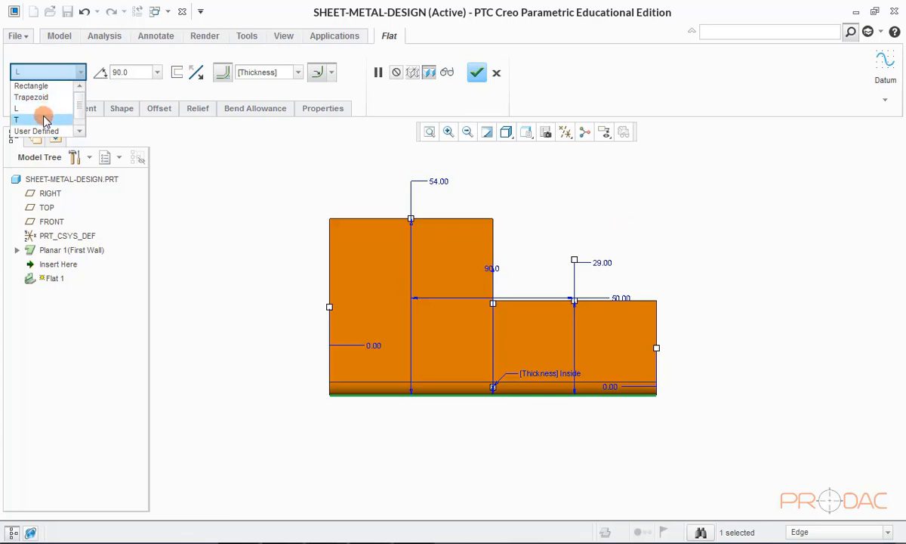
{"action": "left_click", "coordinate": [7, 119]}
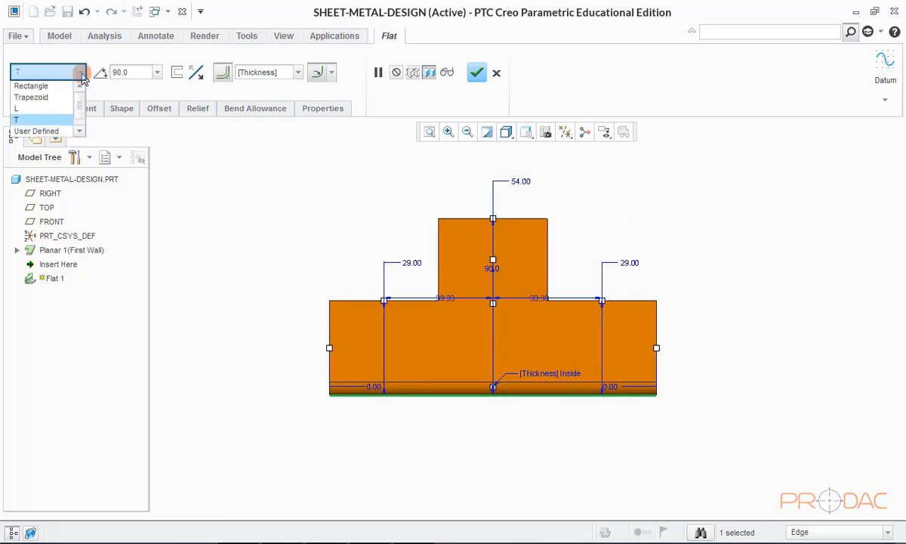
{"action": "mouse_move", "coordinate": [36, 130]}
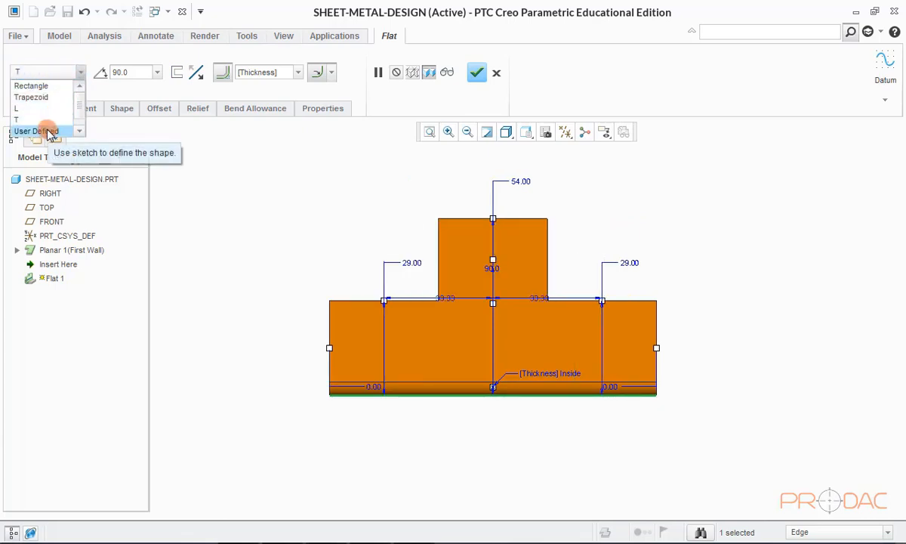
{"action": "left_click", "coordinate": [34, 130]}
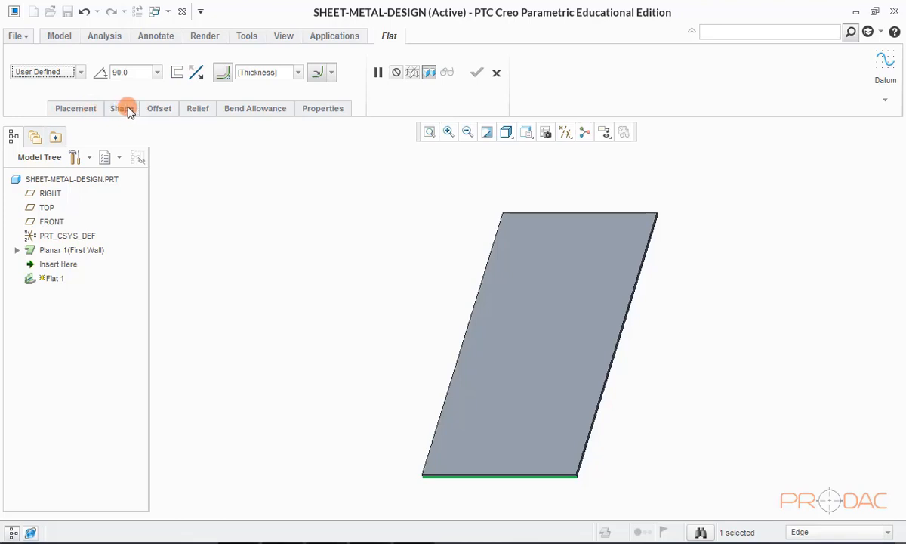
Step: Sketch a stepped, notched line profile for the user-defined Flat 1 wall
{"action": "left_click", "coordinate": [122, 108]}
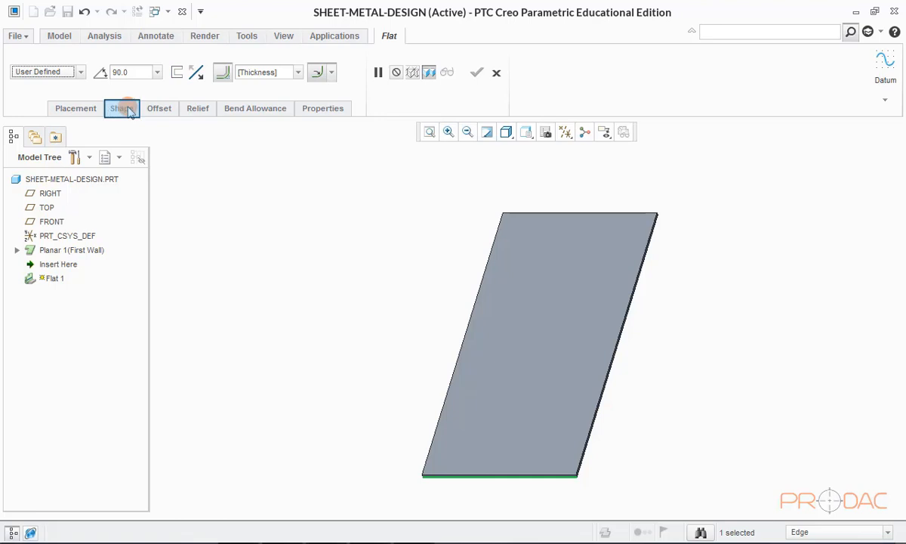
{"action": "left_click", "coordinate": [122, 108]}
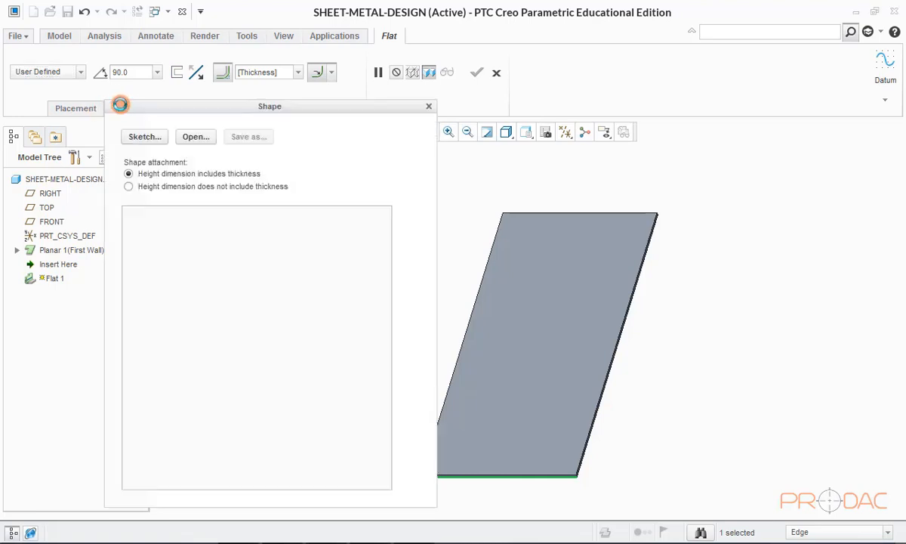
{"action": "left_click", "coordinate": [144, 137]}
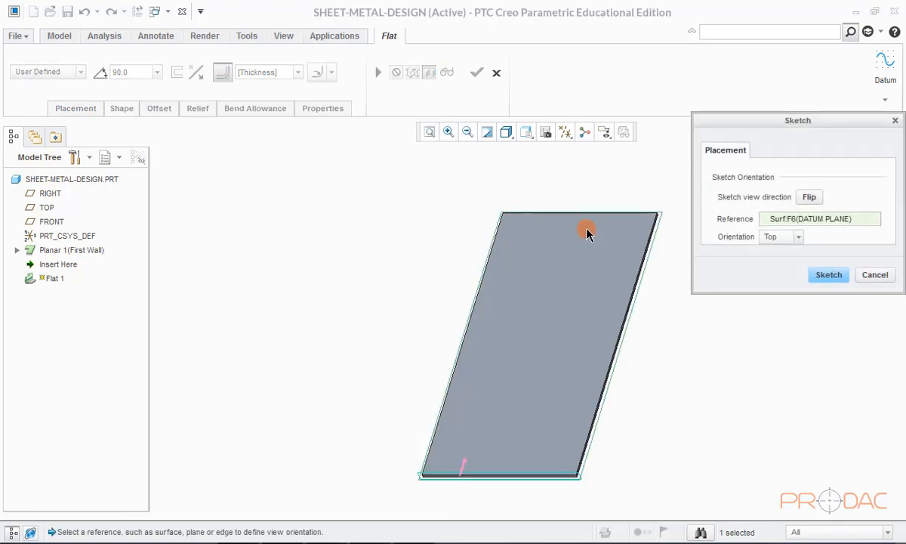
{"action": "left_click", "coordinate": [828, 274]}
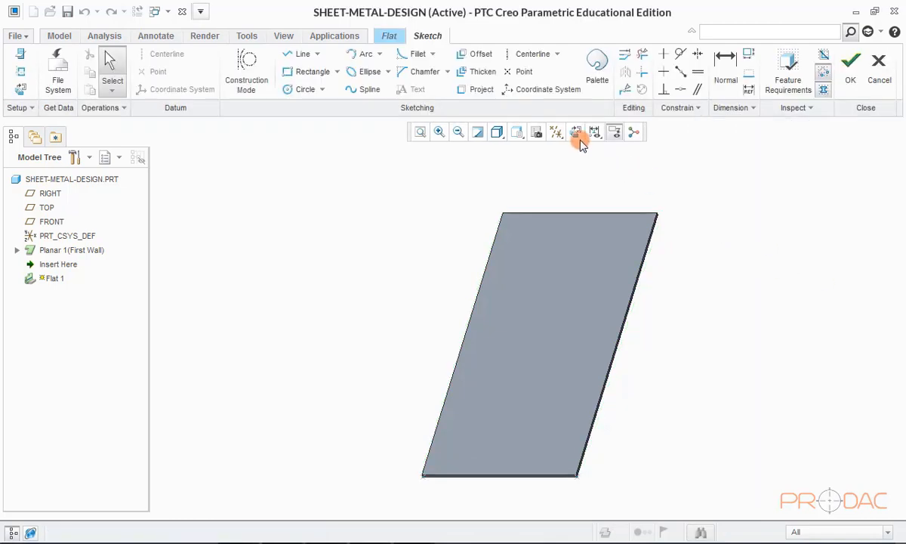
{"action": "left_click", "coordinate": [577, 131]}
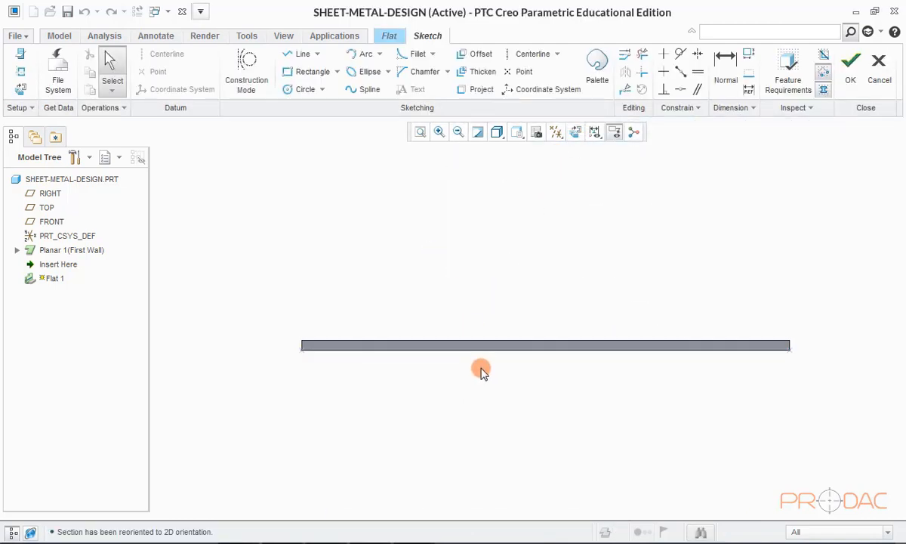
{"action": "mouse_move", "coordinate": [470, 368]}
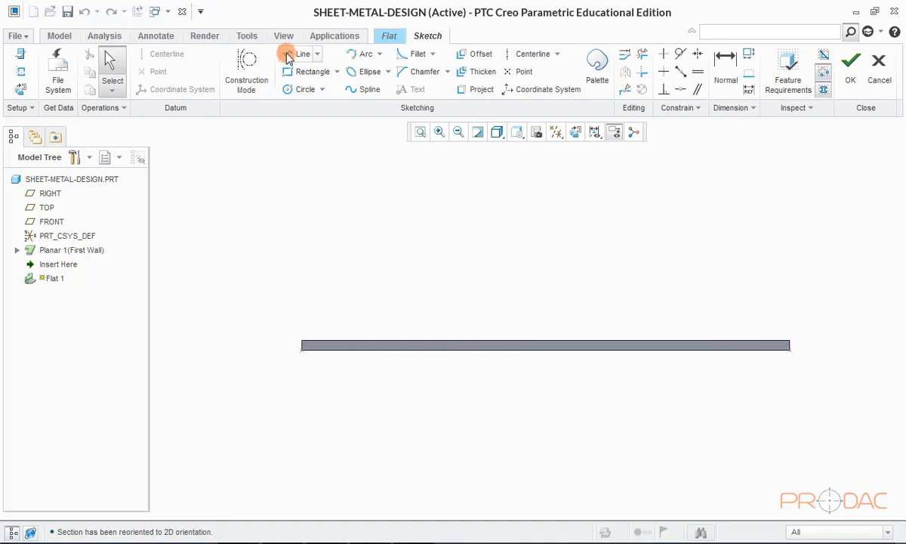
{"action": "left_click", "coordinate": [465, 163]}
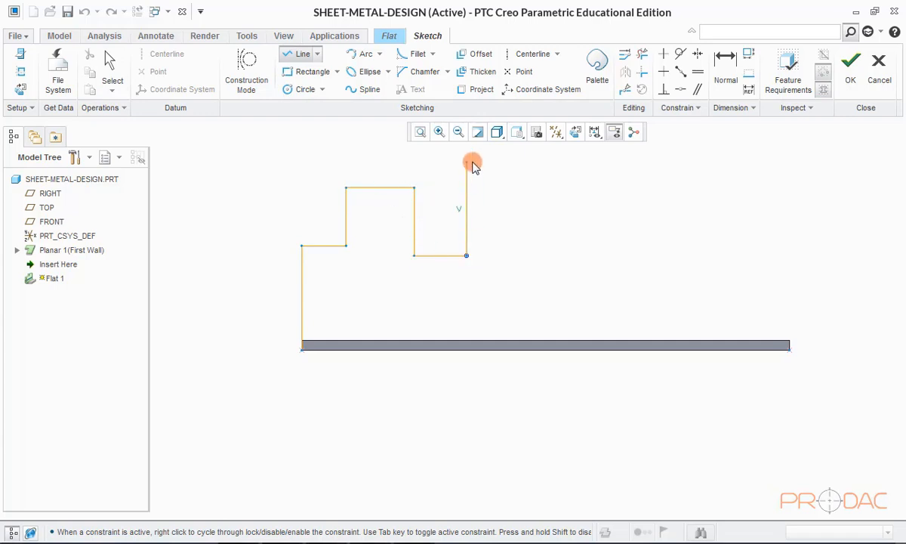
{"action": "left_click", "coordinate": [796, 227]}
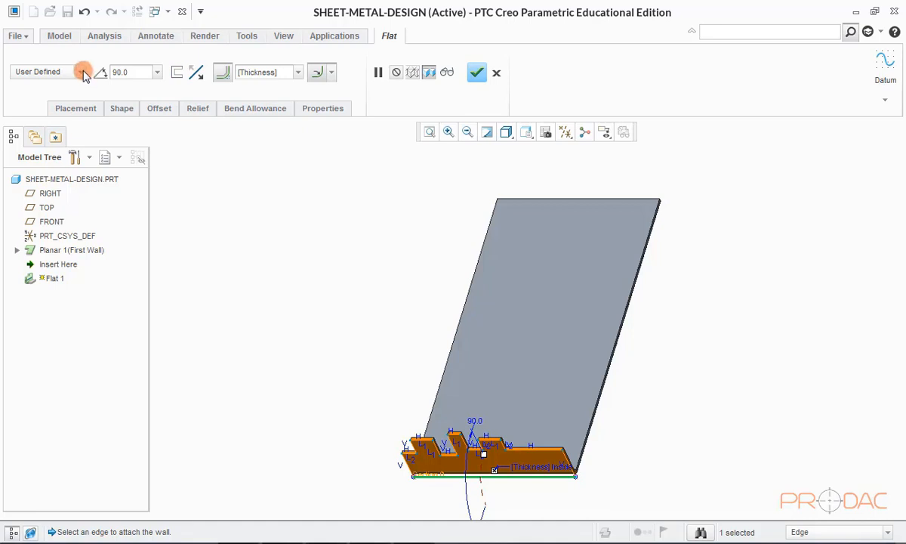
Step: Preview the L shape, return to User Defined, and edit the dimensioned outline sketch
{"action": "left_click", "coordinate": [79, 71]}
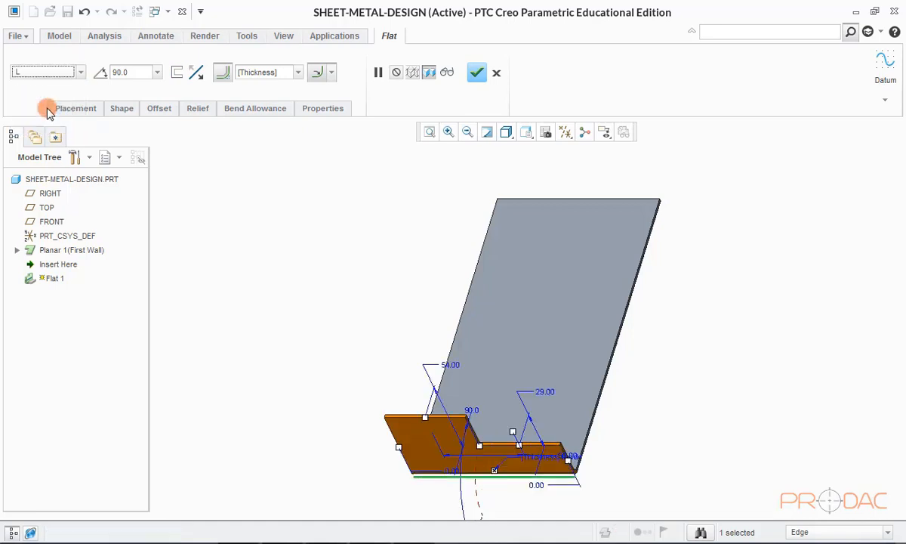
{"action": "left_click", "coordinate": [79, 71]}
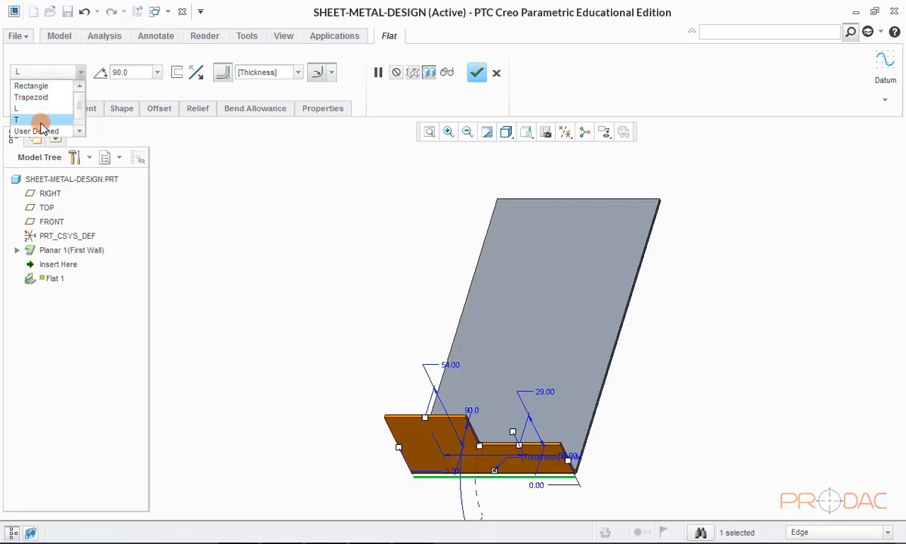
{"action": "left_click", "coordinate": [35, 131]}
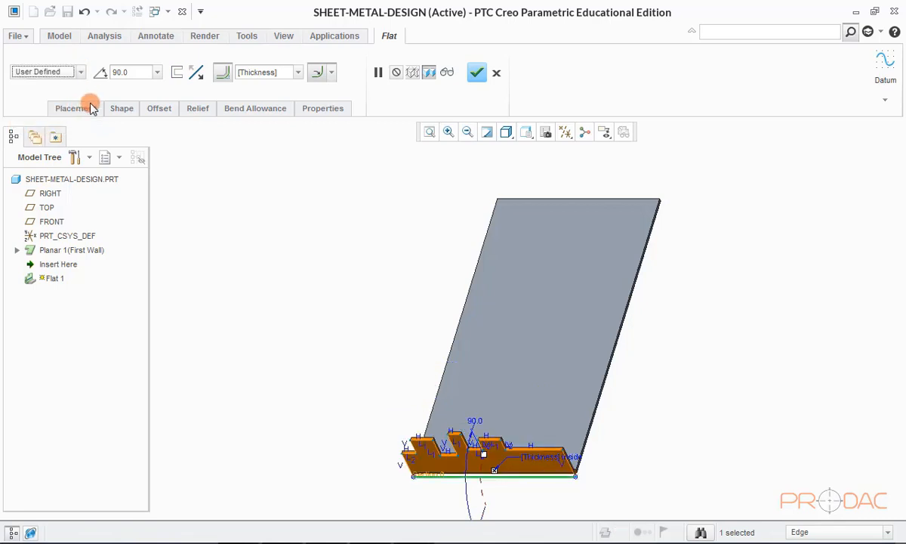
{"action": "left_click", "coordinate": [121, 108]}
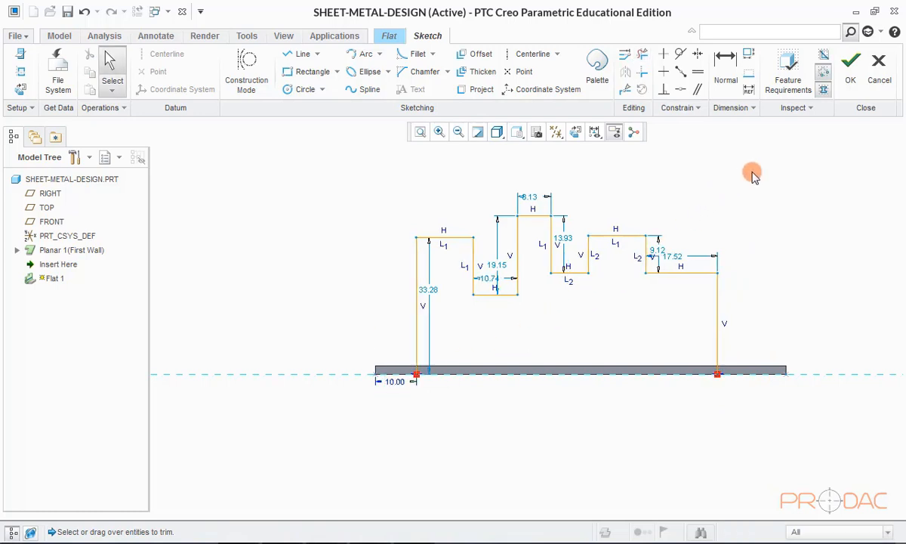
{"action": "left_click", "coordinate": [850, 60]}
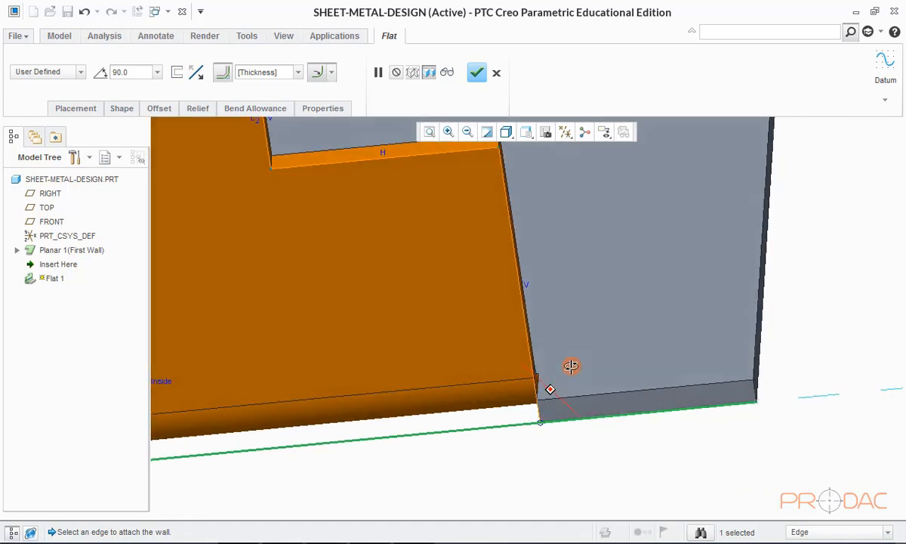
Step: View the wall from LEFT and set its bend relief type to Rip
{"action": "left_click", "coordinate": [527, 132]}
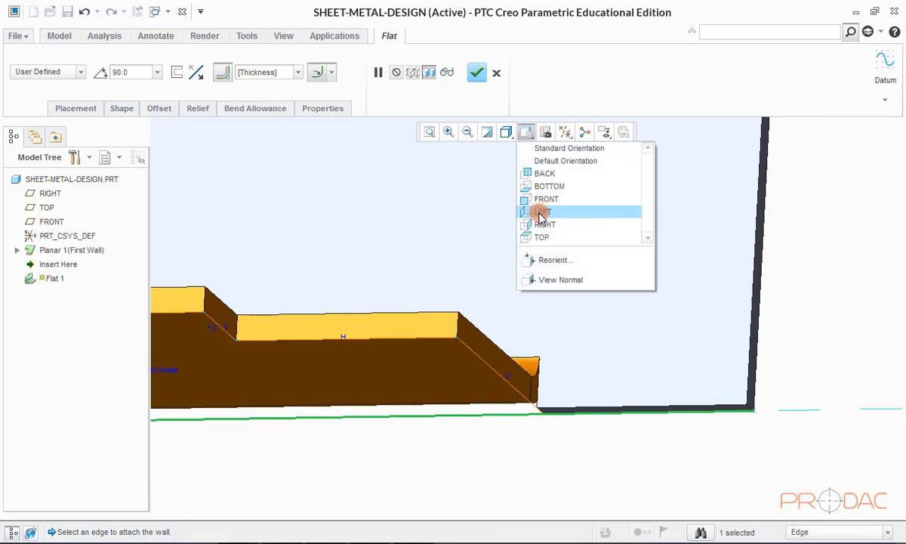
{"action": "left_click", "coordinate": [543, 211]}
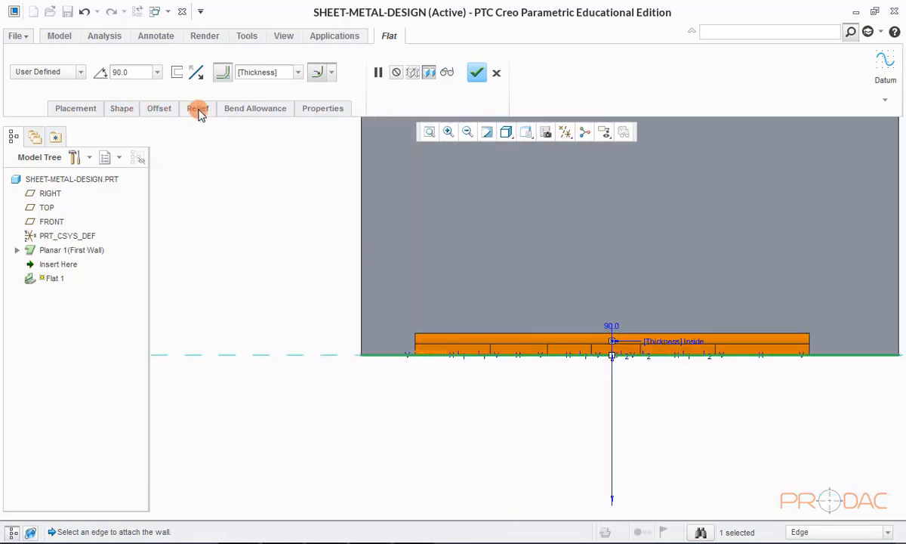
{"action": "left_click", "coordinate": [197, 108]}
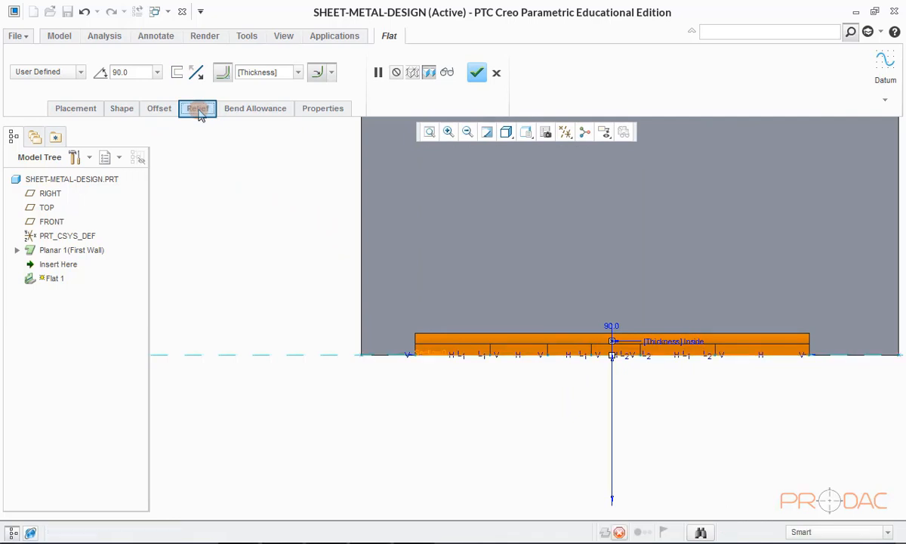
{"action": "left_click", "coordinate": [197, 108]}
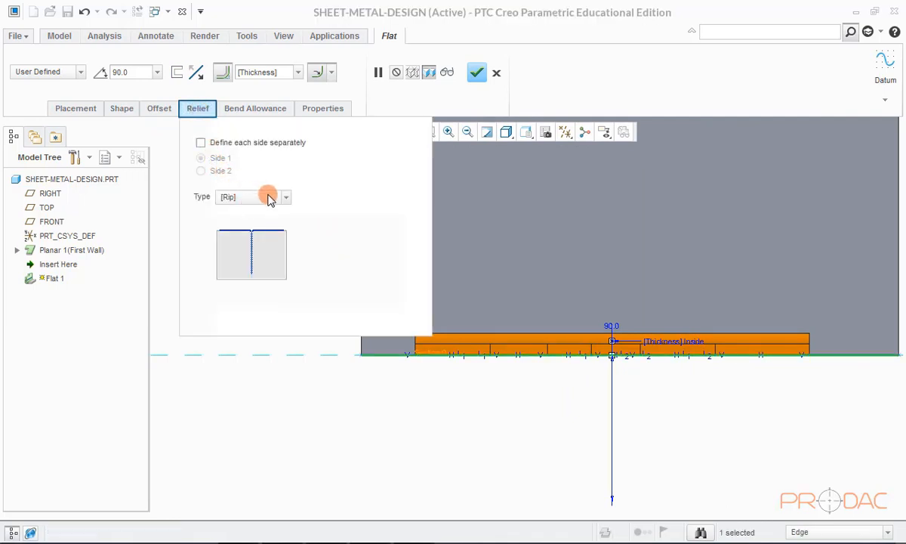
{"action": "mouse_move", "coordinate": [268, 196]}
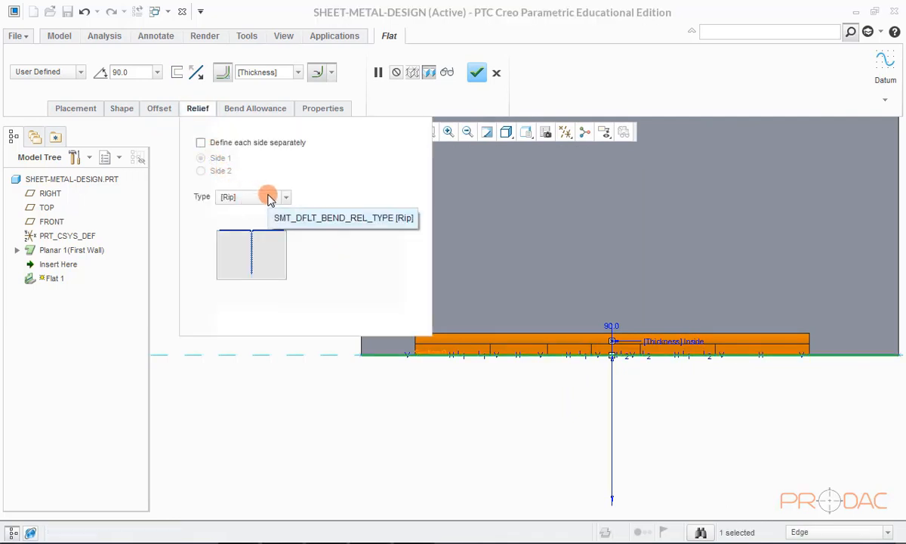
{"action": "left_click", "coordinate": [286, 196]}
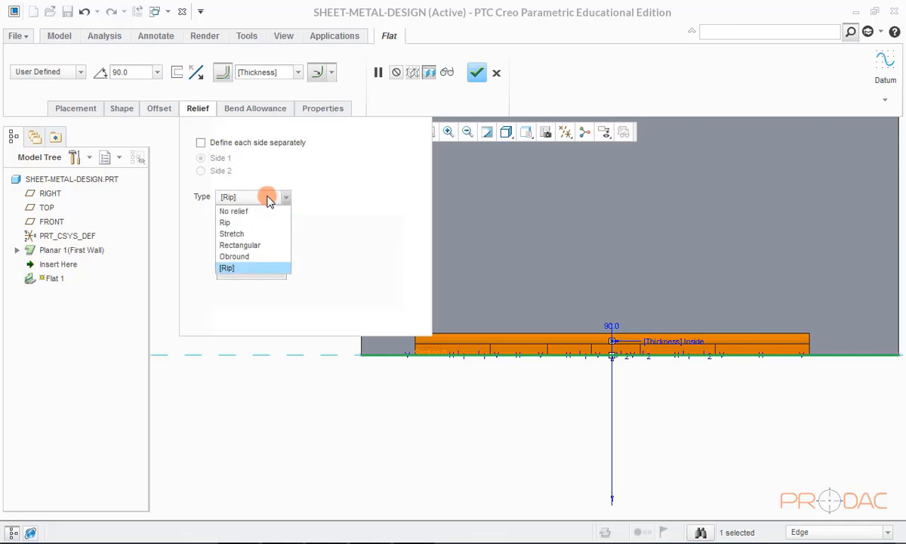
{"action": "mouse_move", "coordinate": [255, 222]}
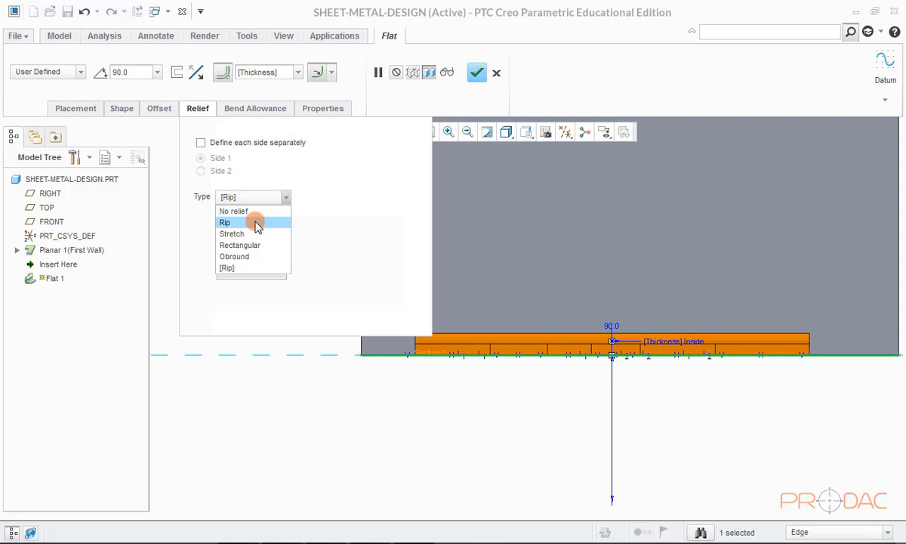
{"action": "mouse_move", "coordinate": [255, 229]}
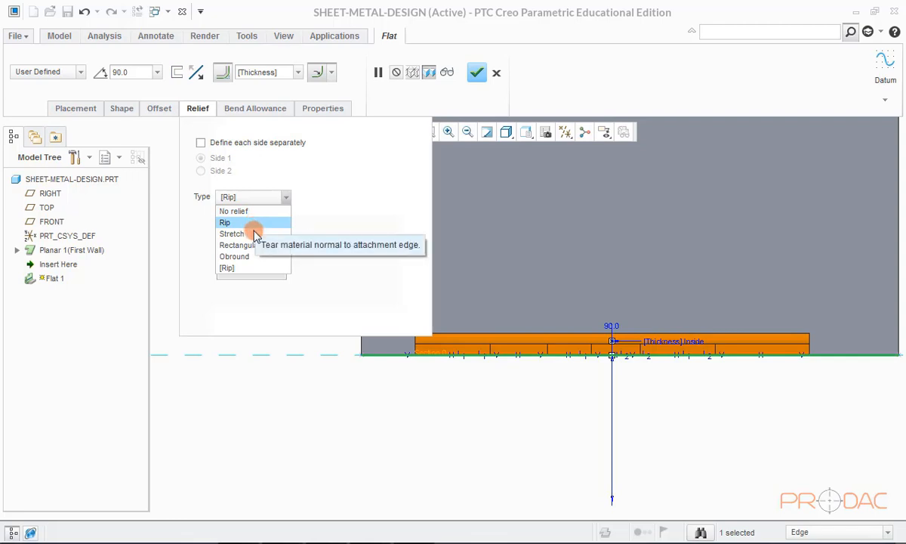
{"action": "left_click", "coordinate": [232, 233]}
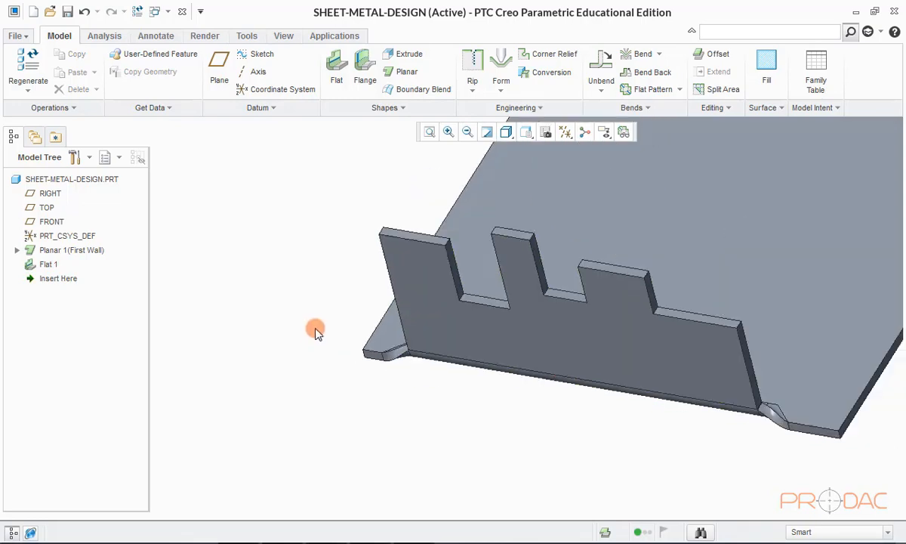
{"action": "key", "text": "ctrl+d"}
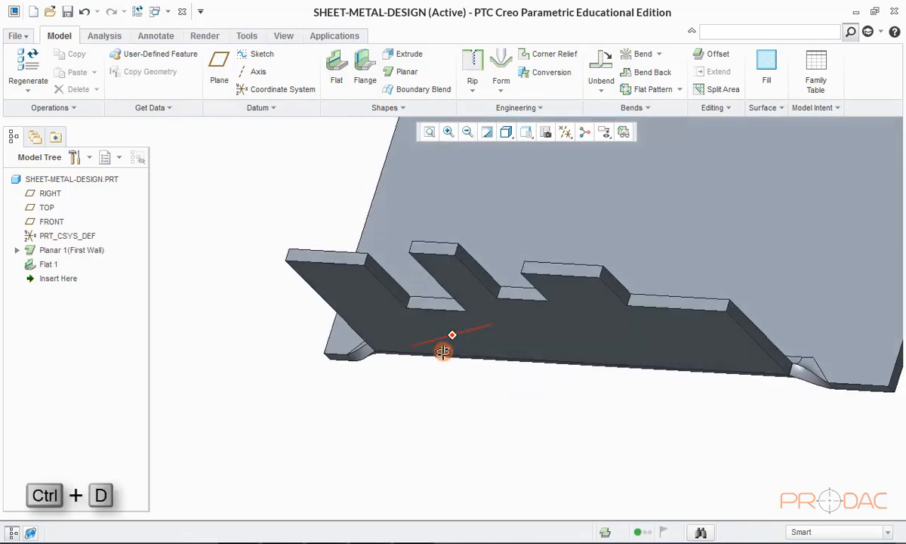
{"action": "left_click_drag", "start_coordinate": [452, 335], "coordinate": [438, 400]}
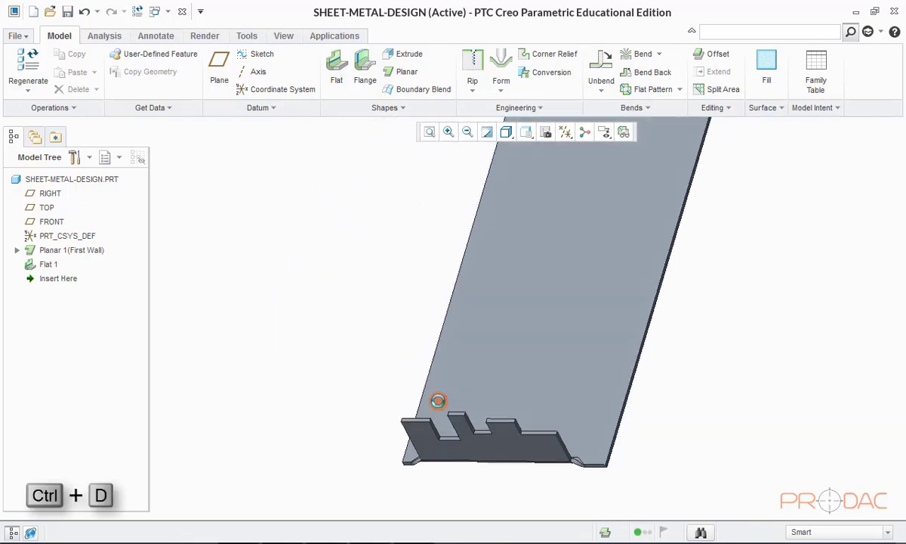
{"action": "key", "text": "ctrl+d"}
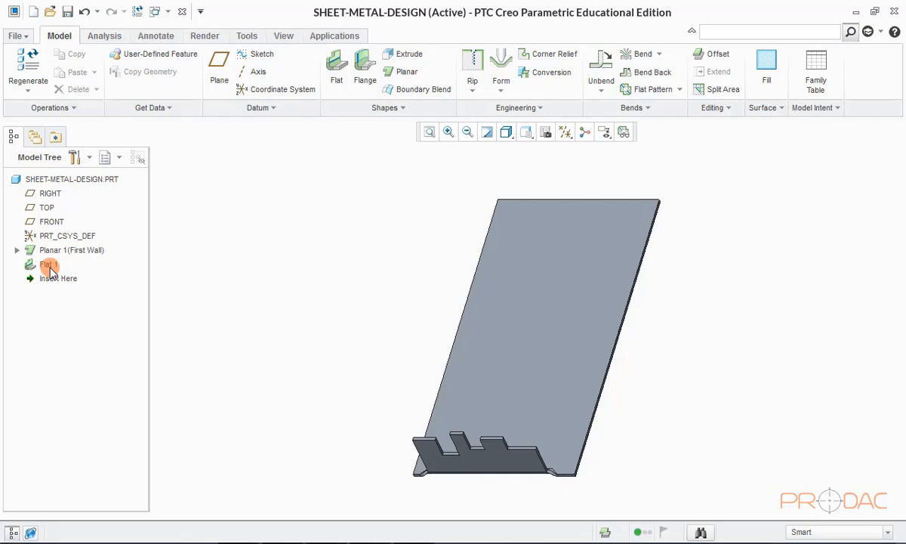
Step: Edit the Flat 1 definition from the Model Tree and view it from FRONT
{"action": "right_click", "coordinate": [49, 263]}
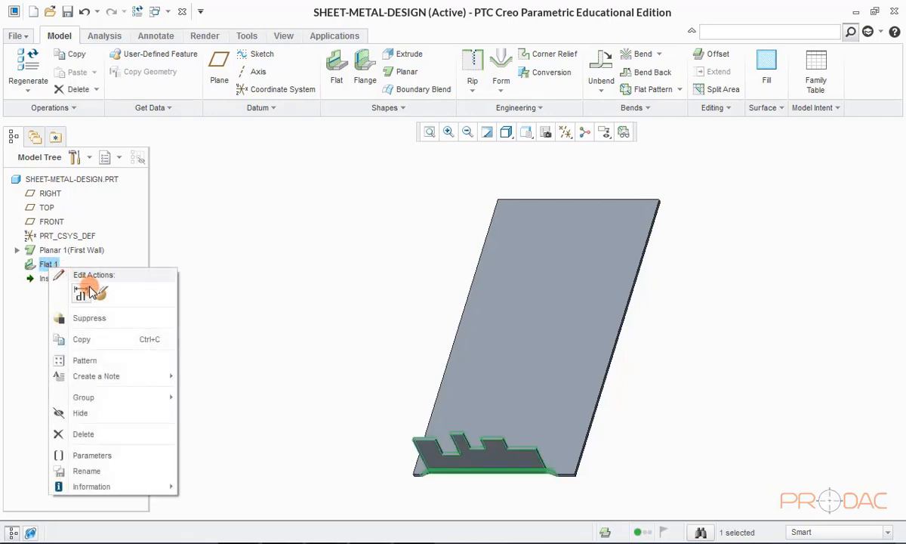
{"action": "left_click", "coordinate": [81, 293]}
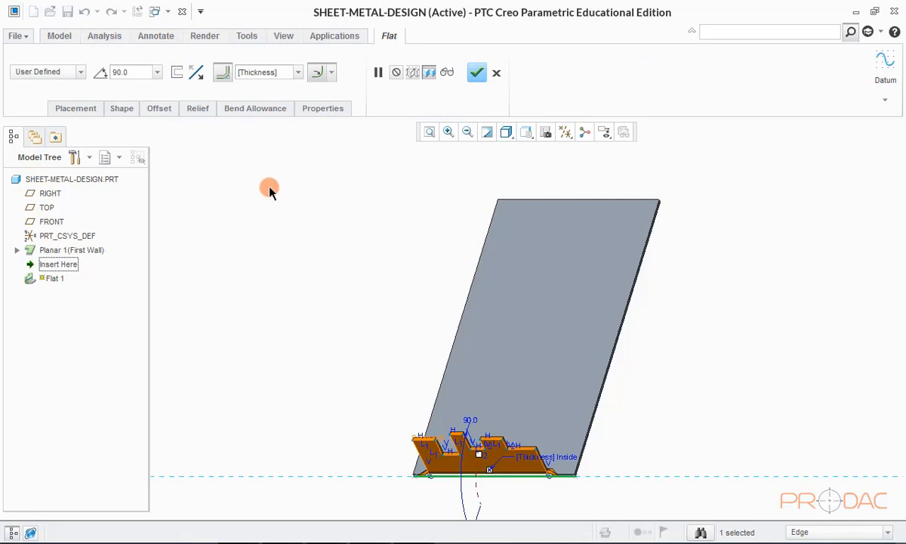
{"action": "mouse_move", "coordinate": [541, 144]}
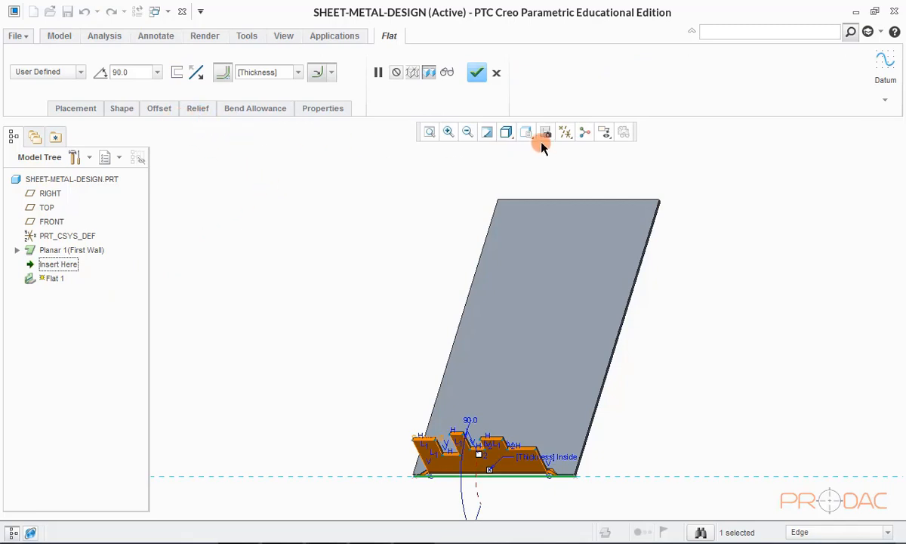
{"action": "left_click", "coordinate": [526, 132]}
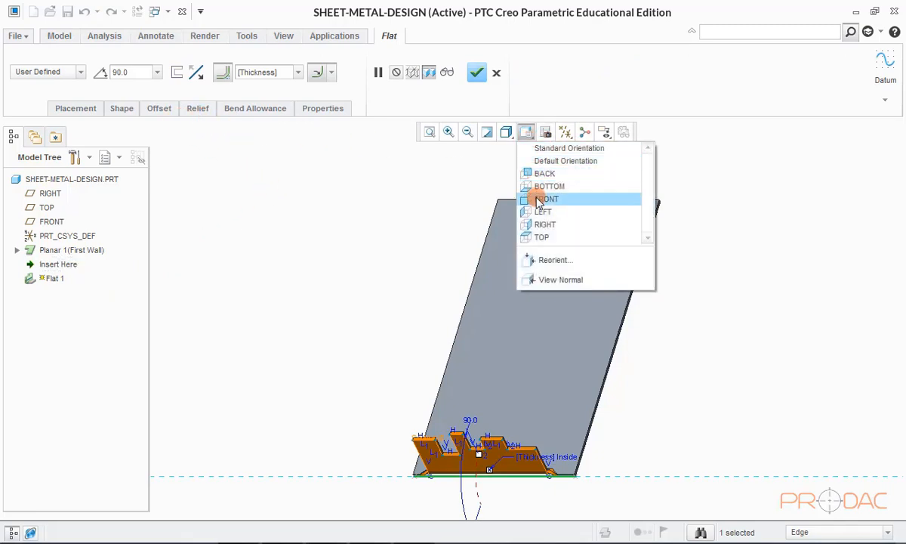
{"action": "left_click", "coordinate": [545, 198]}
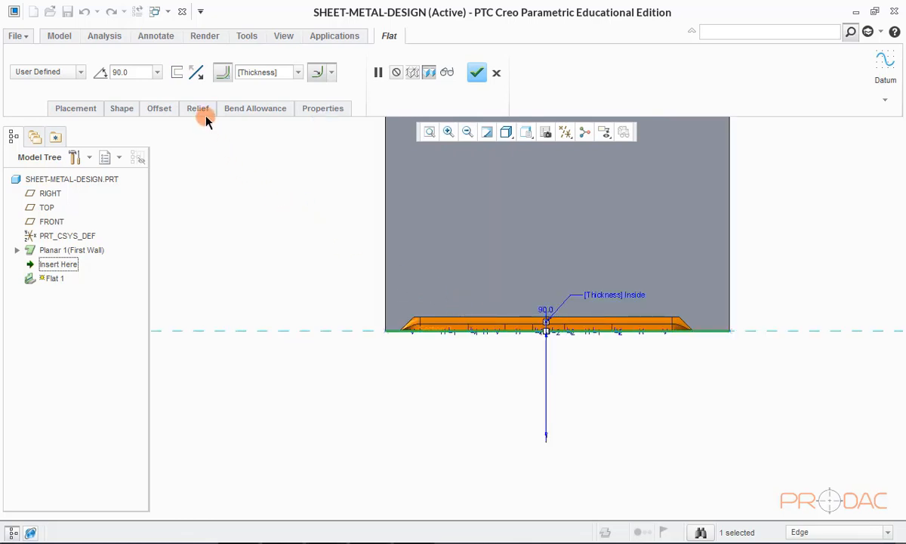
Step: Try a rectangular bend relief, setting its width to 8.00 and then Thickness
{"action": "left_click", "coordinate": [197, 108]}
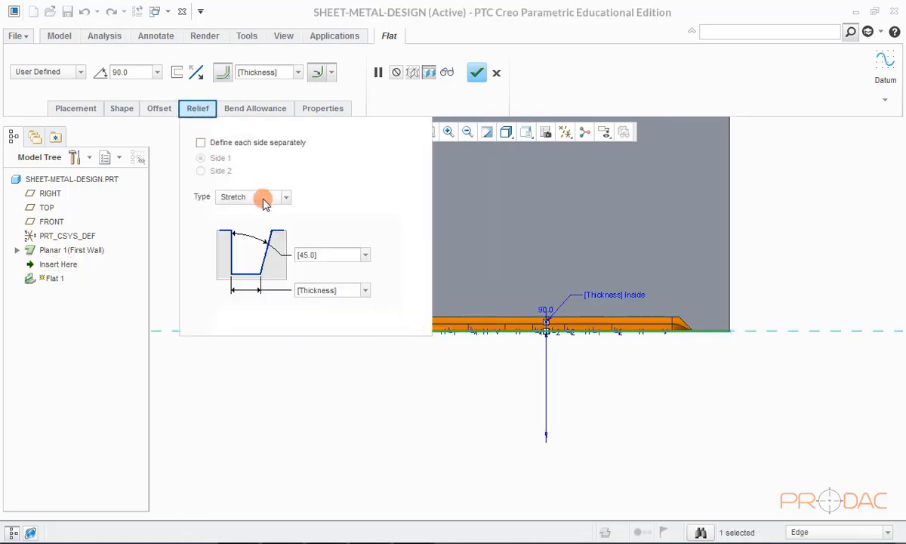
{"action": "left_click", "coordinate": [285, 196]}
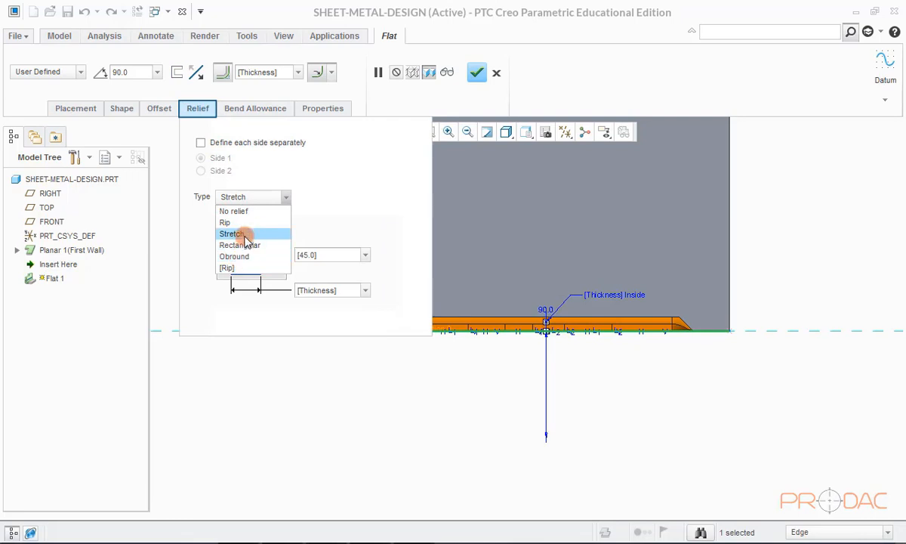
{"action": "left_click", "coordinate": [239, 245]}
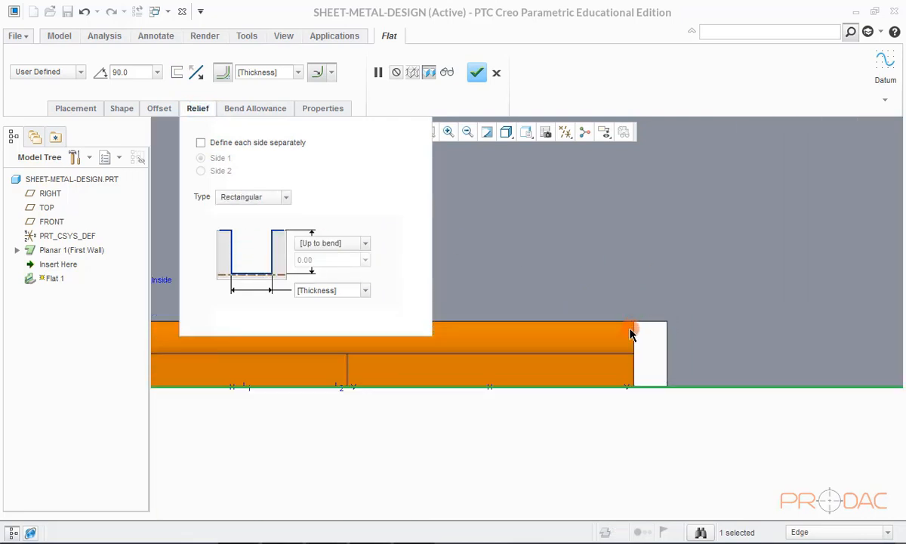
{"action": "mouse_move", "coordinate": [283, 228]}
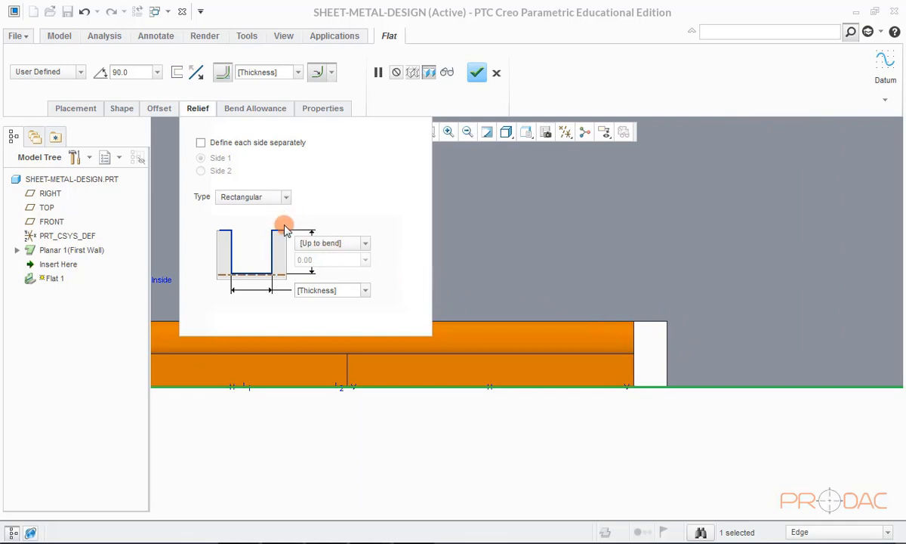
{"action": "left_click", "coordinate": [324, 290]}
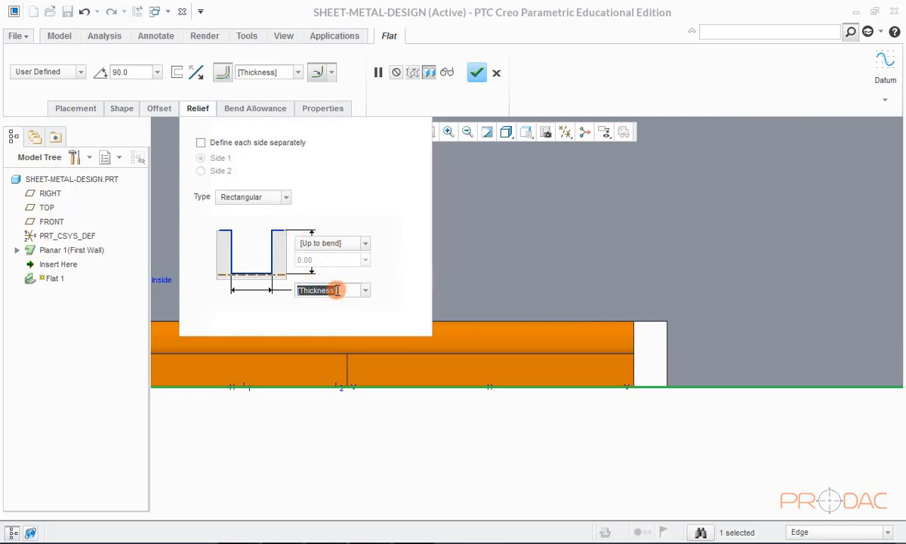
{"action": "type", "text": "8.00"}
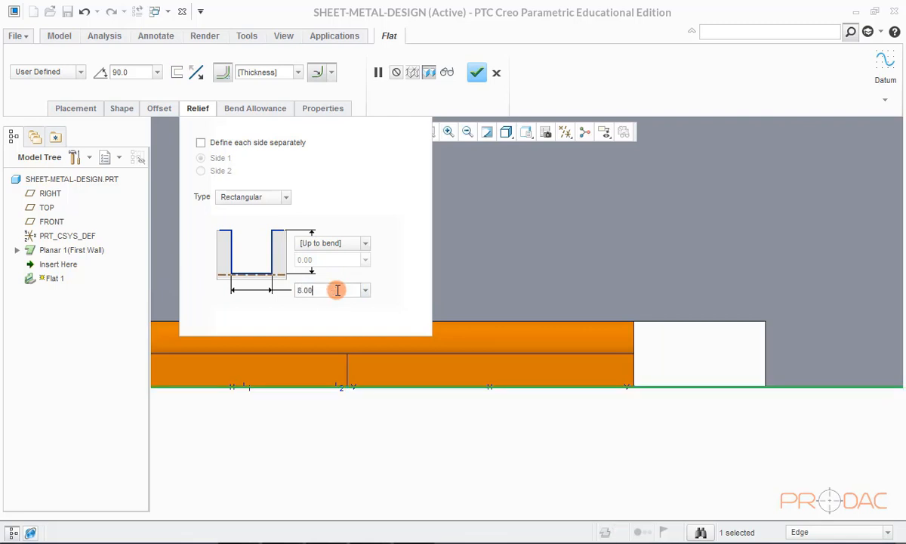
{"action": "left_click", "coordinate": [365, 290]}
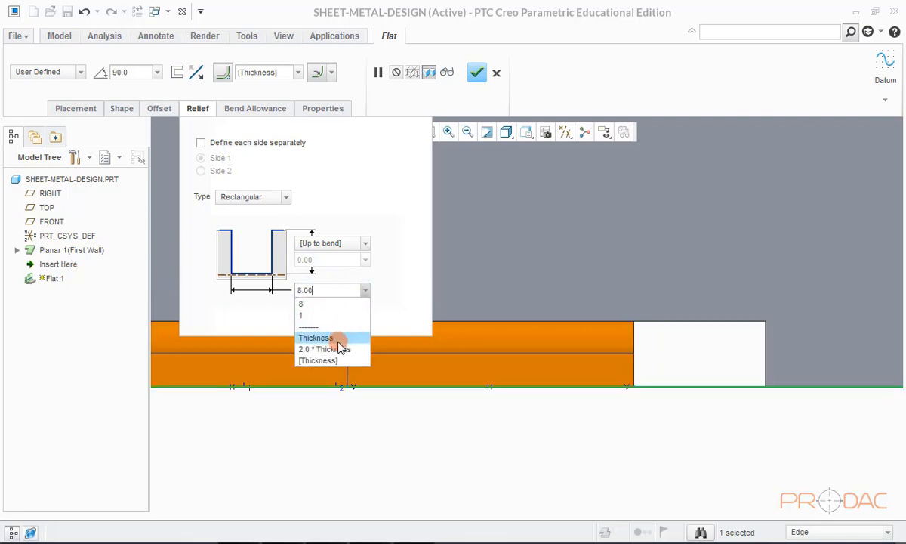
{"action": "left_click", "coordinate": [316, 338]}
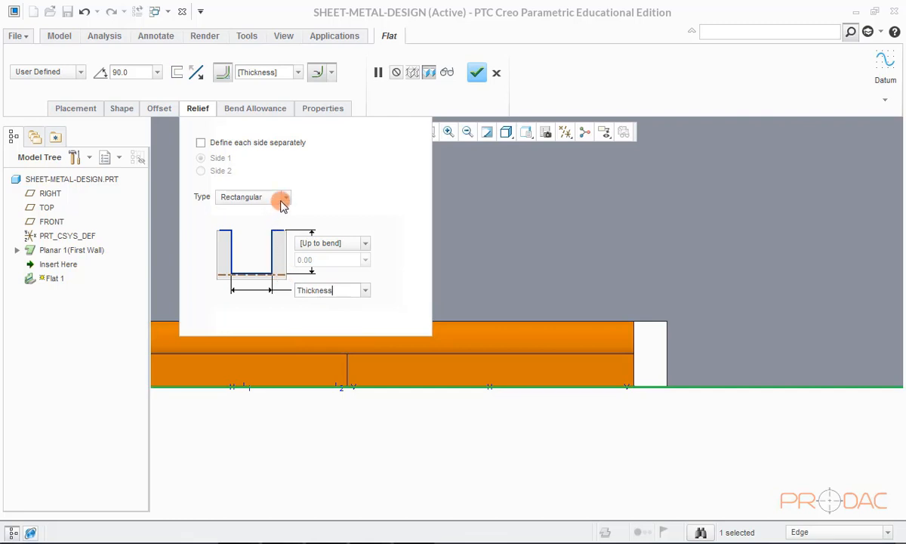
Step: Switch the relief to obround with Thickness width and apply the redefined wall
{"action": "left_click", "coordinate": [286, 196]}
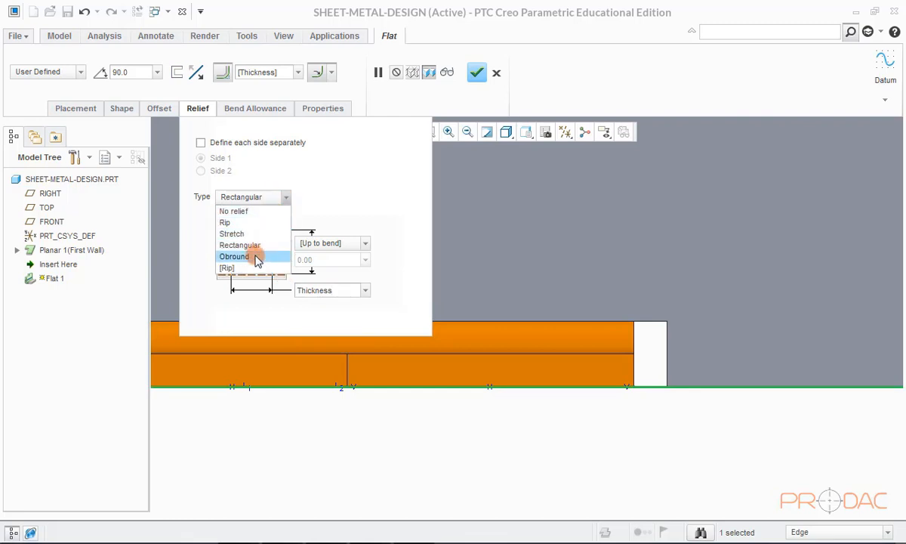
{"action": "left_click", "coordinate": [234, 256]}
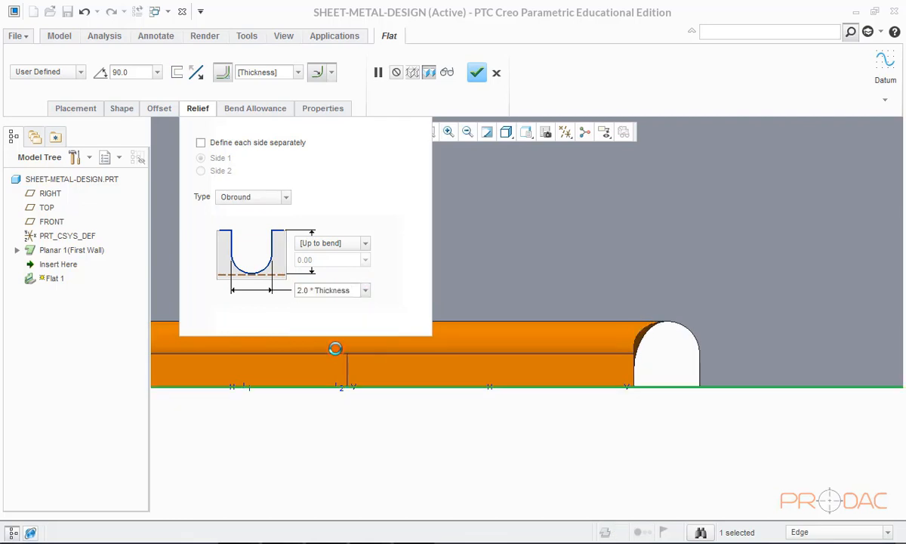
{"action": "left_click", "coordinate": [364, 290]}
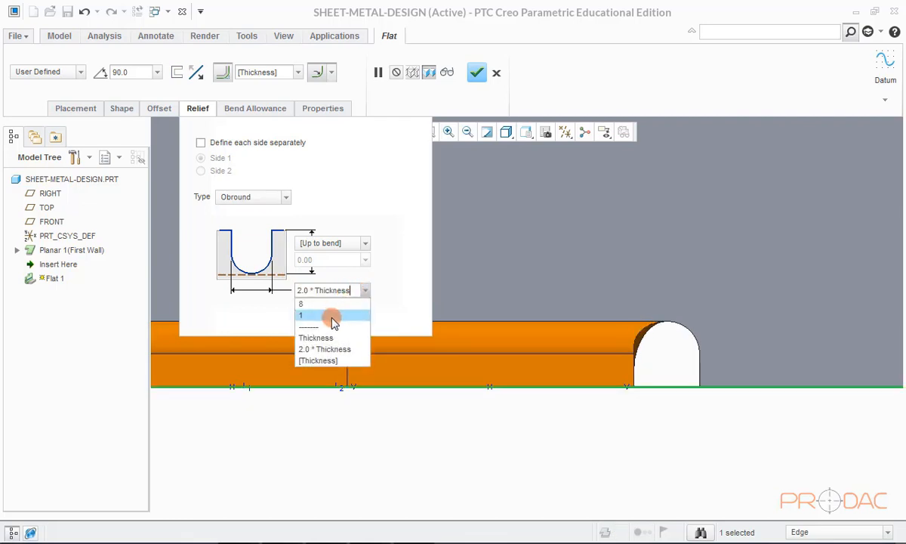
{"action": "left_click", "coordinate": [317, 337]}
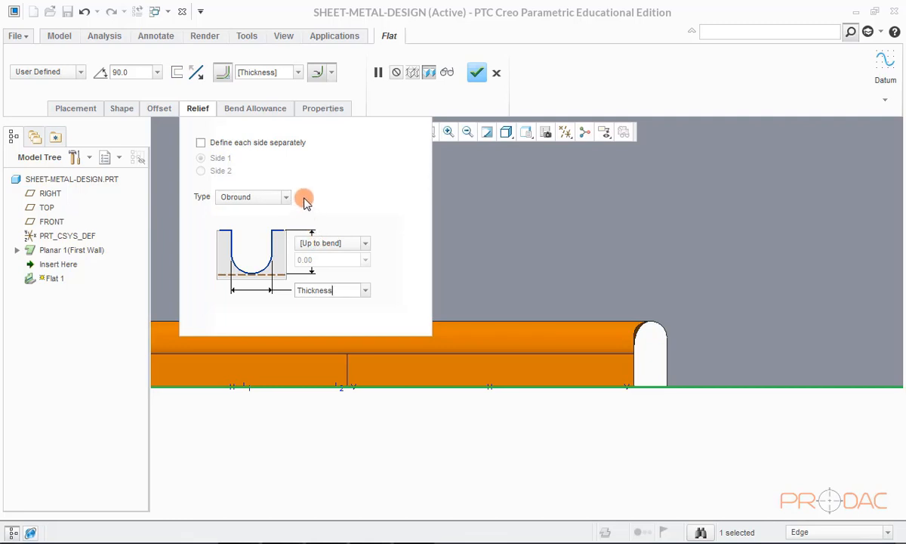
{"action": "mouse_move", "coordinate": [476, 73]}
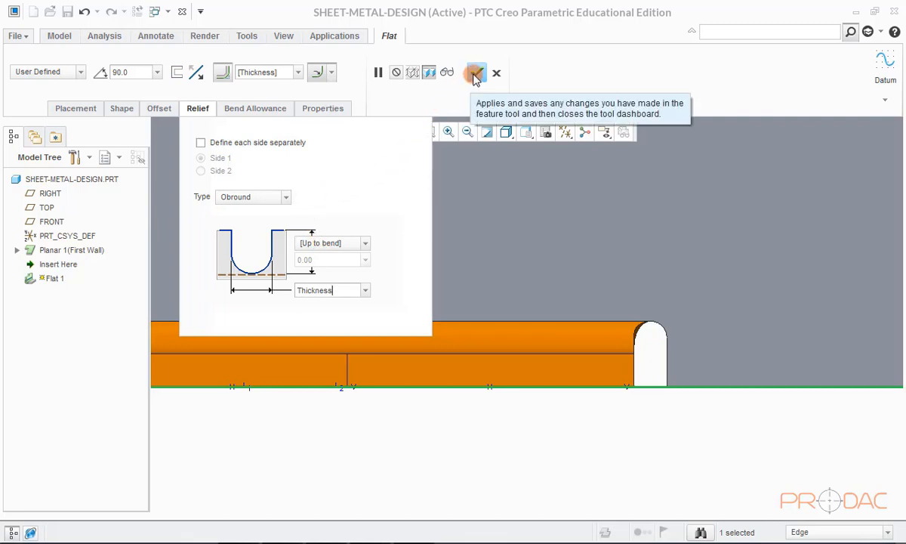
{"action": "left_click", "coordinate": [475, 73]}
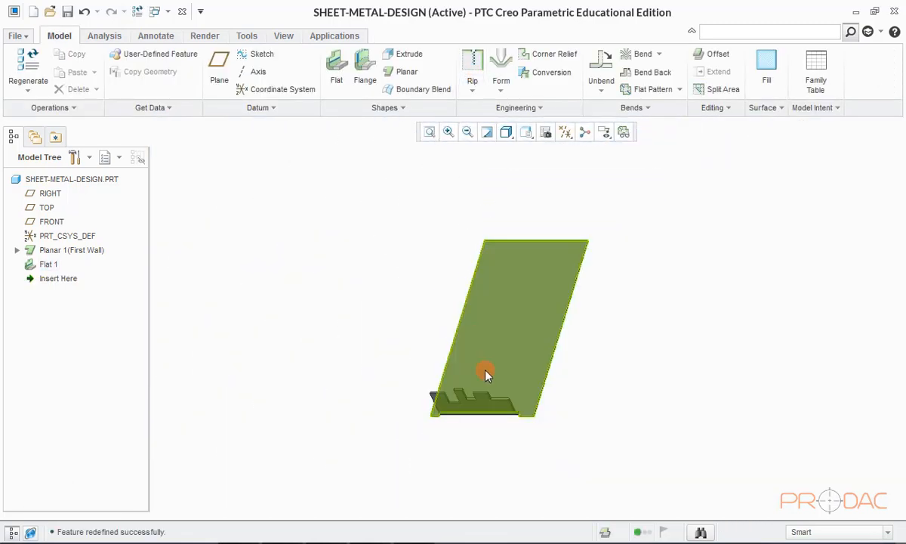
{"action": "scroll", "scroll_direction": "up", "scroll_amount": 3}
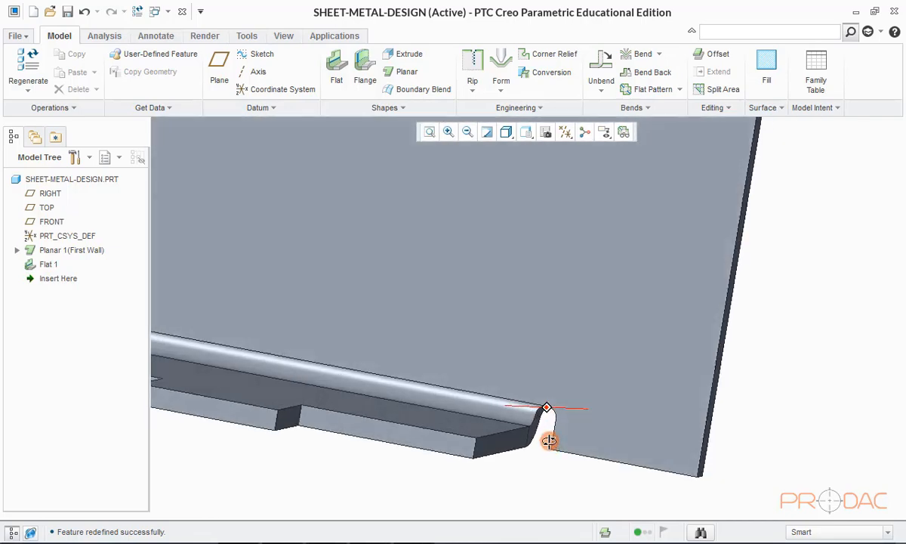
{"action": "left_click_drag", "start_coordinate": [548, 440], "coordinate": [543, 385]}
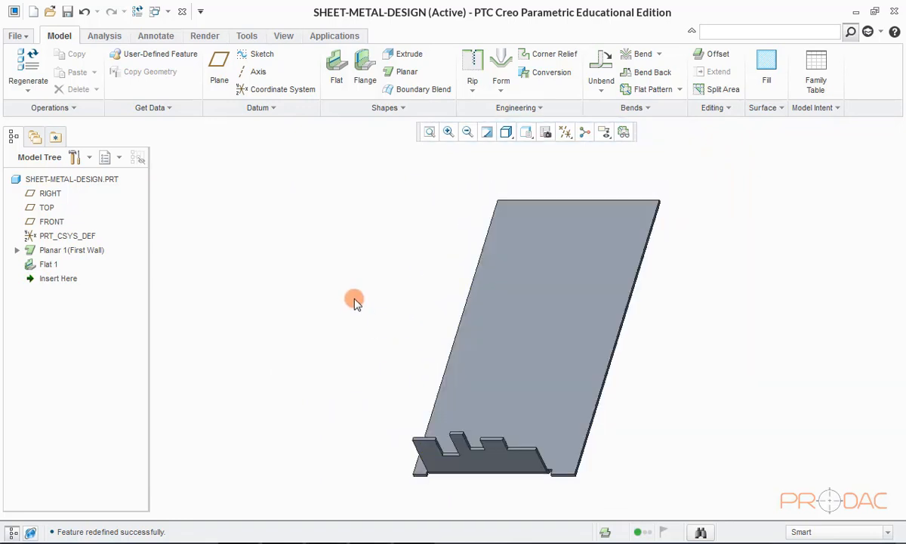
{"action": "mouse_move", "coordinate": [353, 110]}
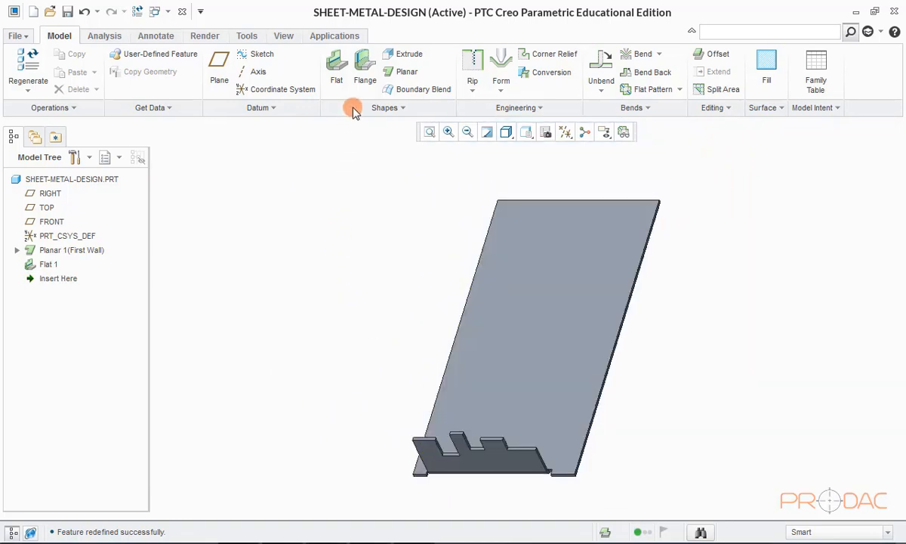
{"action": "mouse_move", "coordinate": [365, 75]}
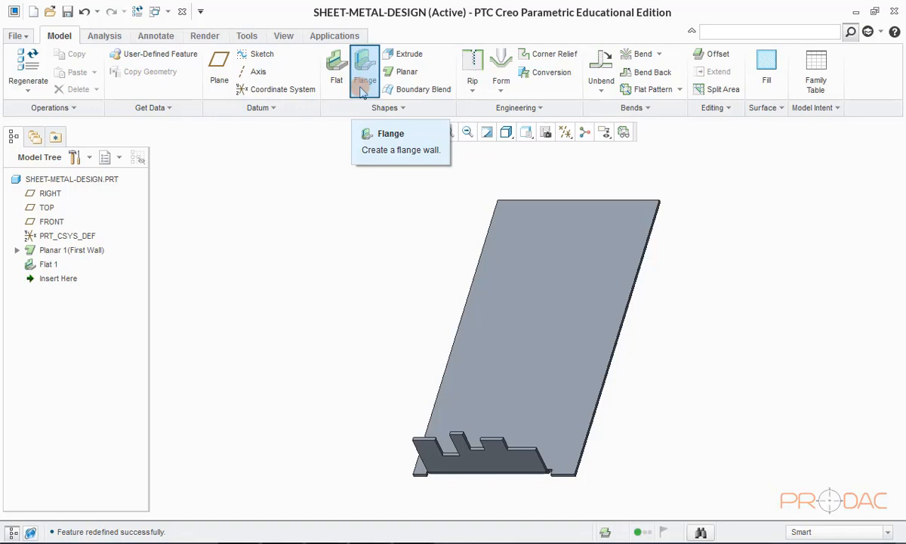
Step: Start a flange on the long plate edge and view its 90° preview from the side
{"action": "left_click", "coordinate": [364, 64]}
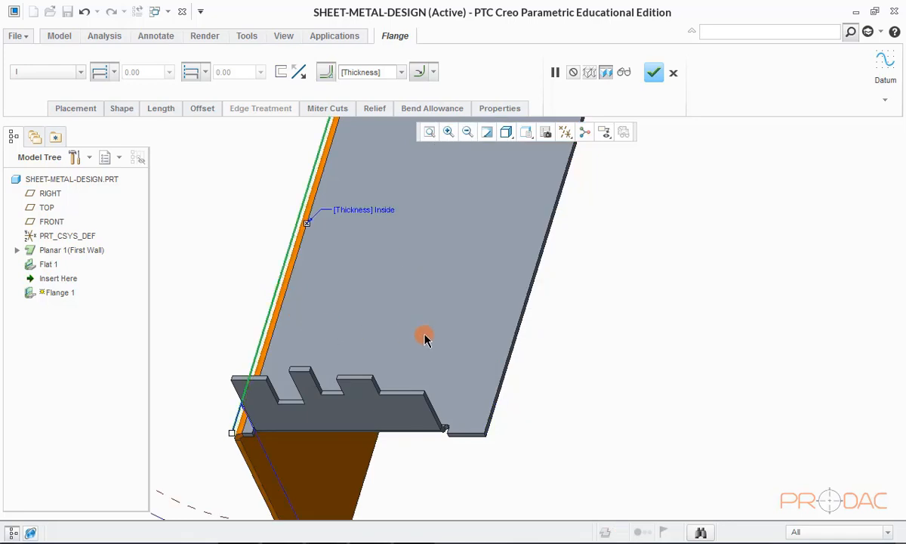
{"action": "left_click_drag", "start_coordinate": [426, 338], "coordinate": [498, 396]}
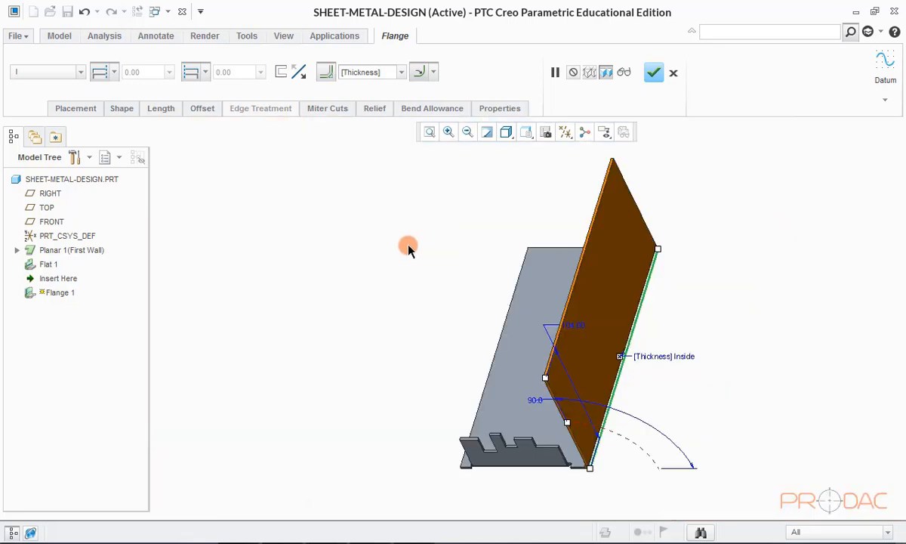
{"action": "left_click", "coordinate": [522, 132]}
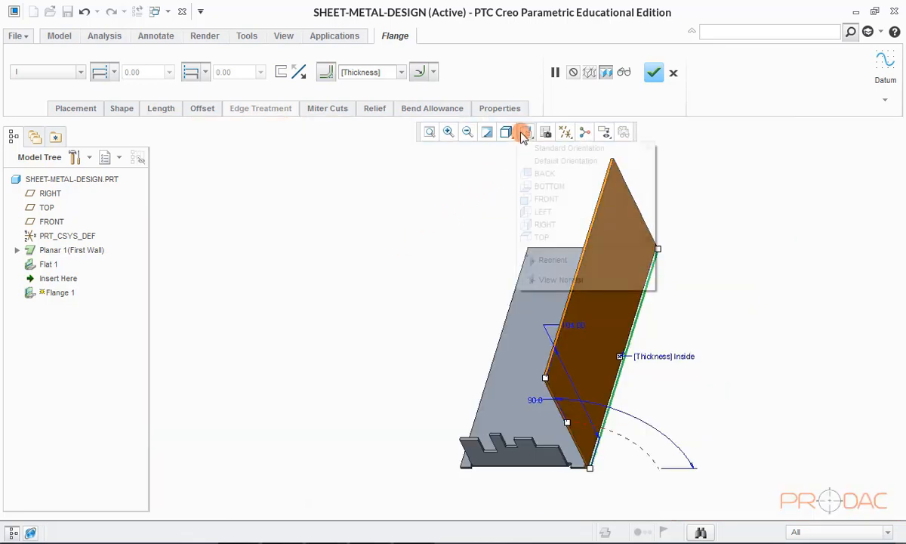
{"action": "left_click", "coordinate": [546, 198]}
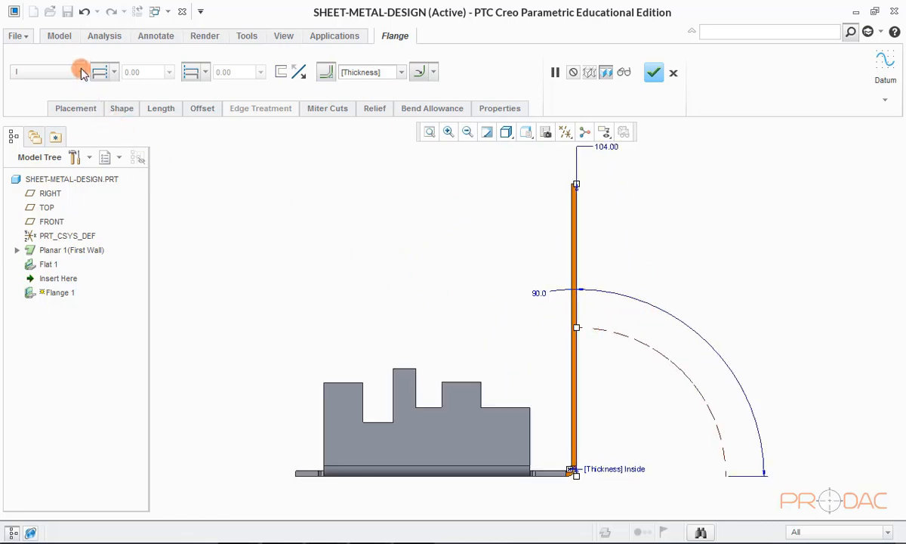
{"action": "left_click", "coordinate": [104, 72]}
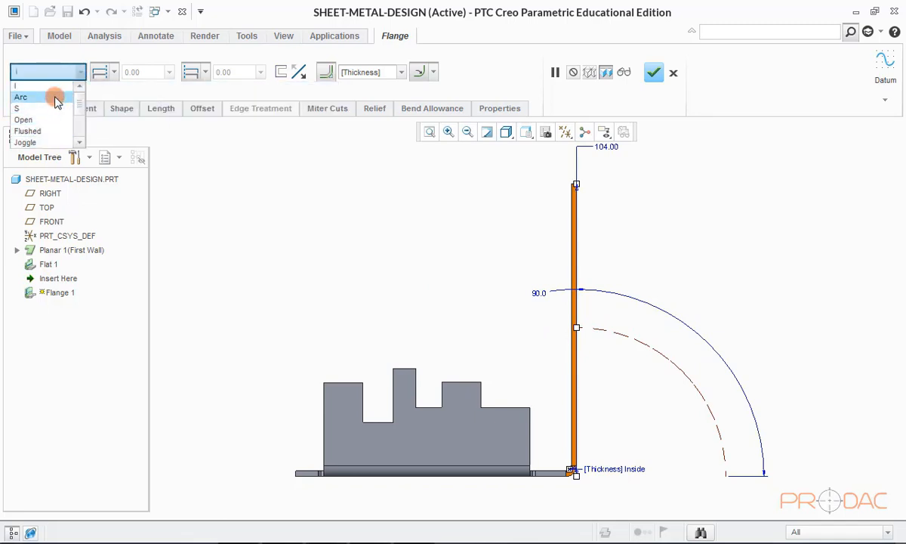
{"action": "left_click", "coordinate": [20, 96]}
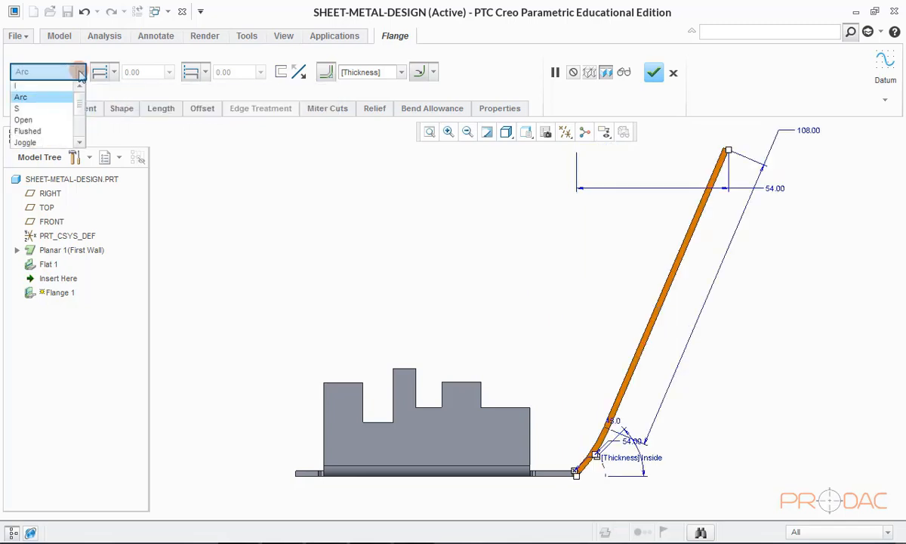
{"action": "left_click", "coordinate": [17, 108]}
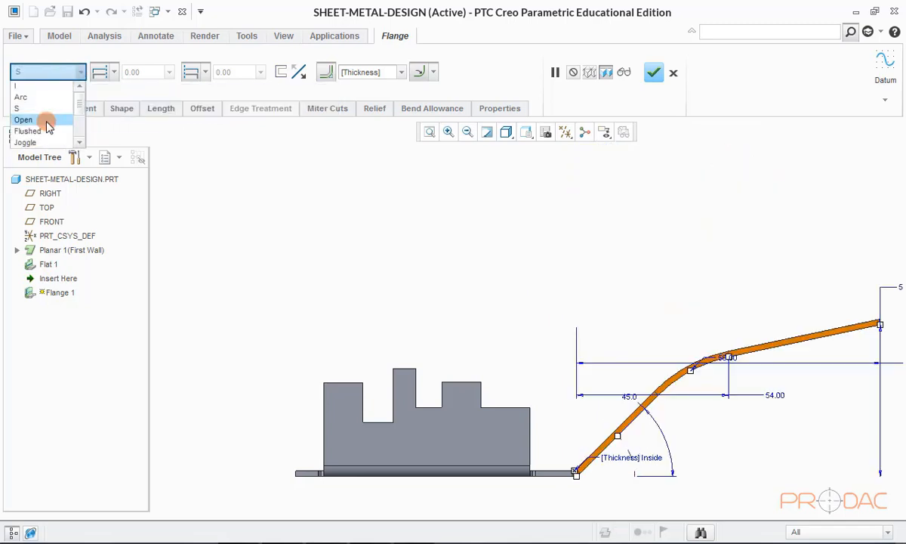
{"action": "left_click", "coordinate": [23, 119]}
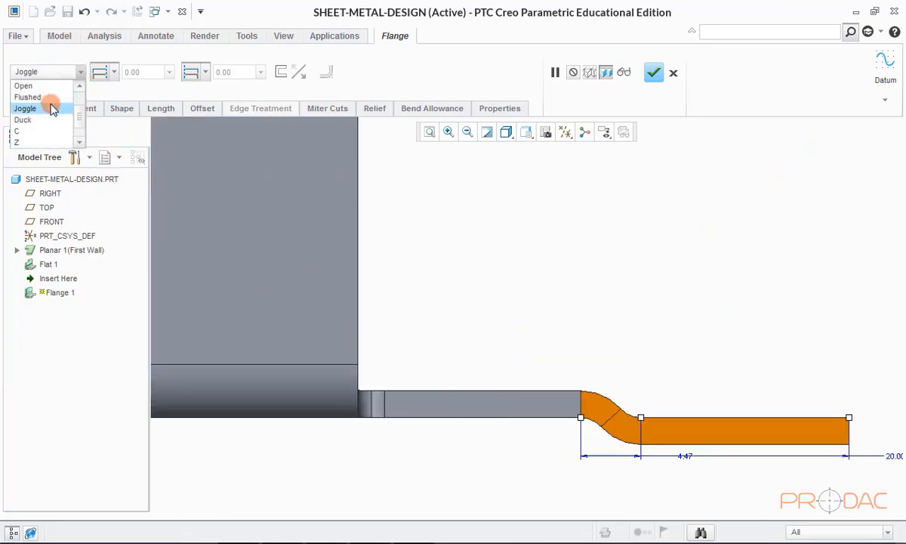
{"action": "left_click", "coordinate": [22, 119]}
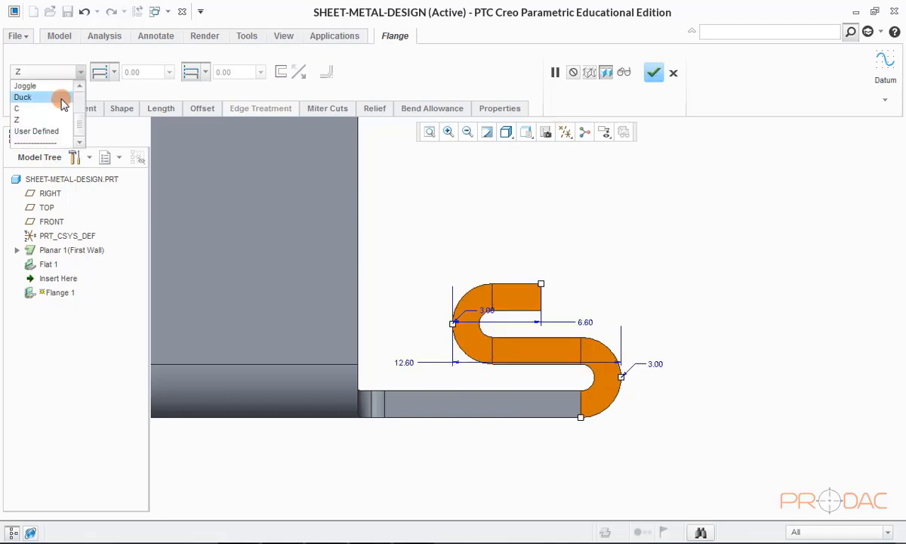
{"action": "left_click", "coordinate": [36, 131]}
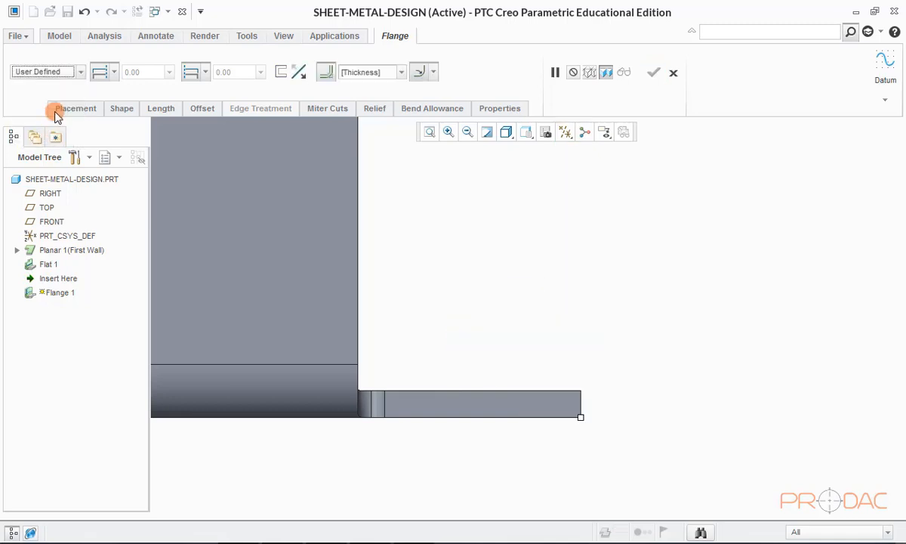
{"action": "left_click", "coordinate": [79, 72]}
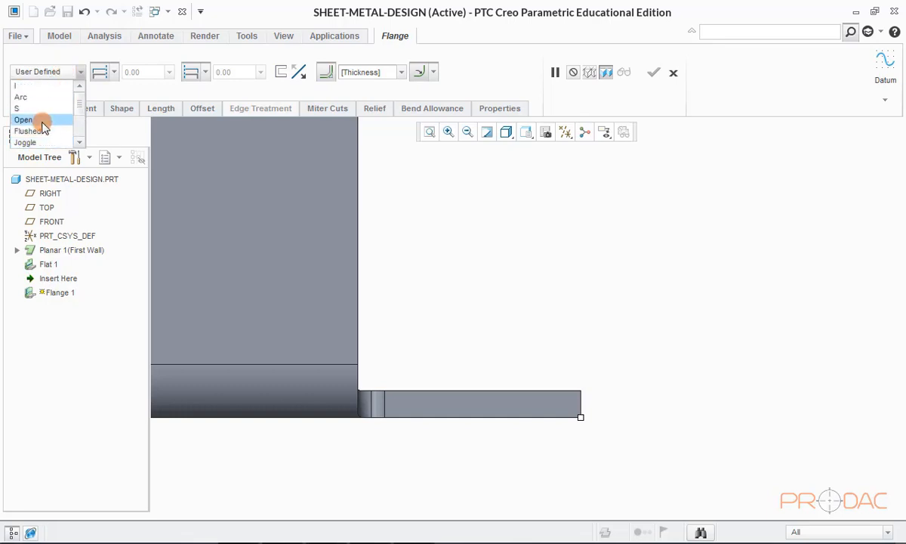
{"action": "left_click", "coordinate": [24, 119]}
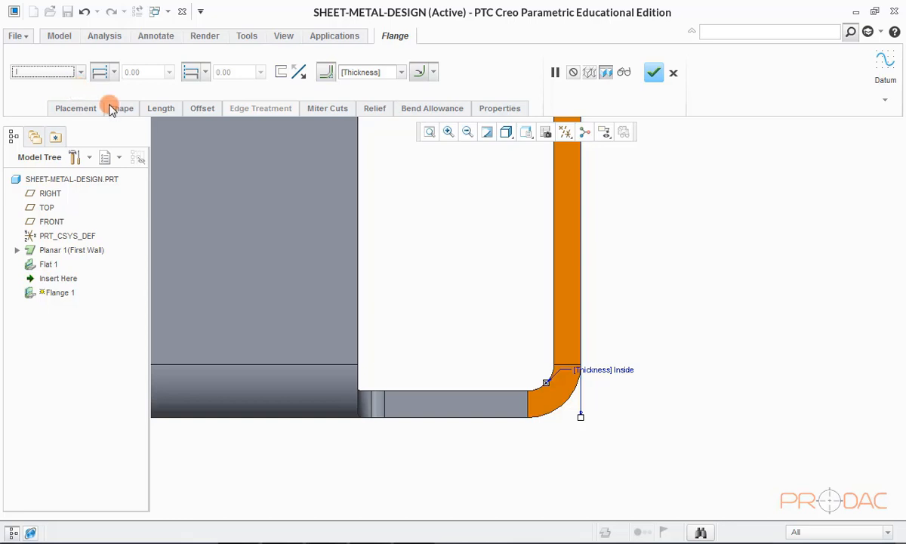
Step: Sketch a stepped zigzag flange profile with filleted corners and accept it
{"action": "left_click", "coordinate": [121, 108]}
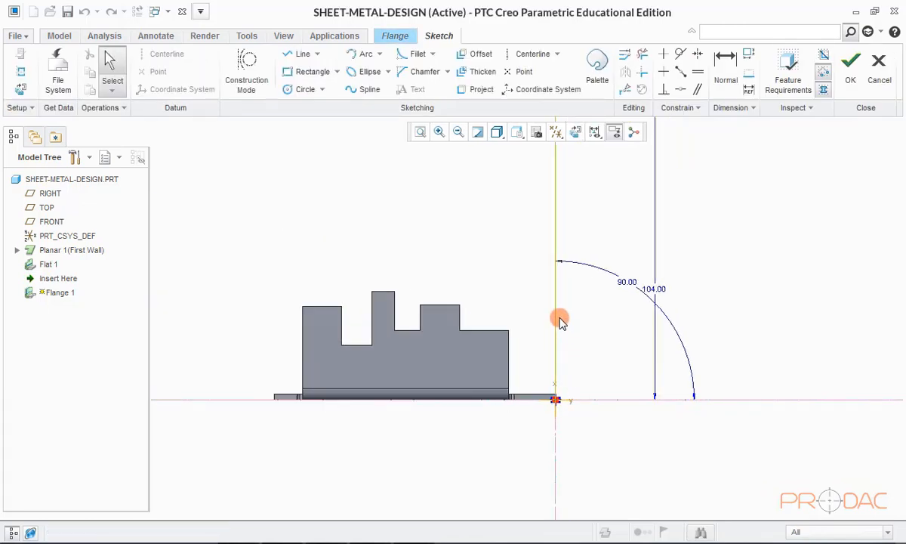
{"action": "left_click", "coordinate": [556, 310]}
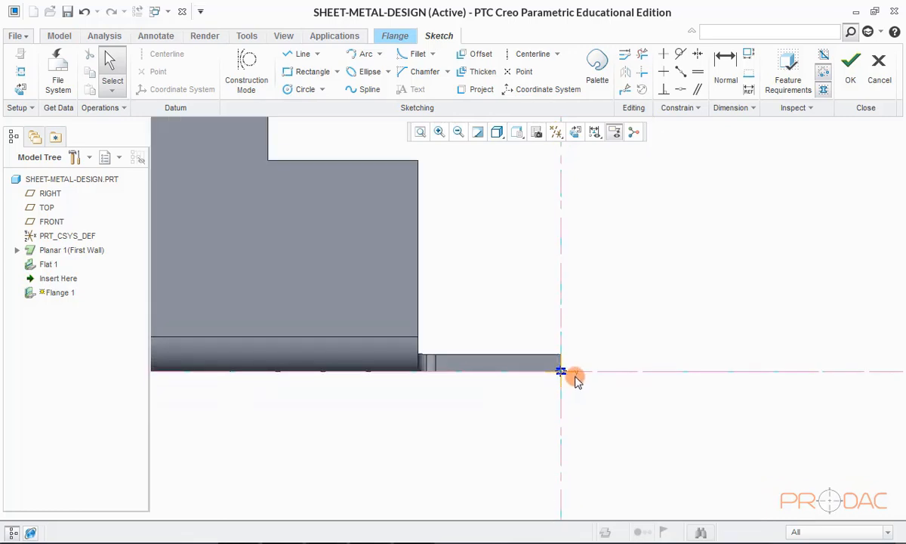
{"action": "mouse_move", "coordinate": [302, 54]}
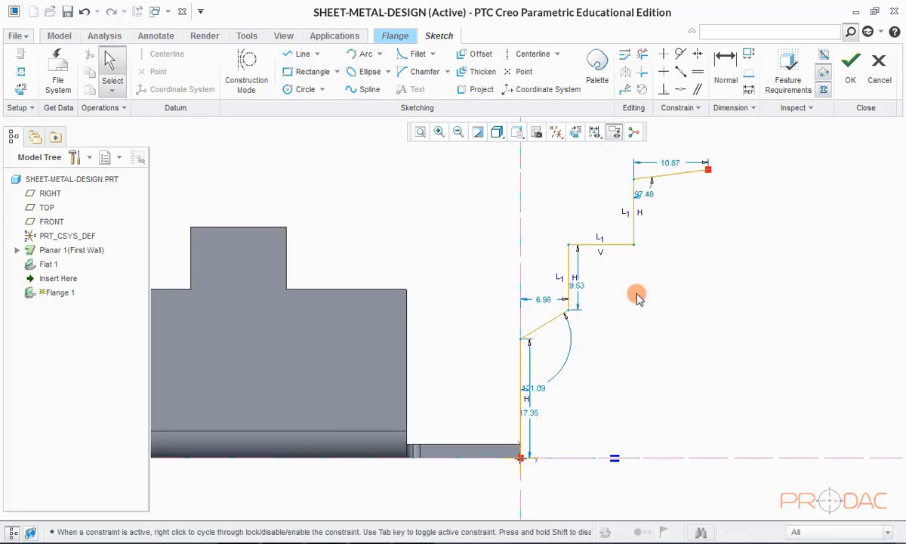
{"action": "left_click", "coordinate": [416, 53]}
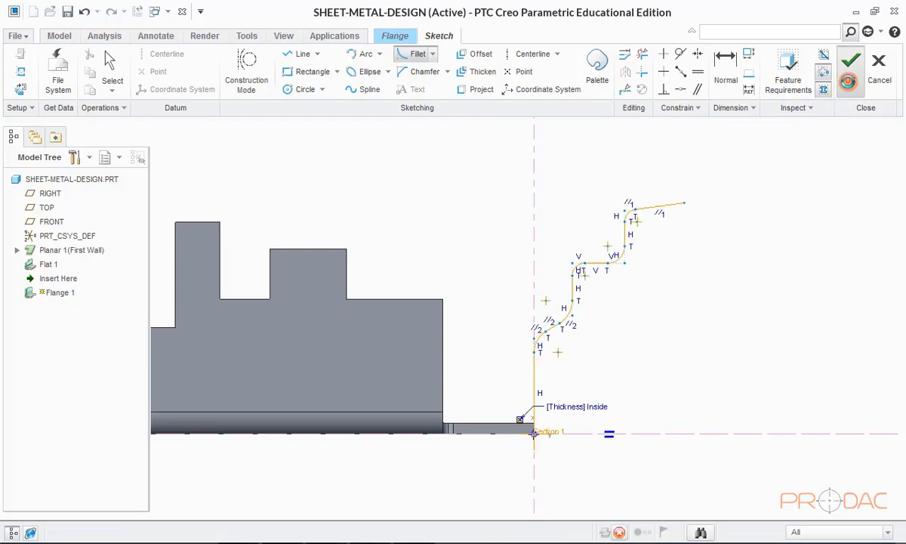
{"action": "left_click", "coordinate": [849, 62]}
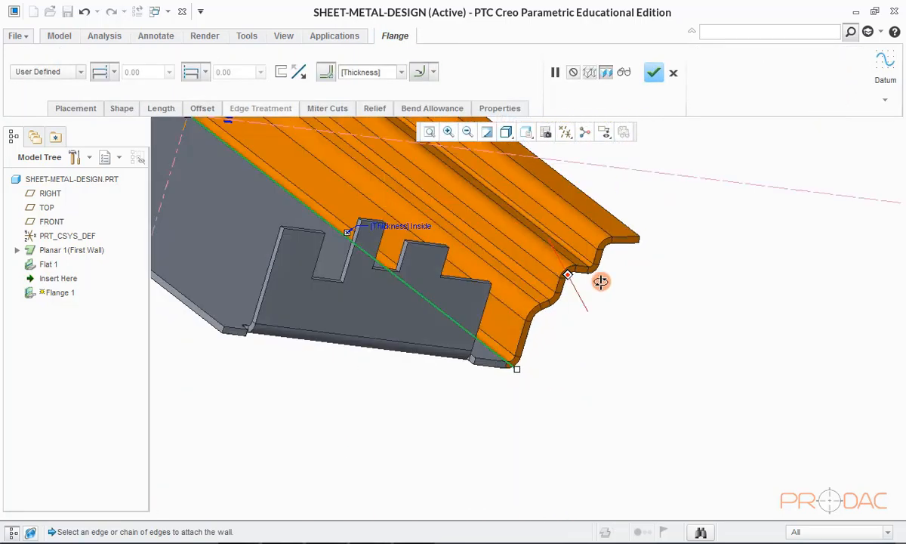
Step: Set both flange ends to Blind 20.00
{"action": "key", "text": "ctrl+d"}
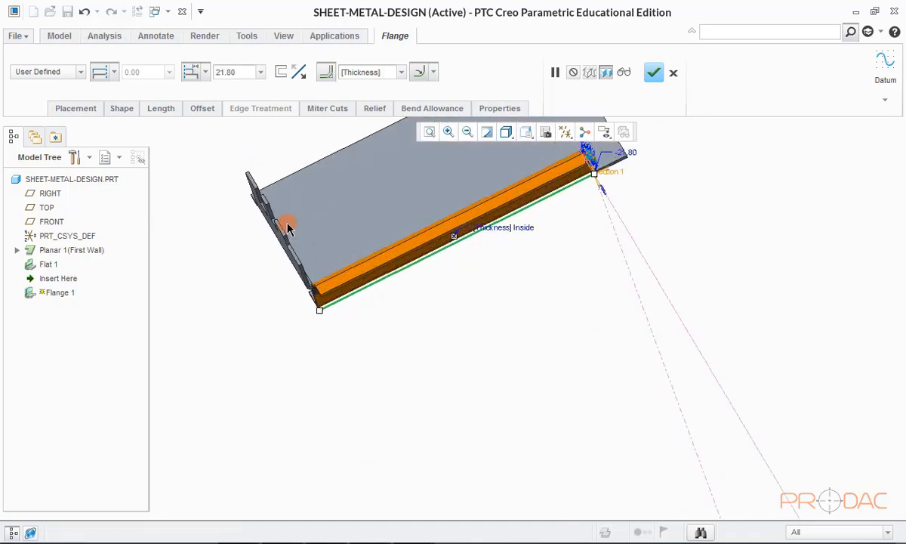
{"action": "left_click", "coordinate": [161, 108]}
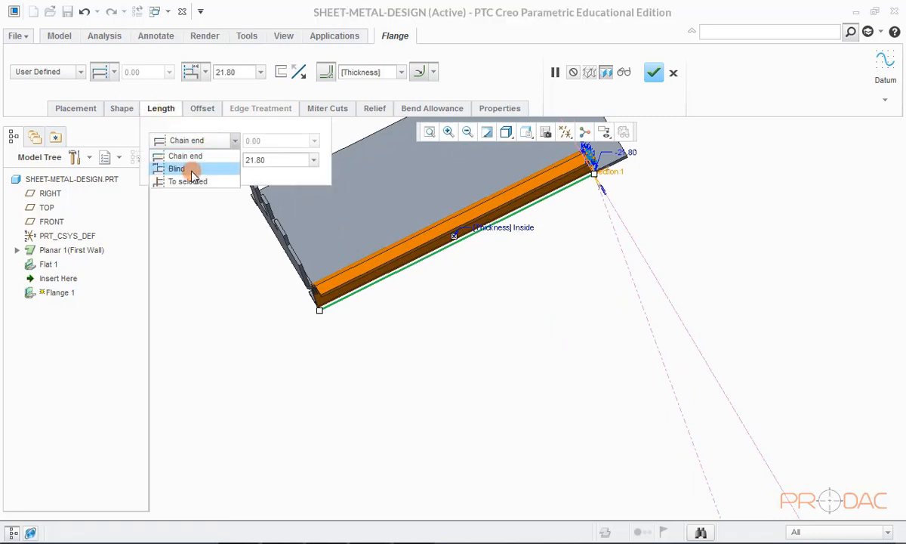
{"action": "left_click", "coordinate": [177, 168]}
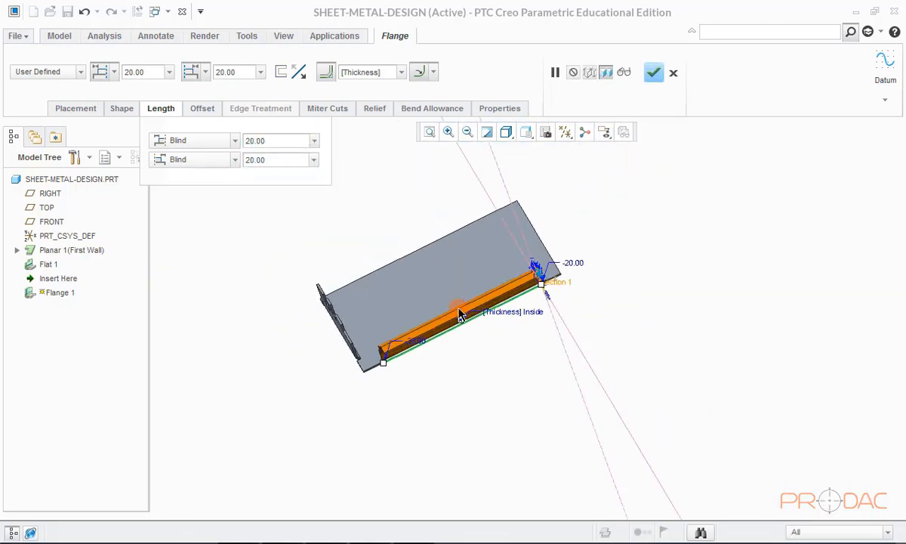
Step: Use obround bend relief and complete Flange 1
{"action": "left_click", "coordinate": [374, 108]}
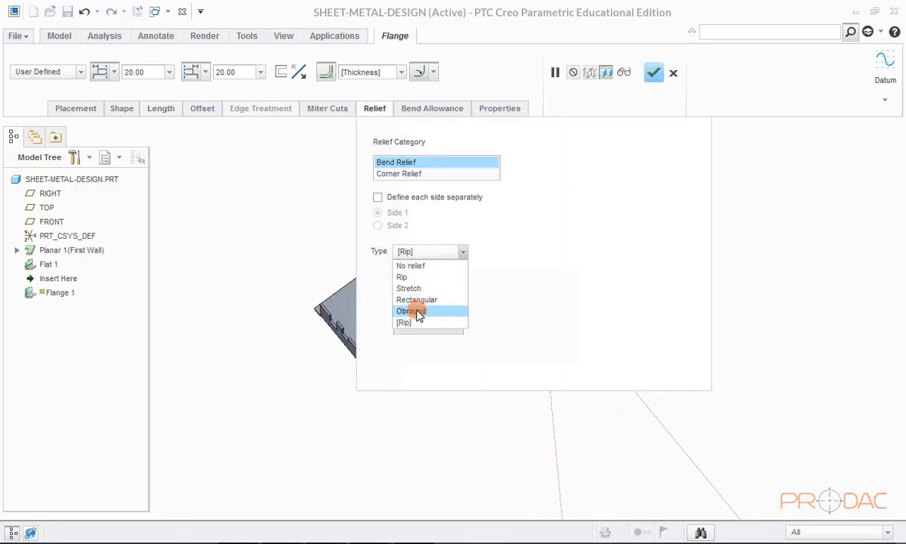
{"action": "left_click", "coordinate": [411, 310]}
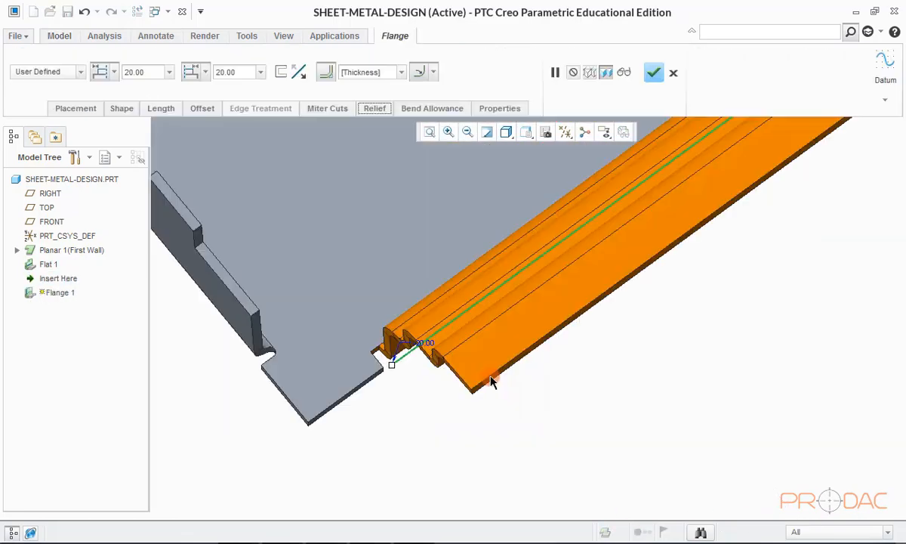
{"action": "key", "text": "ctrl+d"}
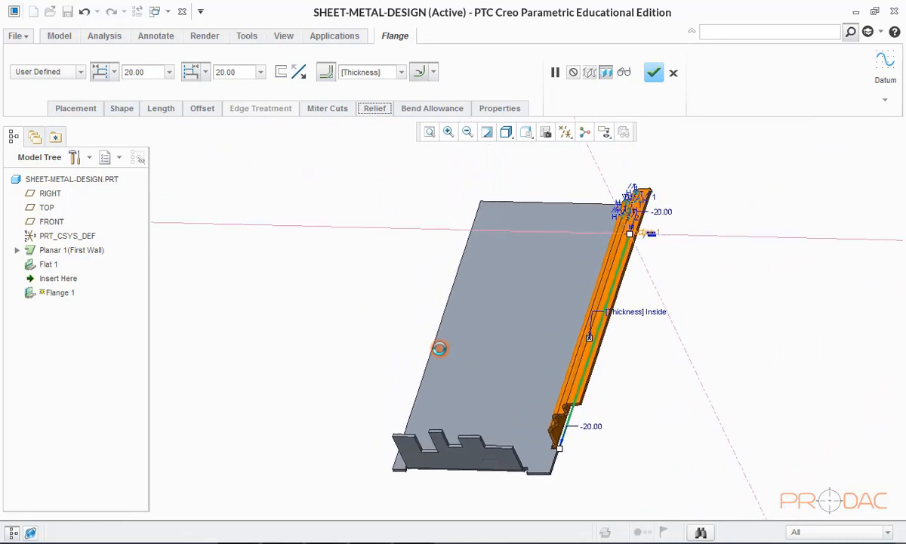
{"action": "left_click", "coordinate": [653, 73]}
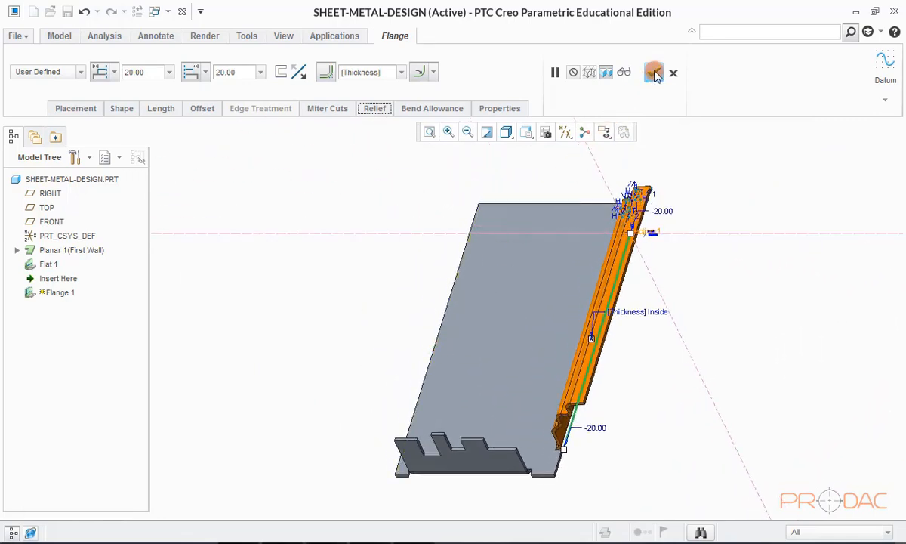
{"action": "left_click", "coordinate": [654, 72]}
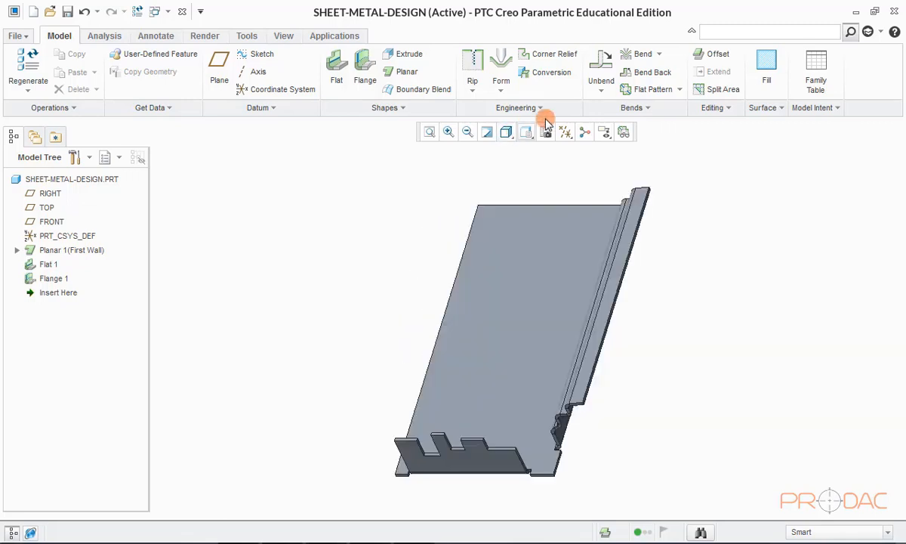
{"action": "mouse_move", "coordinate": [709, 54]}
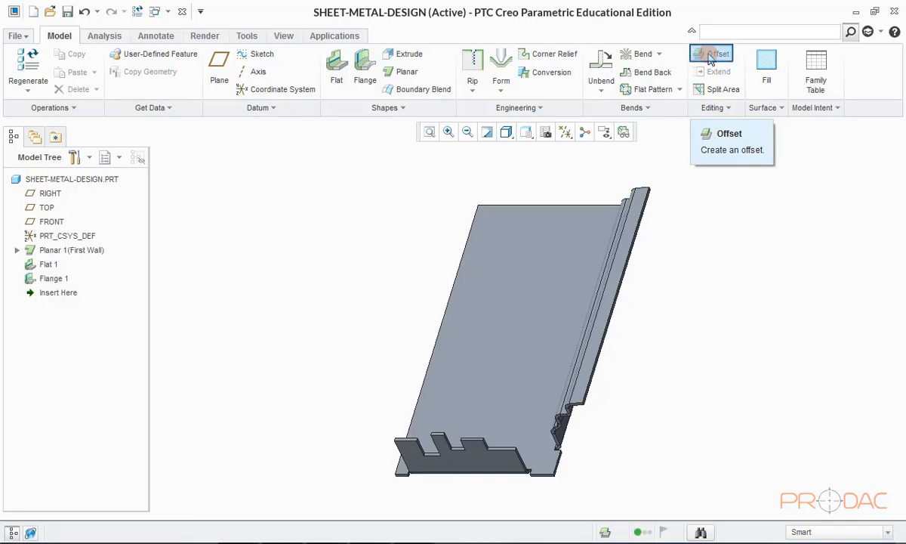
Step: Offset the tabbed end wall 44.40 away as a separate copy and confirm Offset 1
{"action": "left_click", "coordinate": [710, 53]}
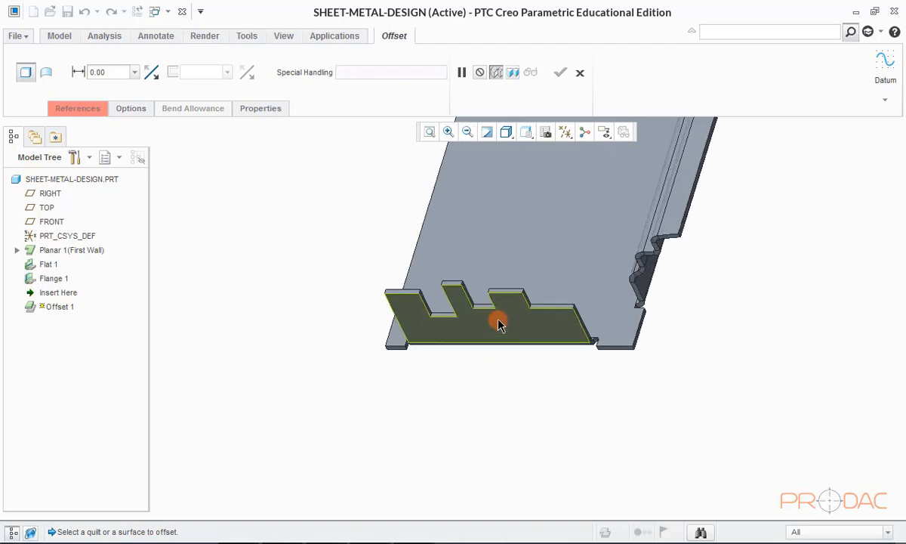
{"action": "left_click", "coordinate": [499, 320]}
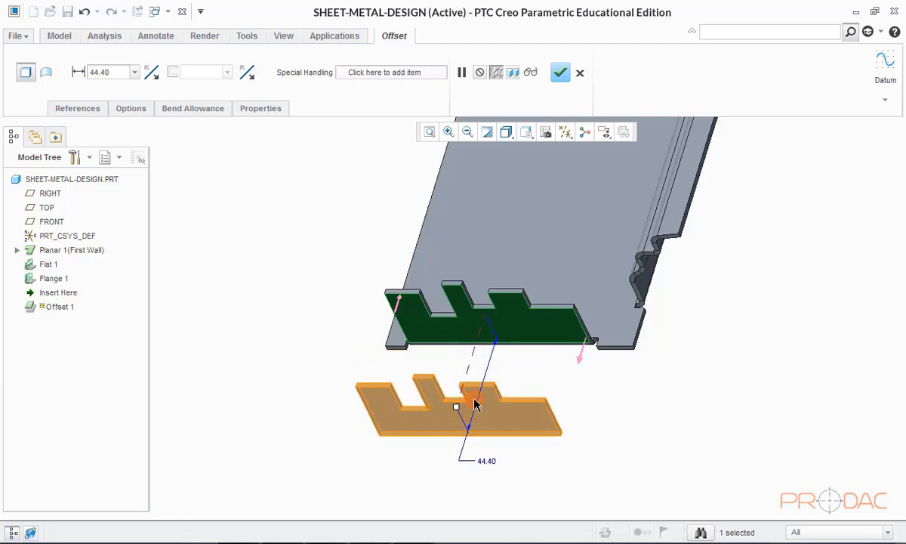
{"action": "left_click", "coordinate": [560, 72]}
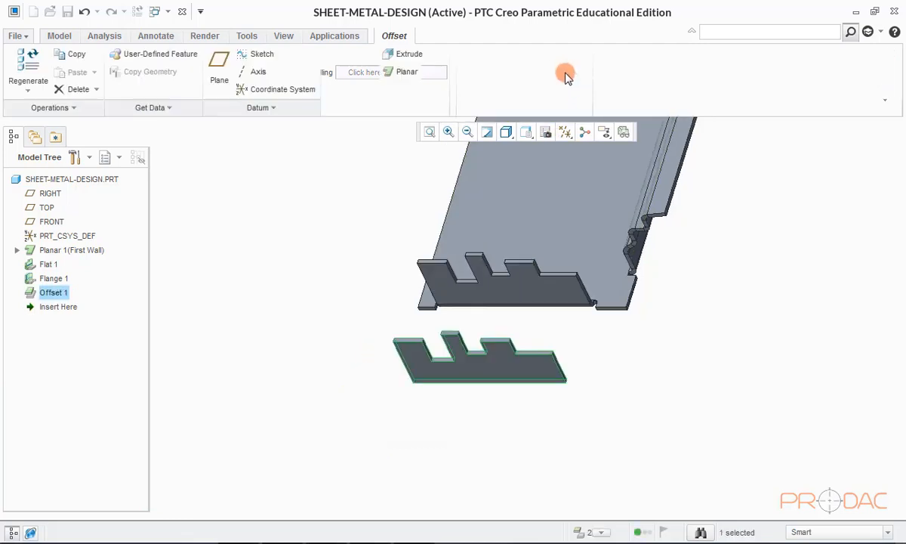
{"action": "left_click", "coordinate": [59, 35]}
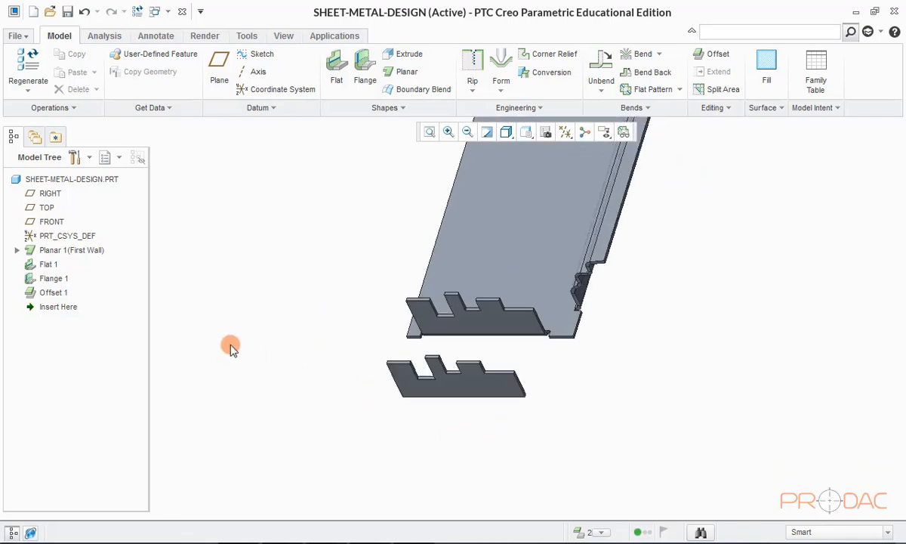
Step: Delete Offset 1 from the Model Tree and confirm the deletion
{"action": "left_click", "coordinate": [53, 292]}
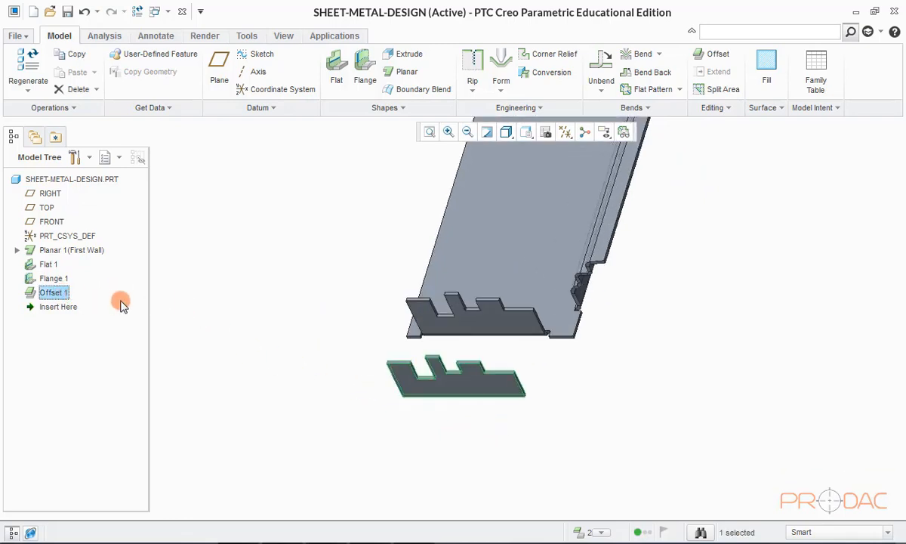
{"action": "left_click", "coordinate": [78, 88]}
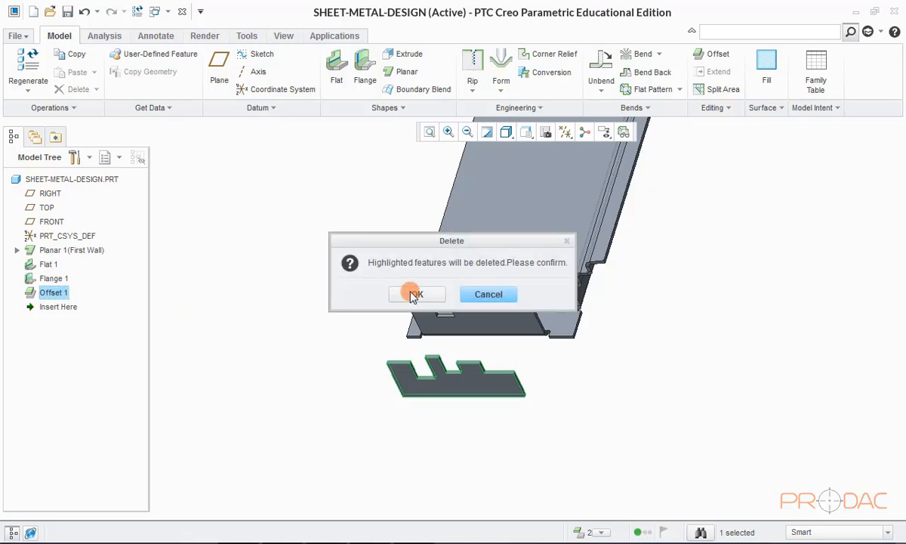
{"action": "left_click", "coordinate": [416, 294]}
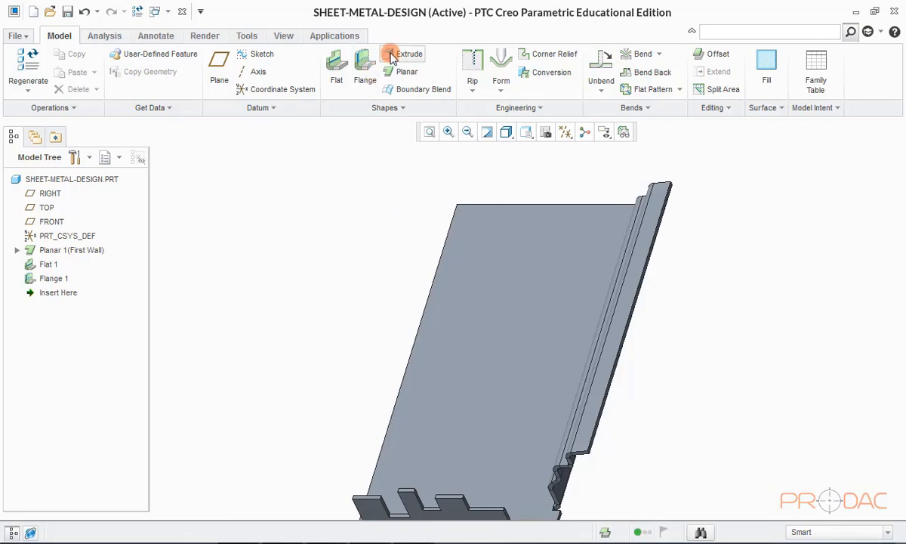
Step: Cut a circular hole and a palette pentagon hole through the main panel as Extrude 1
{"action": "left_click", "coordinate": [405, 54]}
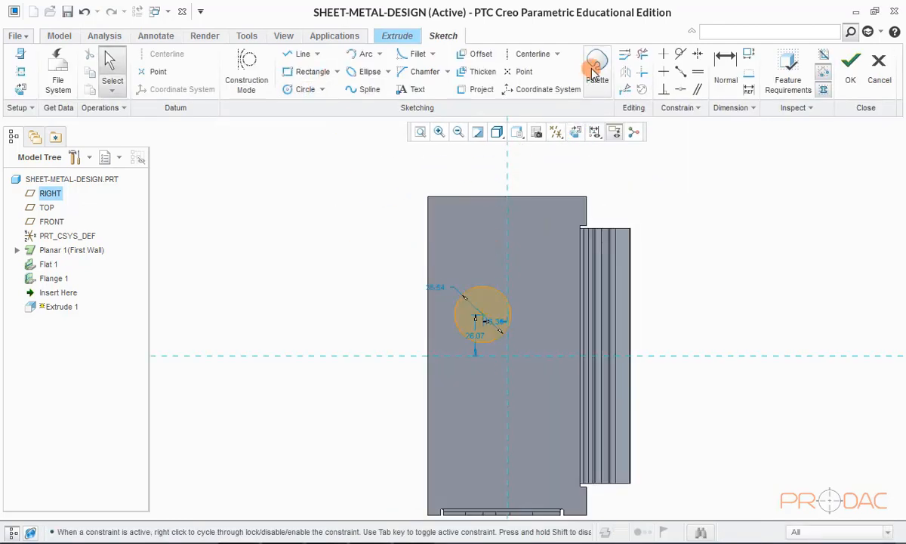
{"action": "left_click", "coordinate": [596, 68]}
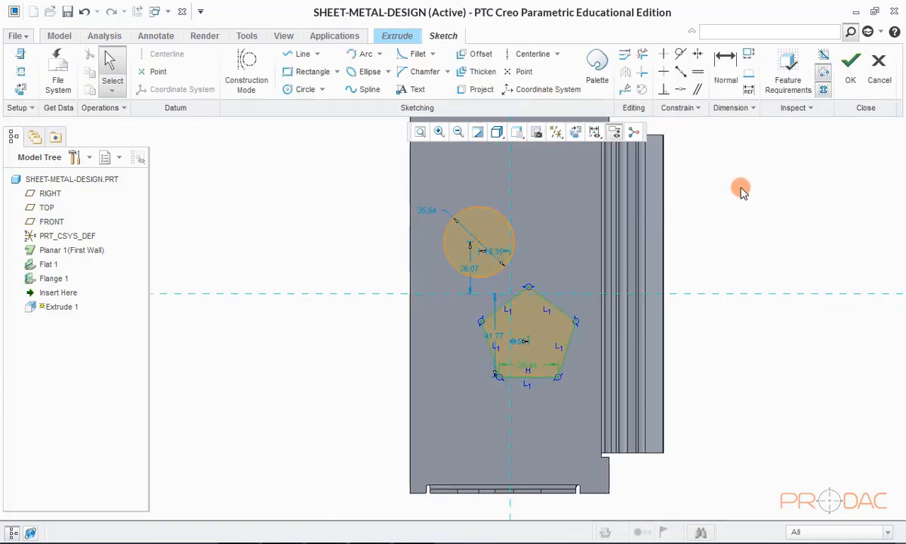
{"action": "left_click", "coordinate": [850, 66]}
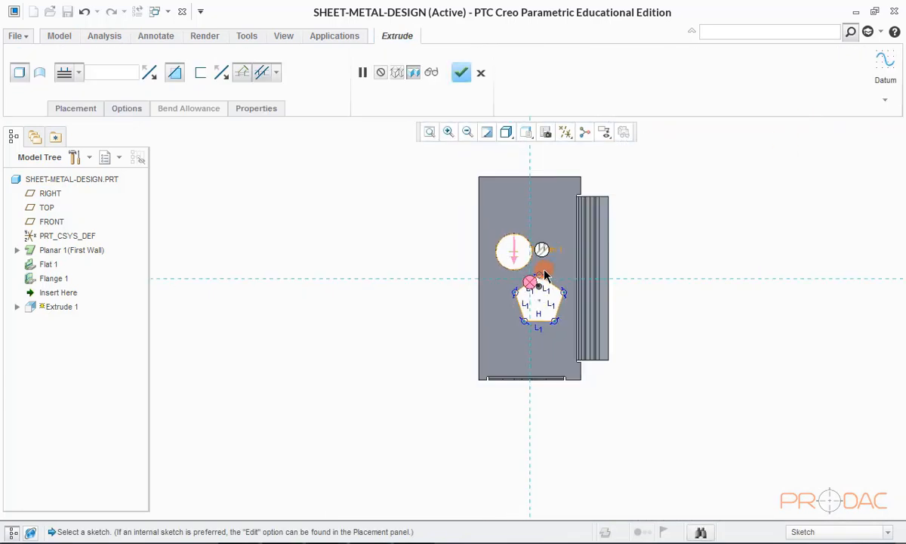
{"action": "key", "text": "ctrl+d"}
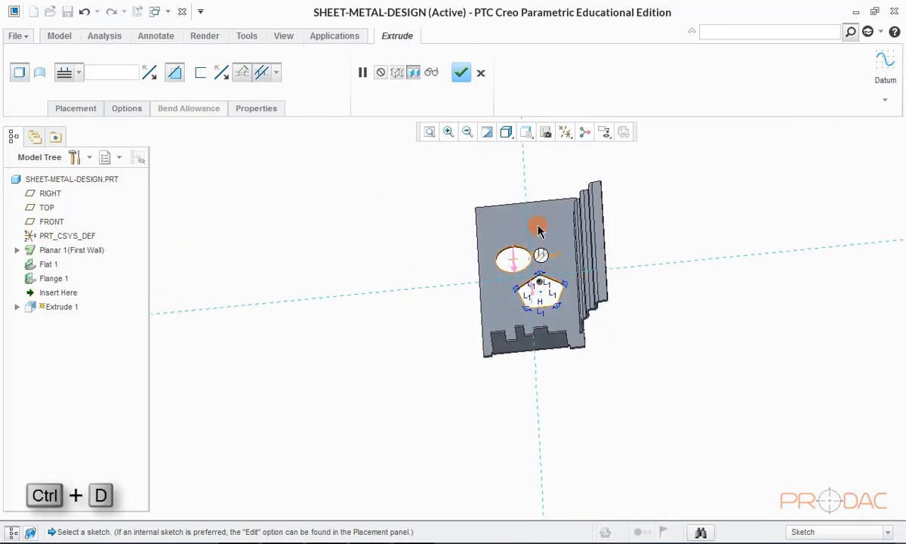
{"action": "left_click", "coordinate": [460, 73]}
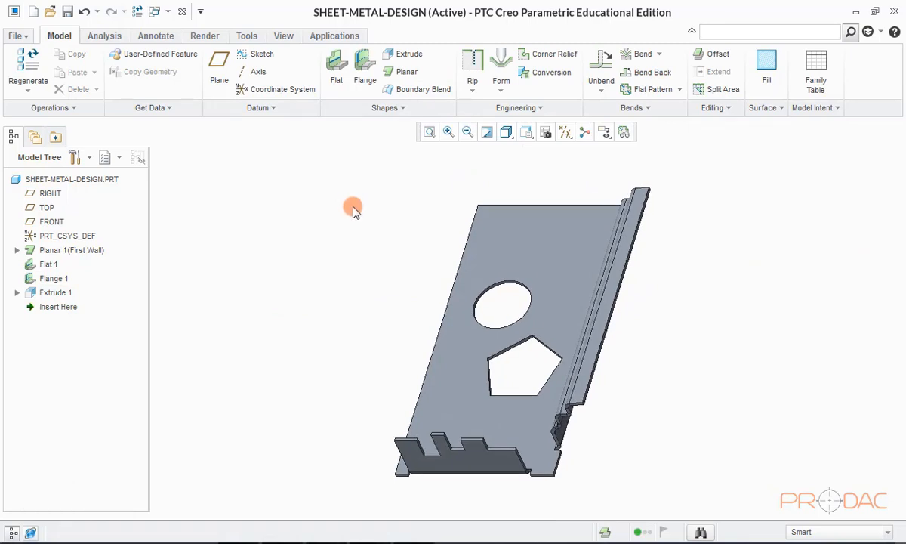
{"action": "mouse_move", "coordinate": [358, 206]}
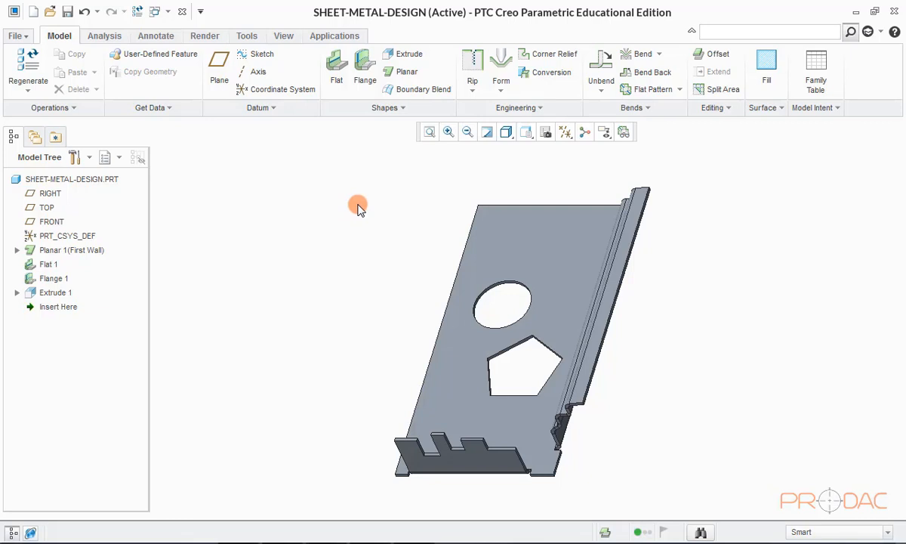
{"action": "left_click", "coordinate": [404, 60]}
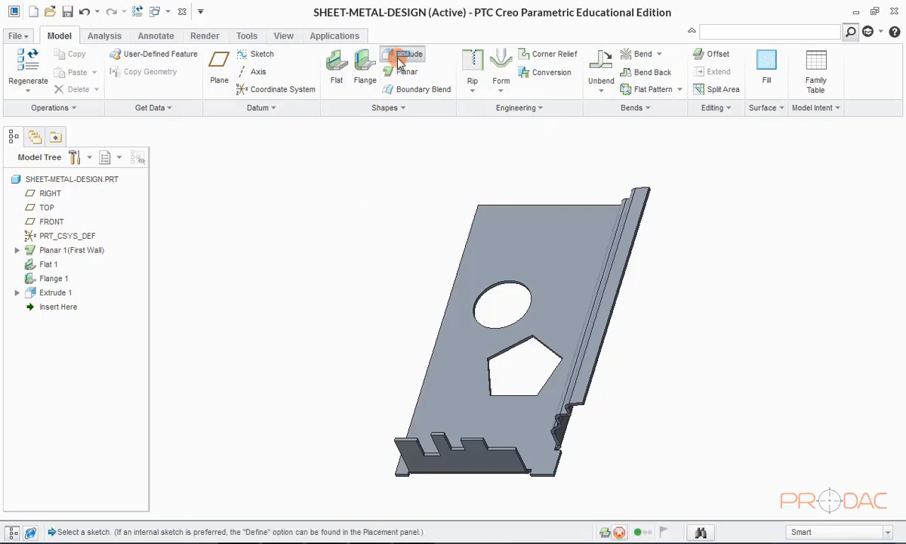
Step: Sketch Extrude 2 on the panel face, cutting a small stepped notch into the far edge
{"action": "left_click", "coordinate": [402, 58]}
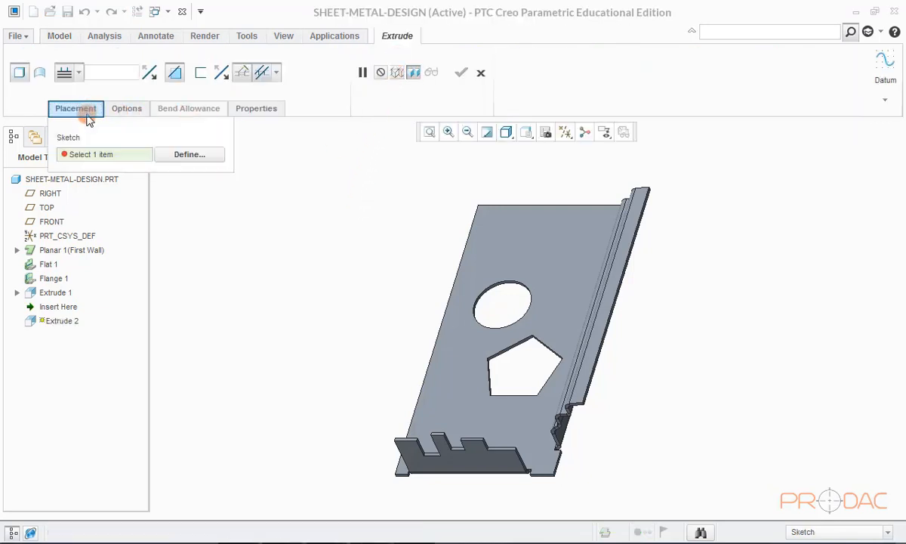
{"action": "left_click", "coordinate": [188, 154]}
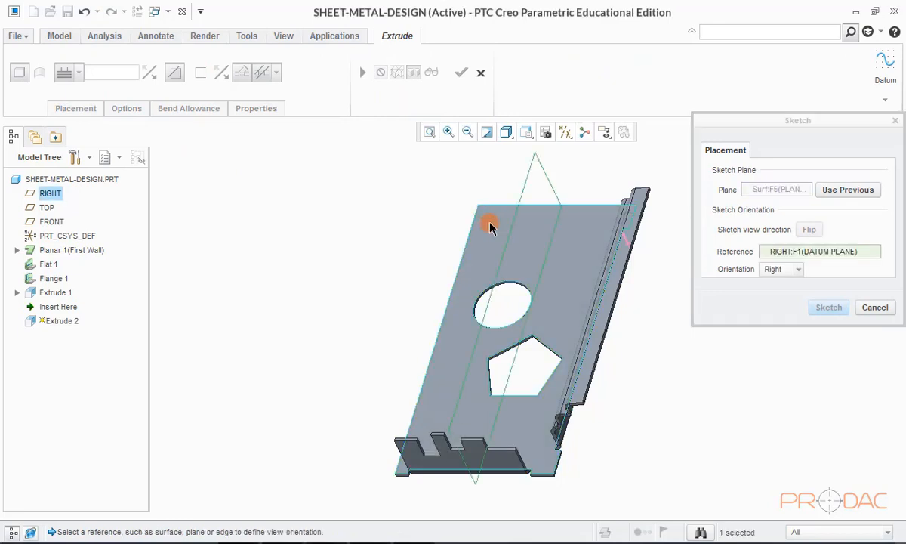
{"action": "left_click", "coordinate": [829, 306]}
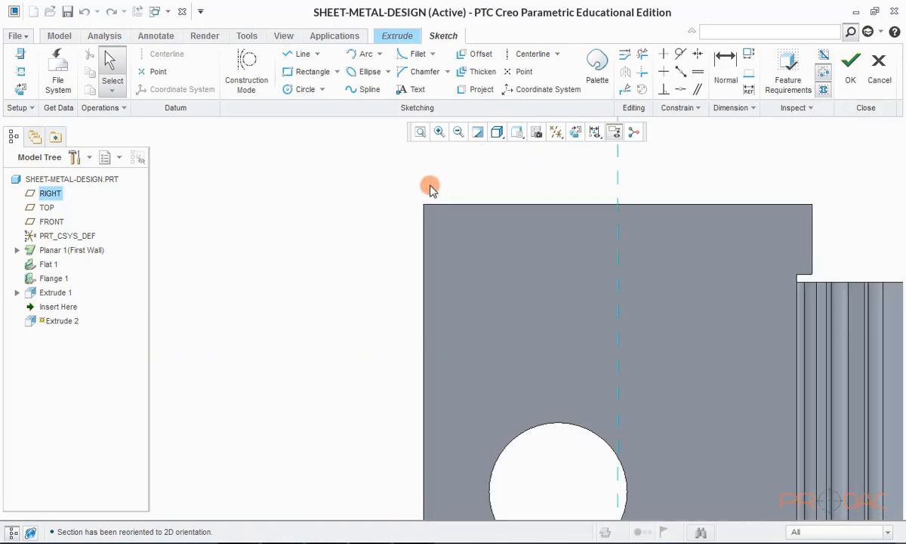
{"action": "left_click", "coordinate": [431, 188]}
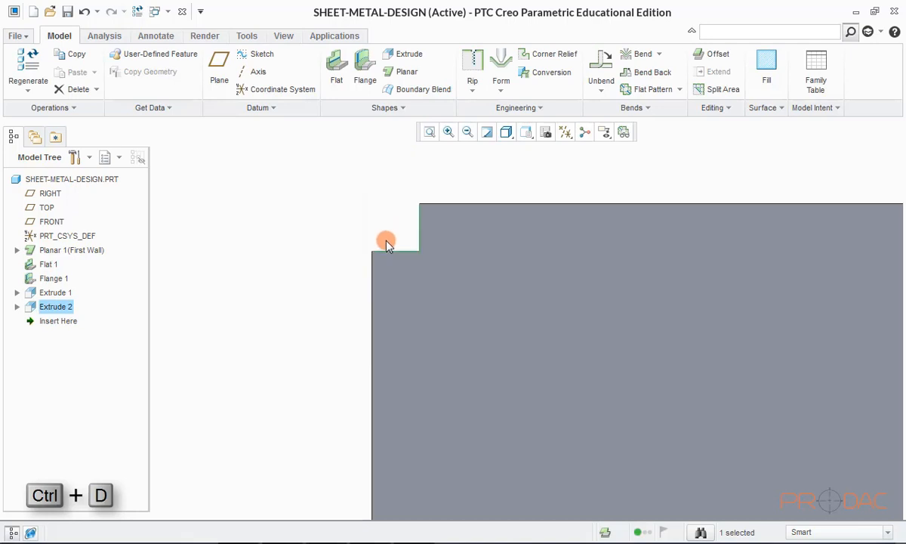
{"action": "key", "text": "ctrl+d"}
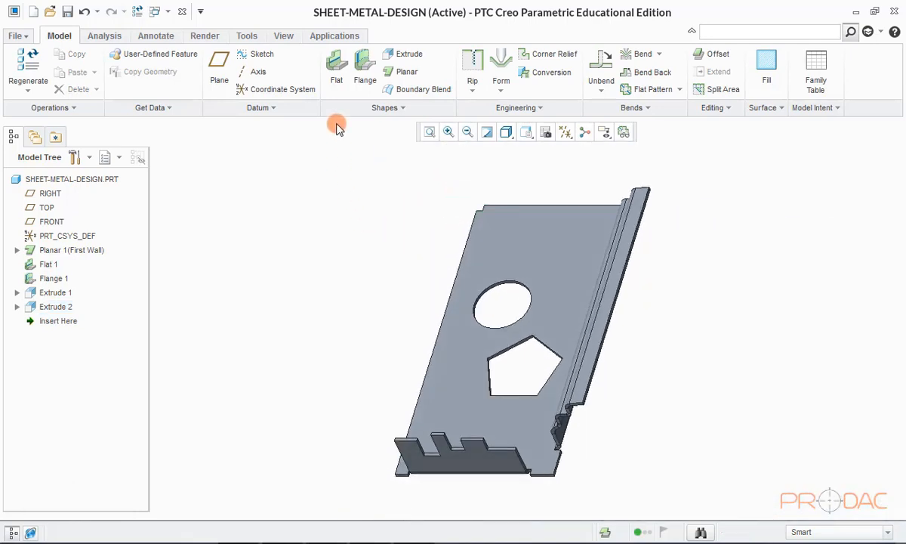
Step: Add 90° flat walls Flat 2 on the top edge and Flat 3 on the left long edge
{"action": "left_click", "coordinate": [336, 65]}
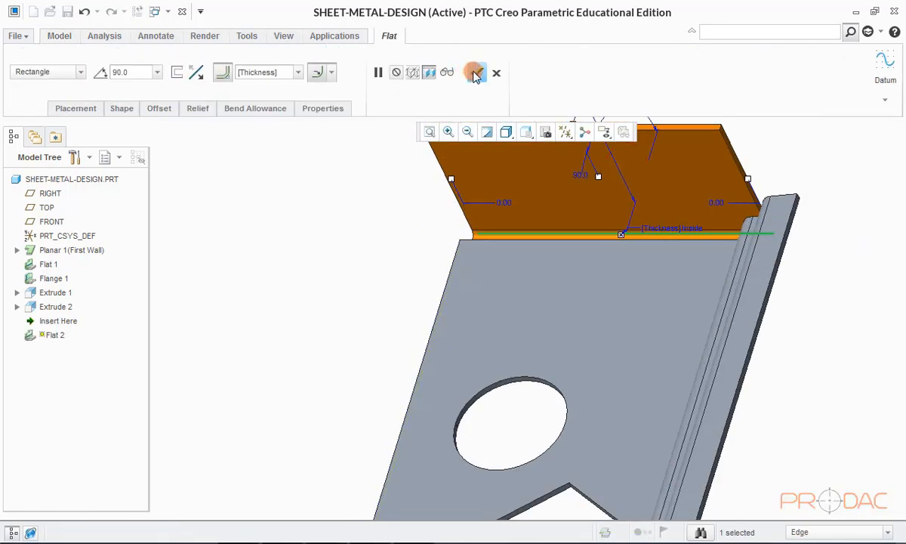
{"action": "left_click", "coordinate": [474, 72]}
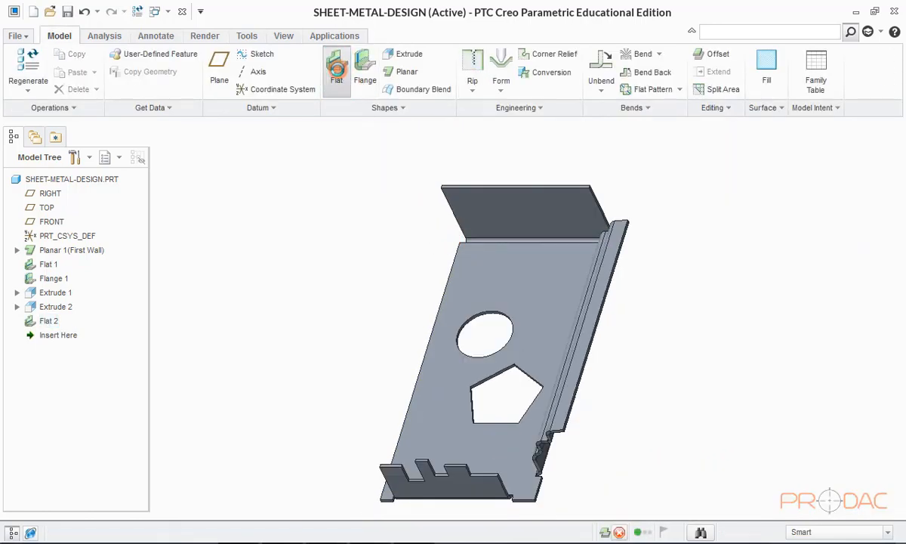
{"action": "left_click", "coordinate": [336, 68]}
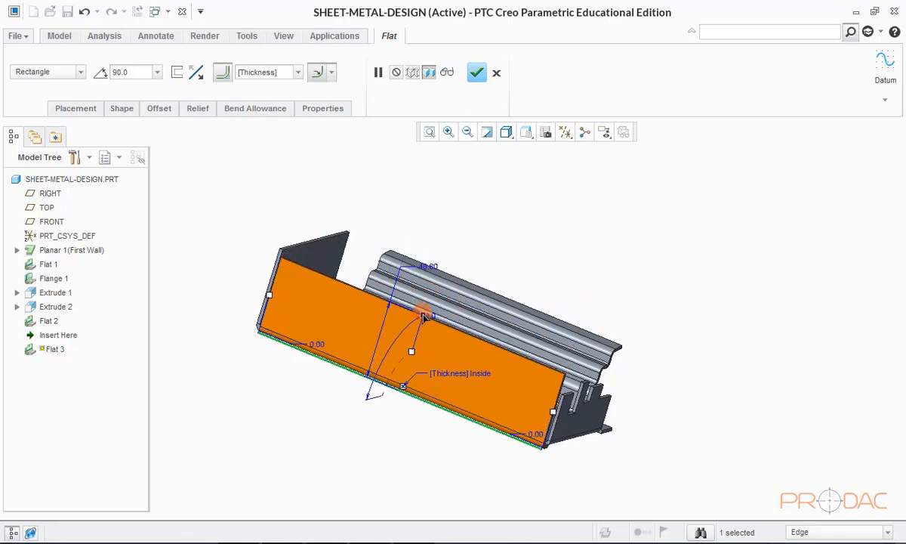
{"action": "left_click_drag", "start_coordinate": [423, 315], "coordinate": [425, 309]}
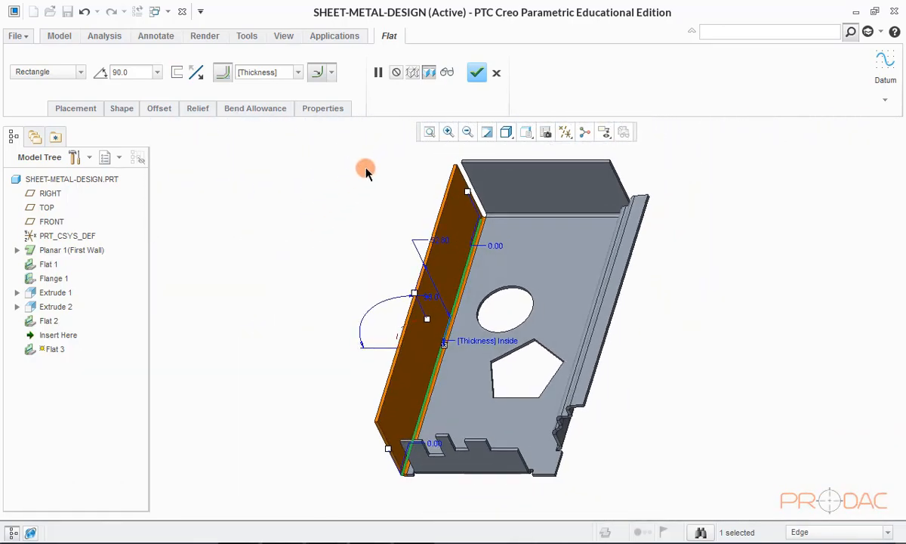
{"action": "left_click", "coordinate": [476, 72]}
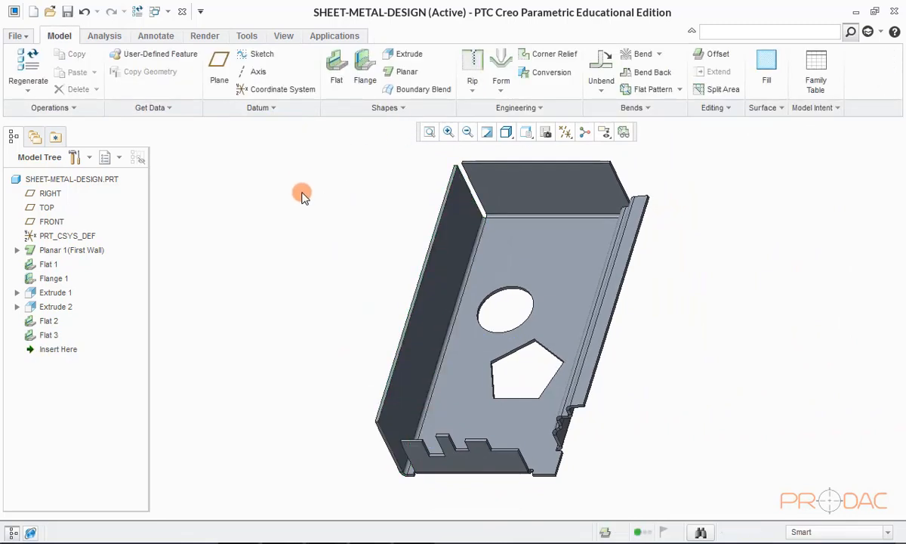
{"action": "mouse_move", "coordinate": [714, 72]}
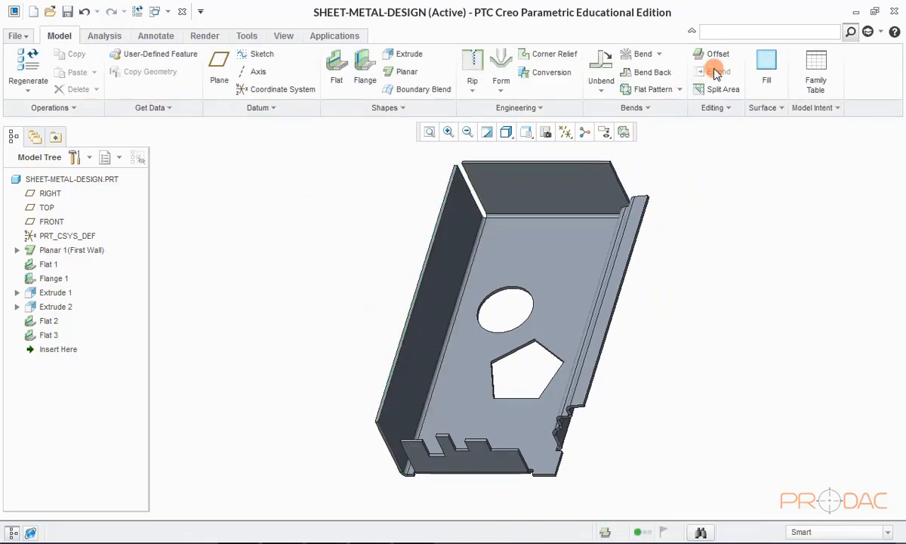
Step: Extend the short wall's edge up to the neighbouring wall's surface as Extend Wall 1
{"action": "left_click", "coordinate": [491, 197]}
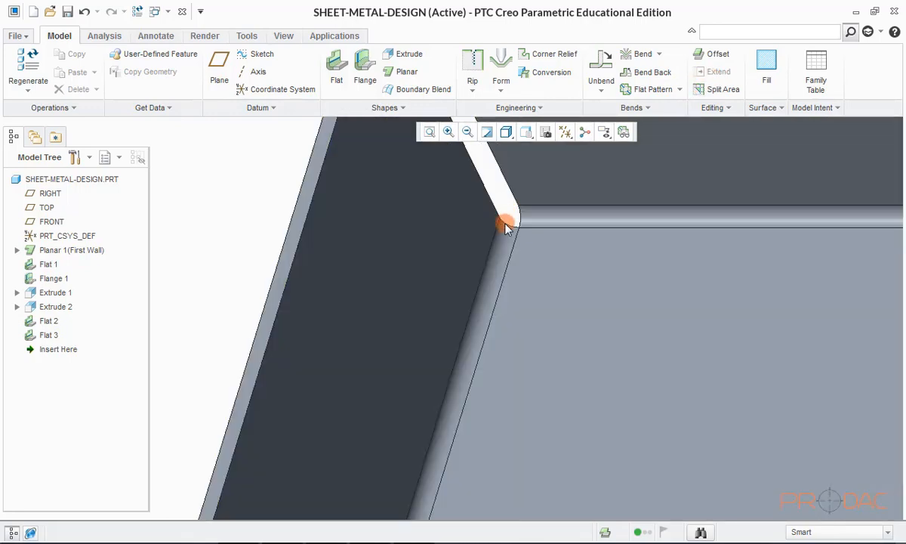
{"action": "left_click_drag", "start_coordinate": [506, 226], "coordinate": [635, 206]}
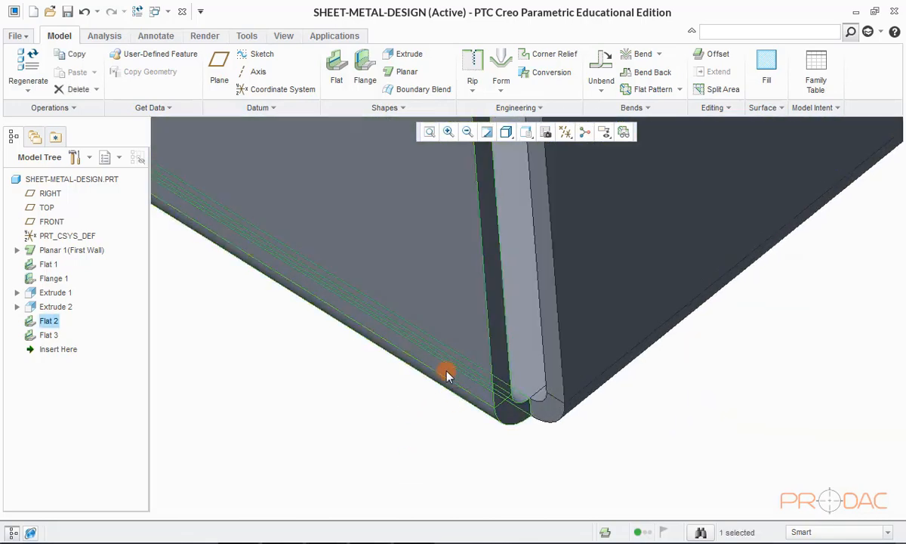
{"action": "mouse_move", "coordinate": [483, 289]}
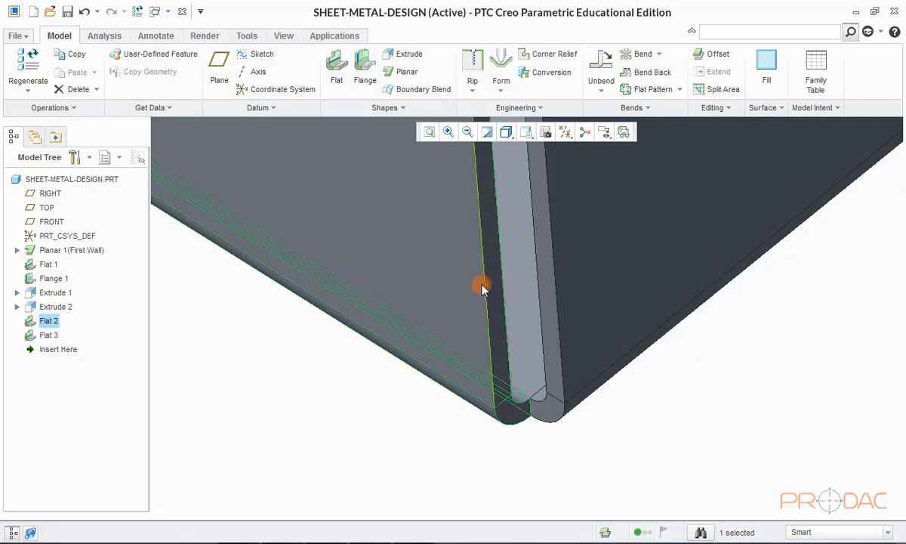
{"action": "mouse_move", "coordinate": [483, 287]}
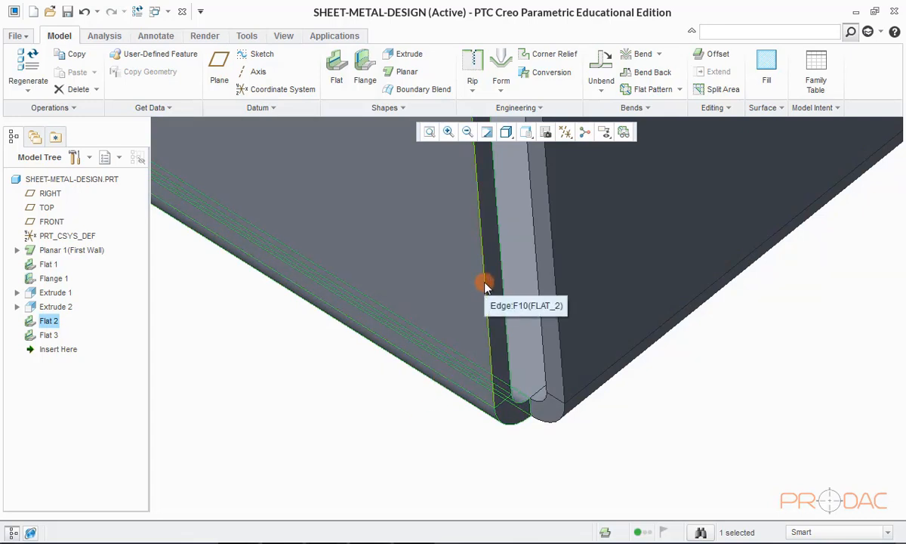
{"action": "mouse_move", "coordinate": [738, 228]}
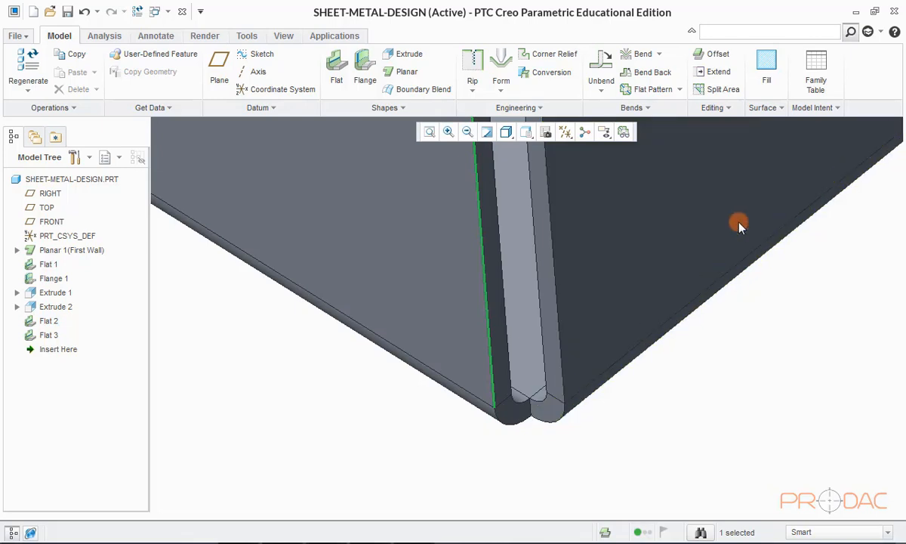
{"action": "left_click", "coordinate": [716, 71]}
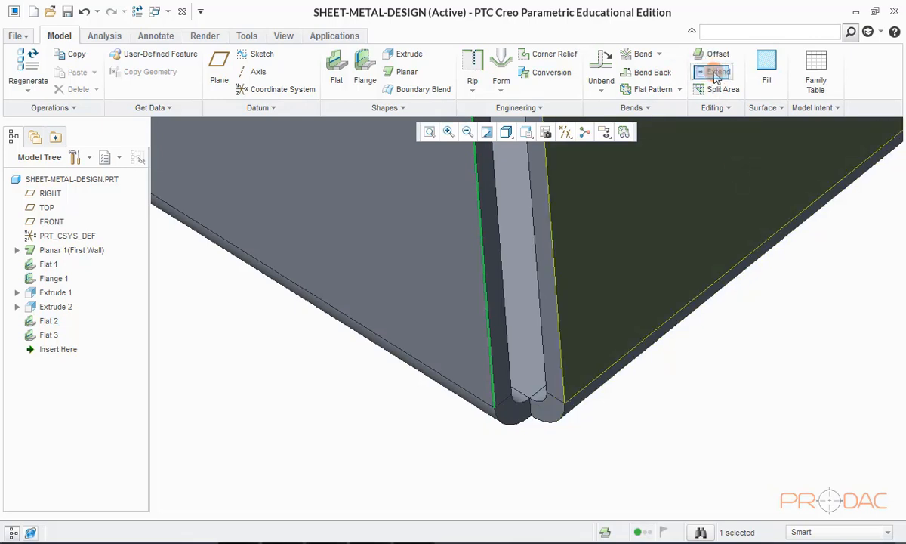
{"action": "left_click", "coordinate": [715, 71]}
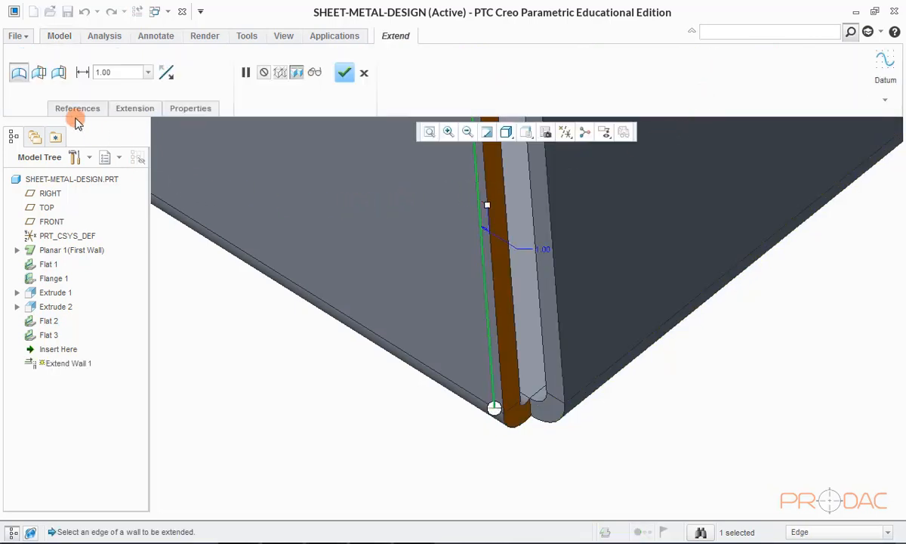
{"action": "mouse_move", "coordinate": [18, 72]}
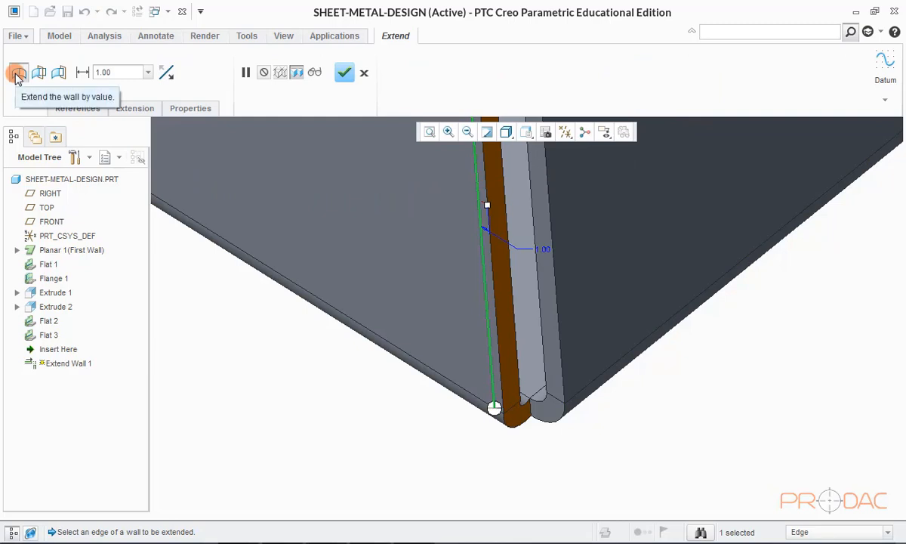
{"action": "mouse_move", "coordinate": [38, 72]}
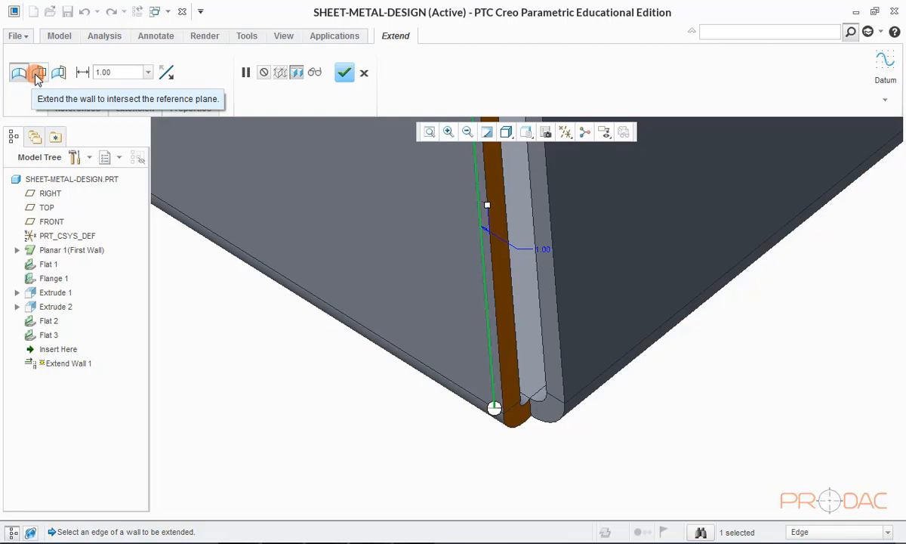
{"action": "mouse_move", "coordinate": [58, 73]}
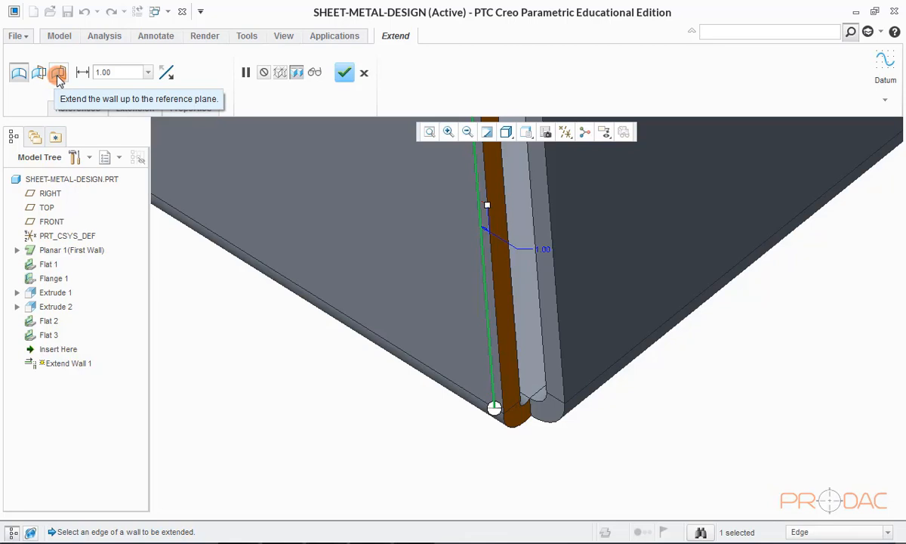
{"action": "left_click", "coordinate": [59, 73]}
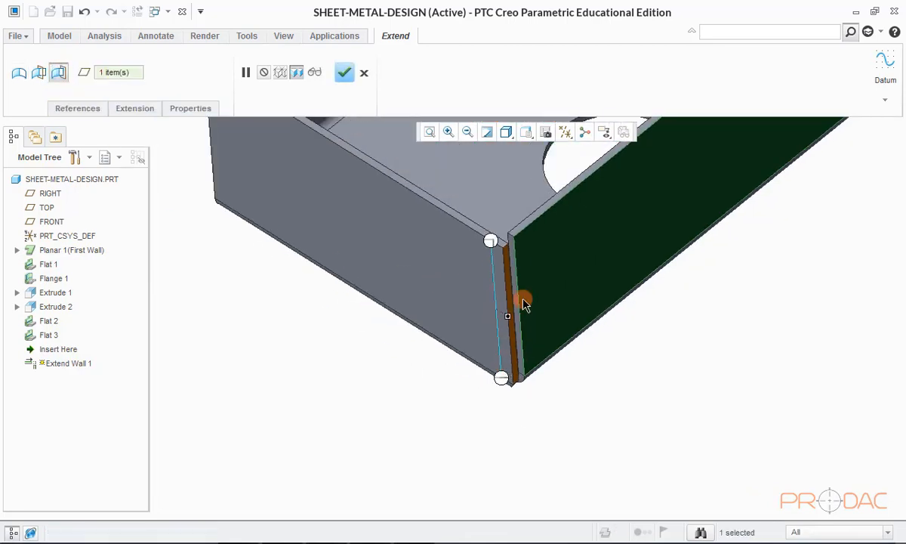
{"action": "scroll", "scroll_direction": "up", "scroll_amount": 3}
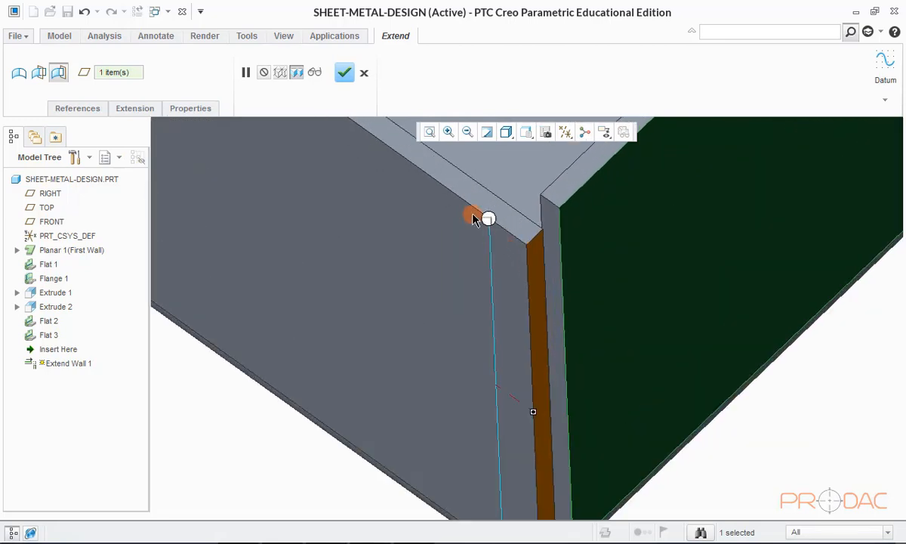
{"action": "mouse_move", "coordinate": [338, 104]}
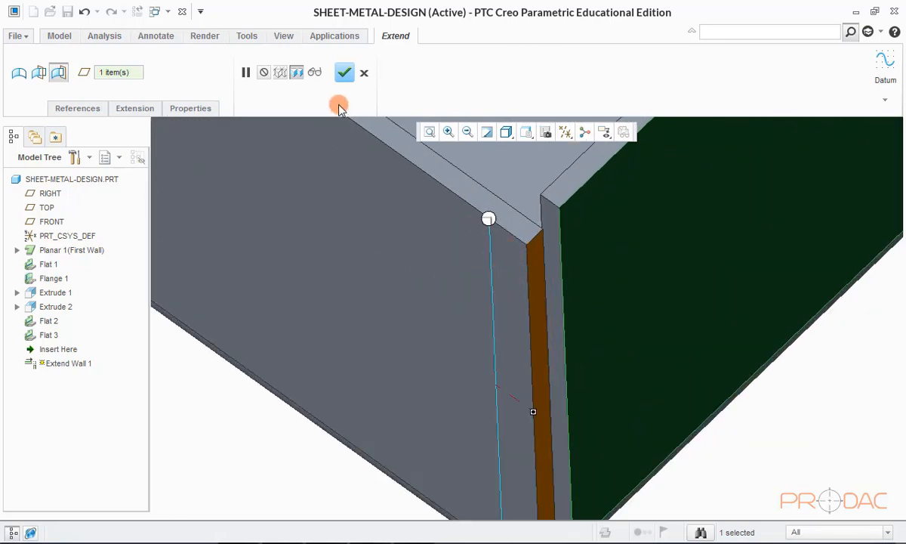
{"action": "left_click", "coordinate": [344, 72]}
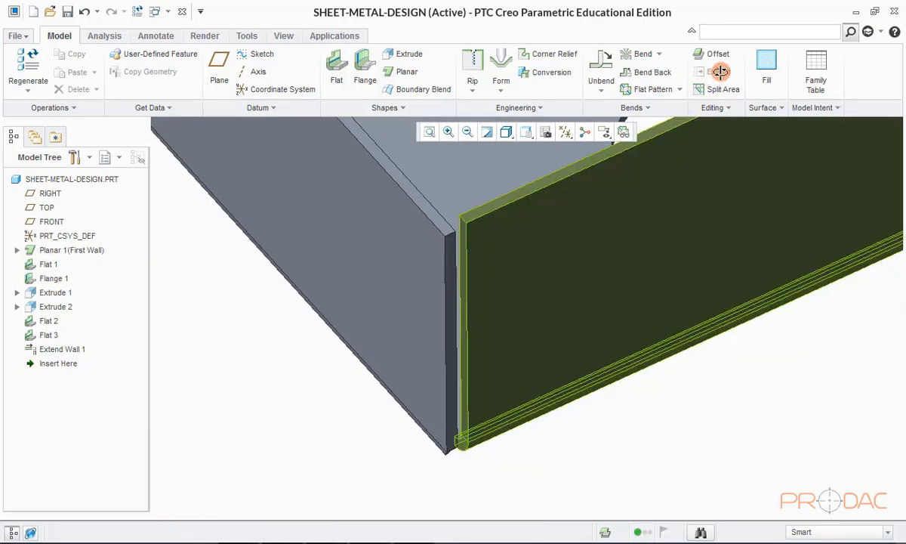
Step: Extend the opposite corner's wall up to its neighbouring wall and orbit to inspect both corners
{"action": "left_click", "coordinate": [468, 330]}
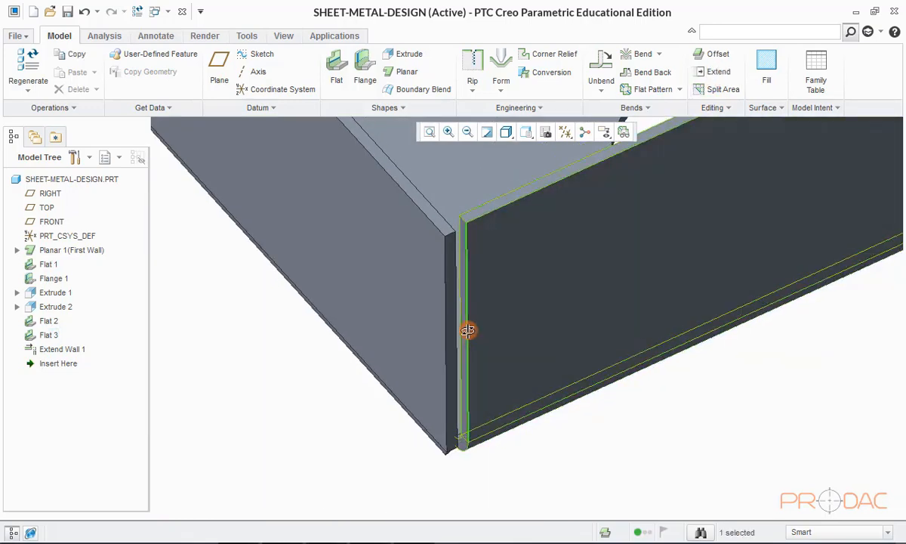
{"action": "left_click", "coordinate": [718, 71]}
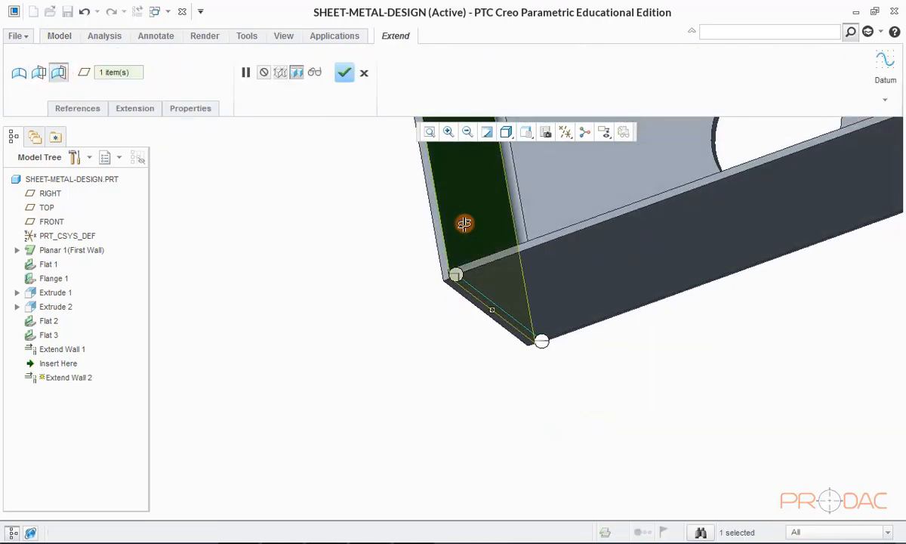
{"action": "left_click", "coordinate": [344, 72]}
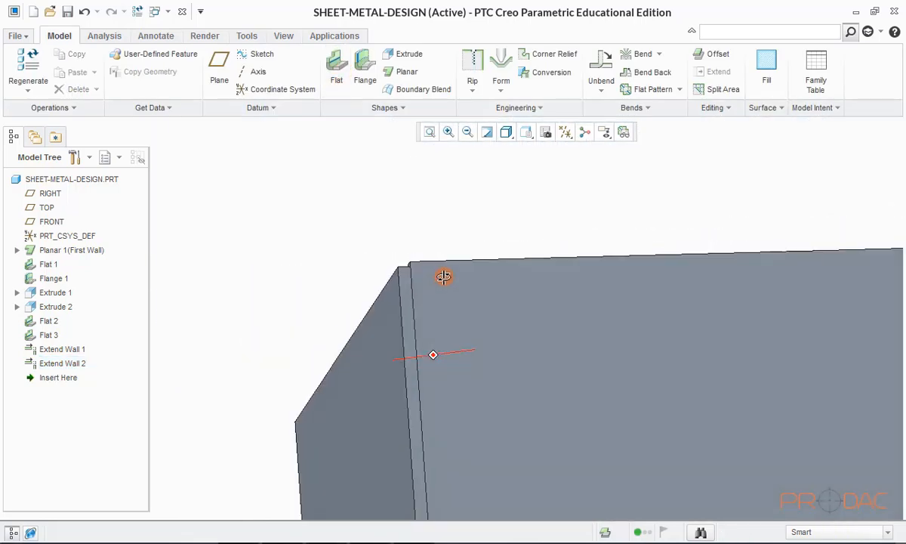
{"action": "left_click_drag", "start_coordinate": [443, 276], "coordinate": [449, 330]}
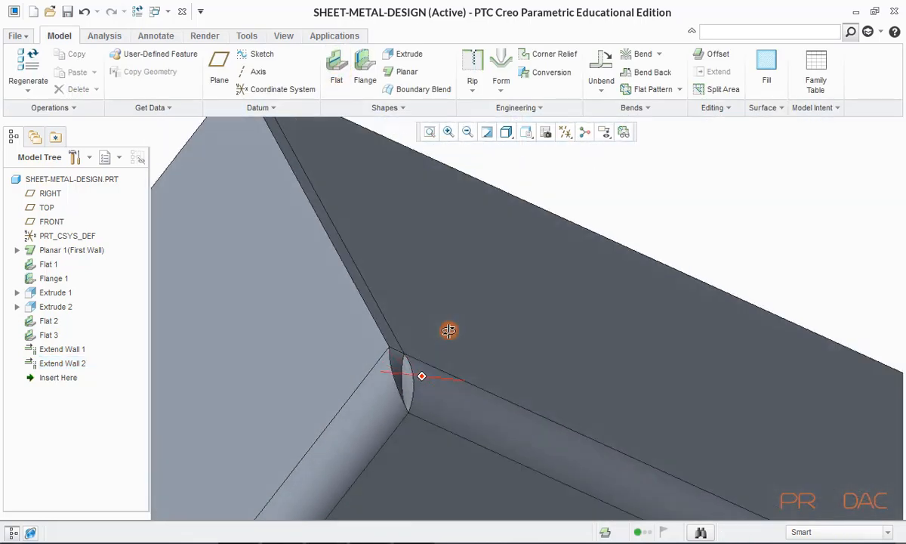
{"action": "left_click_drag", "start_coordinate": [448, 331], "coordinate": [402, 426]}
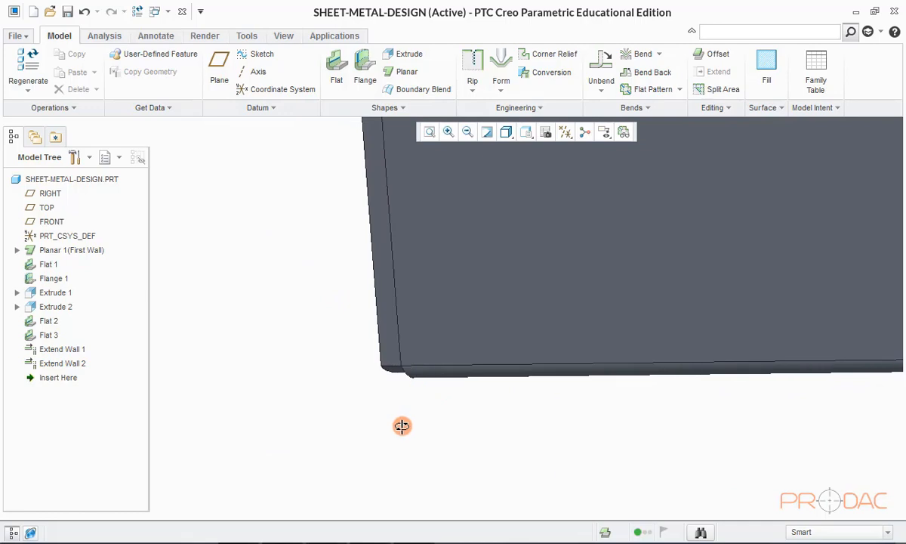
{"action": "left_click_drag", "start_coordinate": [401, 425], "coordinate": [356, 281]}
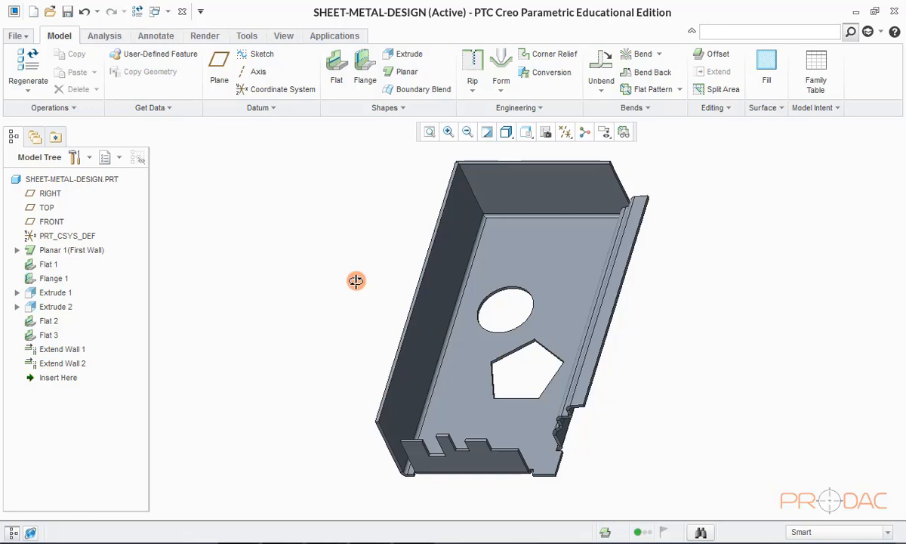
{"action": "mouse_move", "coordinate": [683, 175]}
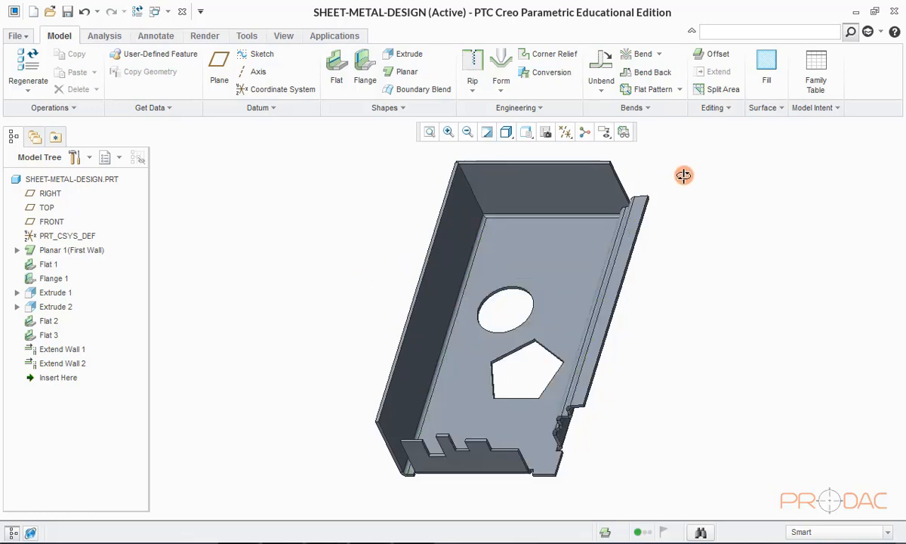
{"action": "mouse_move", "coordinate": [610, 97]}
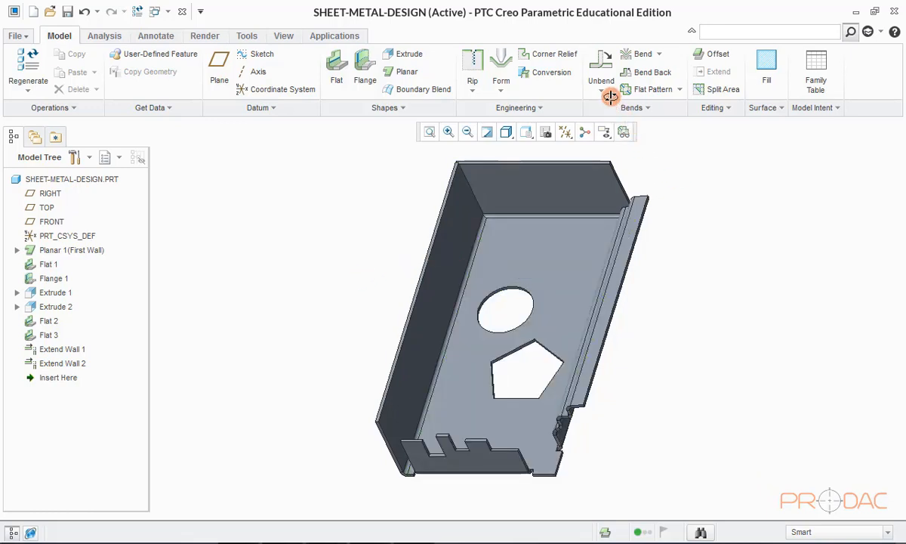
{"action": "mouse_move", "coordinate": [601, 68]}
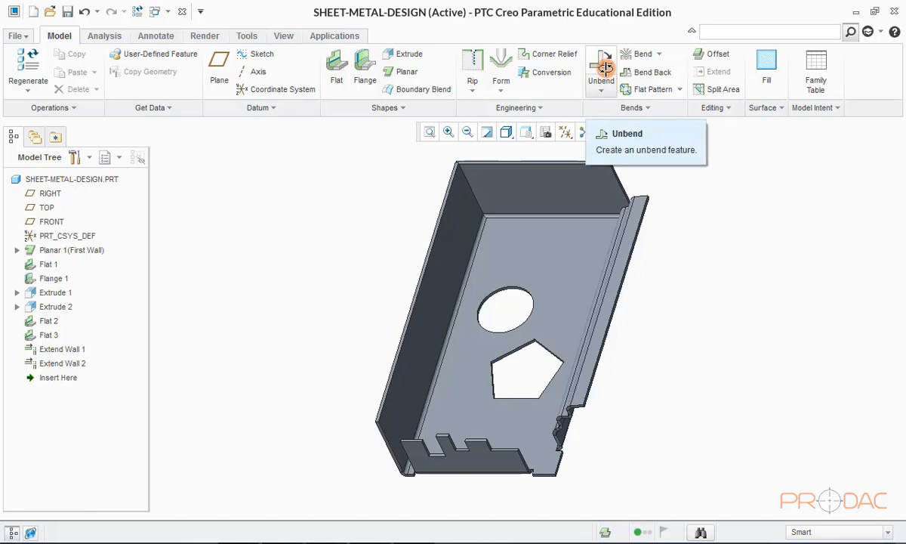
Step: Unbend all walls with the default fixed surface, then tilt the flattened part
{"action": "left_click", "coordinate": [600, 68]}
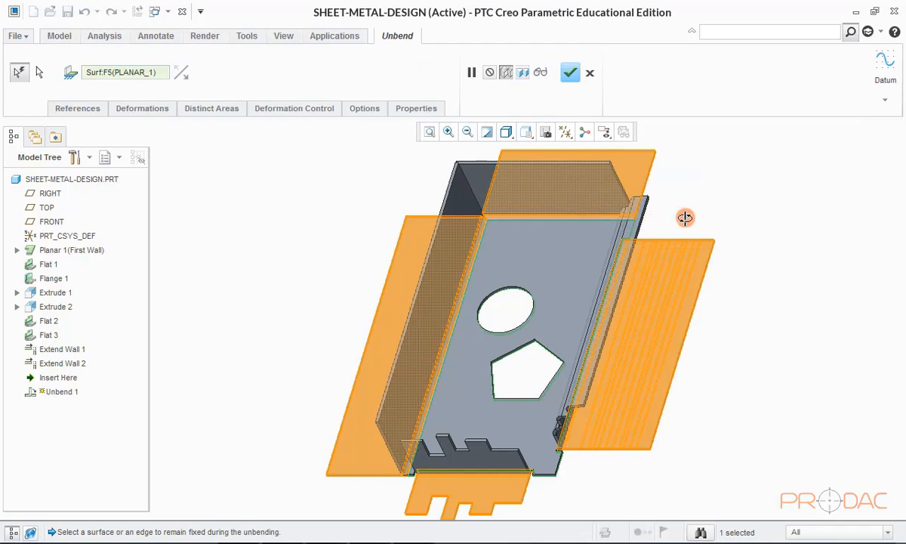
{"action": "left_click", "coordinate": [570, 72]}
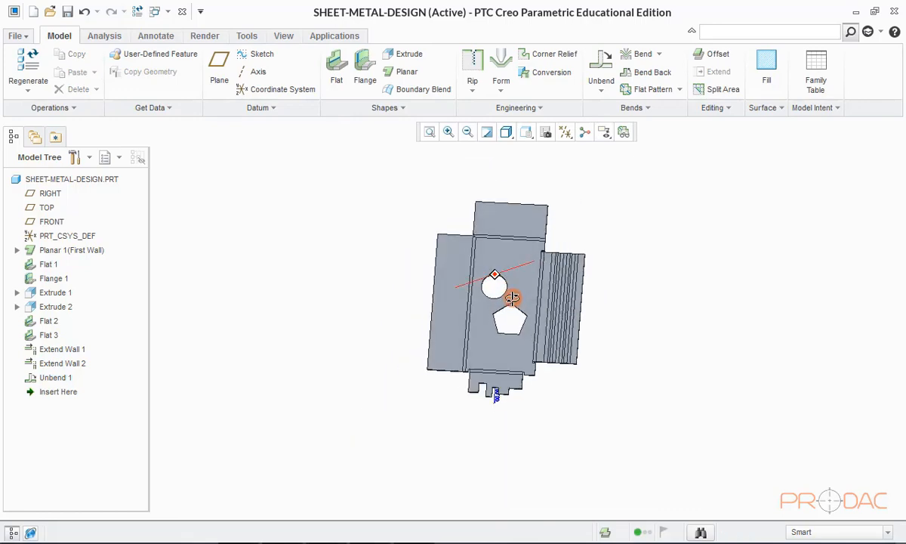
{"action": "left_click", "coordinate": [502, 291]}
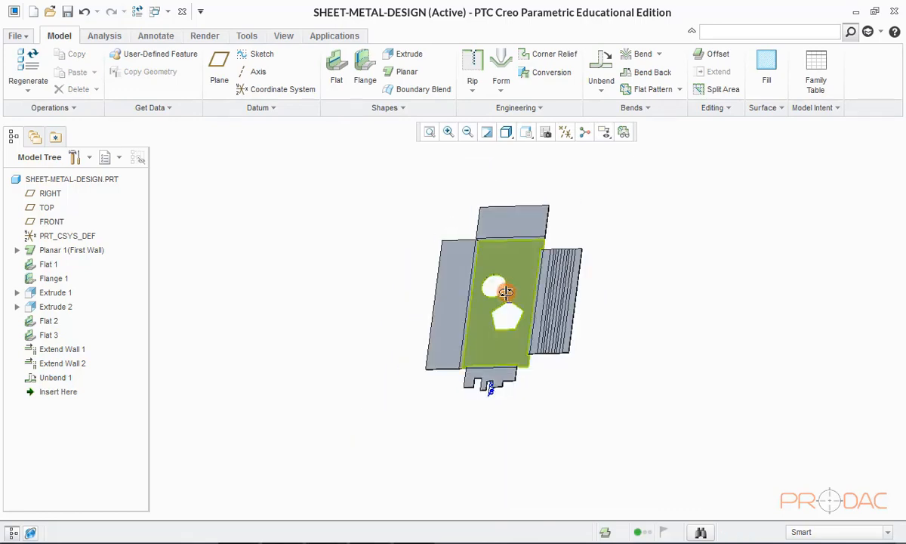
{"action": "left_click_drag", "start_coordinate": [506, 295], "coordinate": [304, 239]}
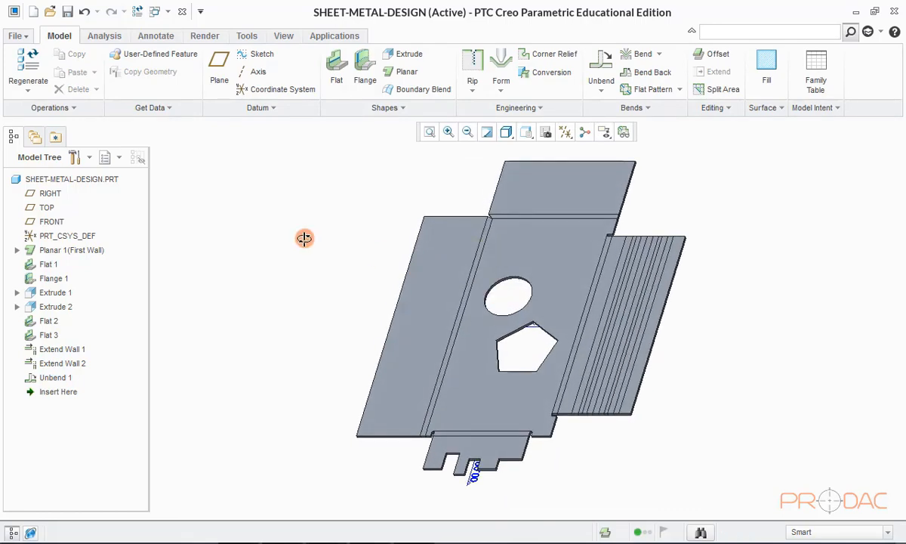
{"action": "mouse_move", "coordinate": [326, 238]}
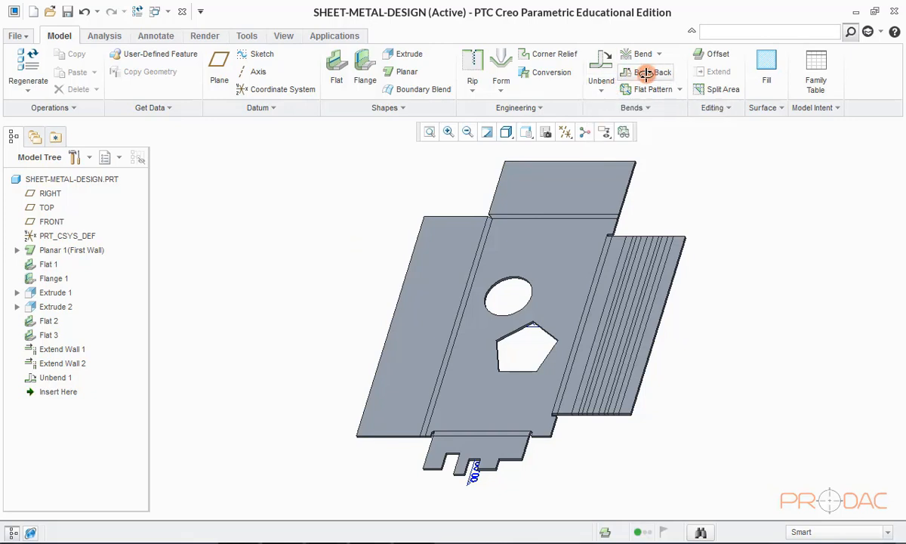
{"action": "mouse_move", "coordinate": [645, 71]}
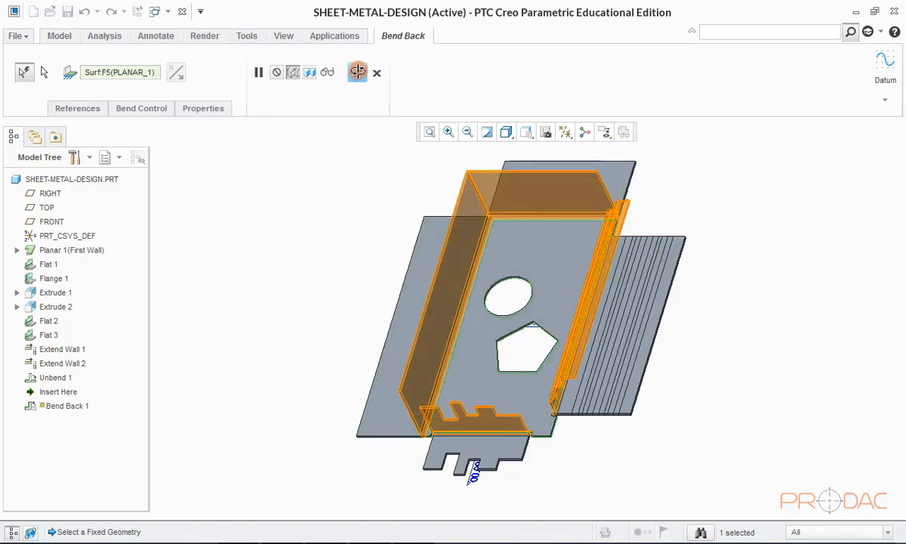
Step: Accept Bend Back 1 with the default fixed surface, refolding the walls
{"action": "left_click", "coordinate": [357, 71]}
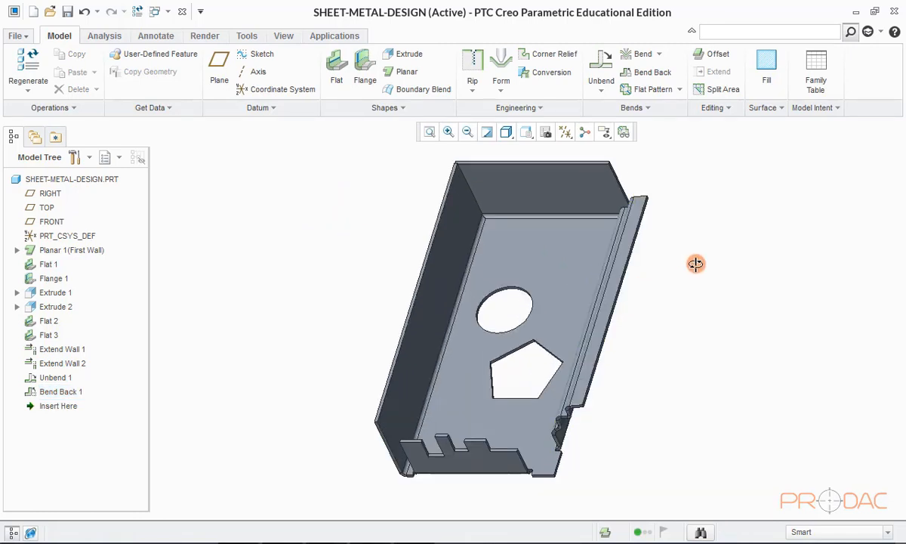
{"action": "mouse_move", "coordinate": [667, 89]}
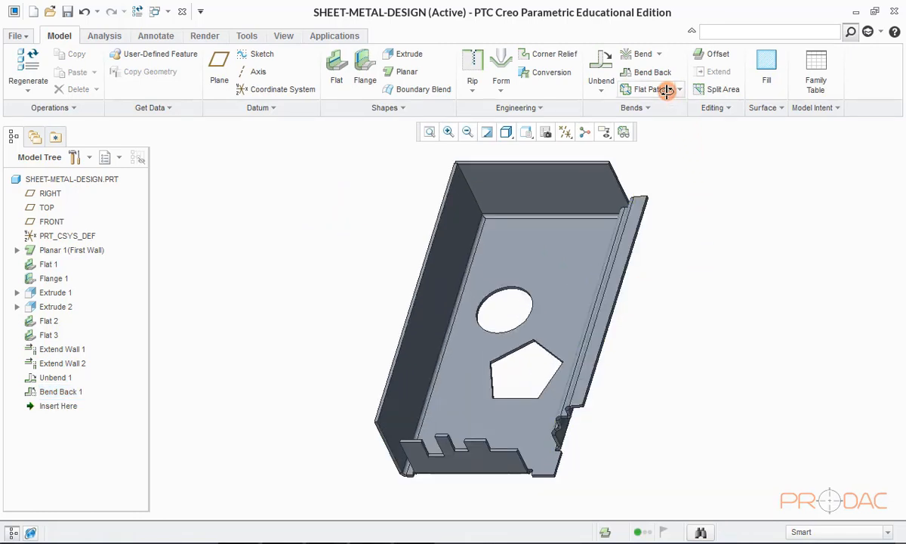
{"action": "mouse_move", "coordinate": [648, 89]}
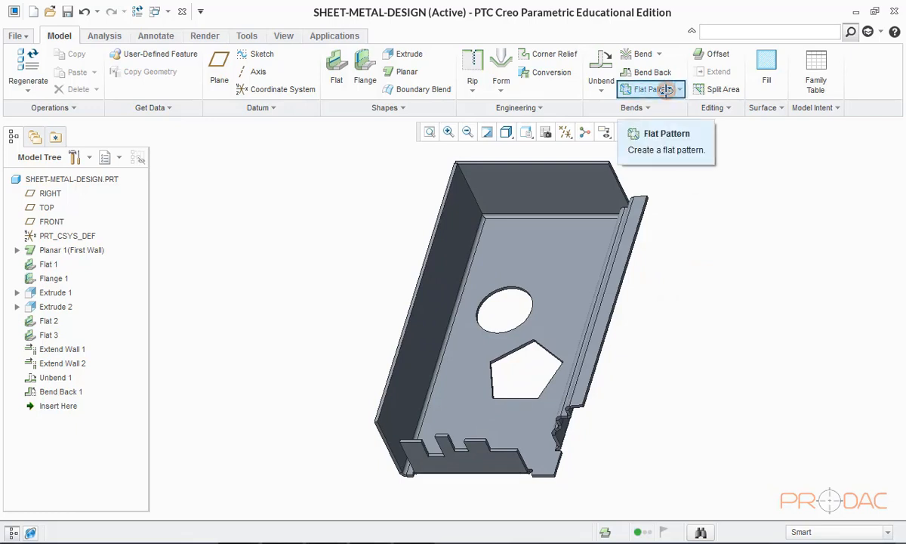
Step: Create Flat Pattern 1 after Bend Back 1 using default settings
{"action": "left_click", "coordinate": [645, 89]}
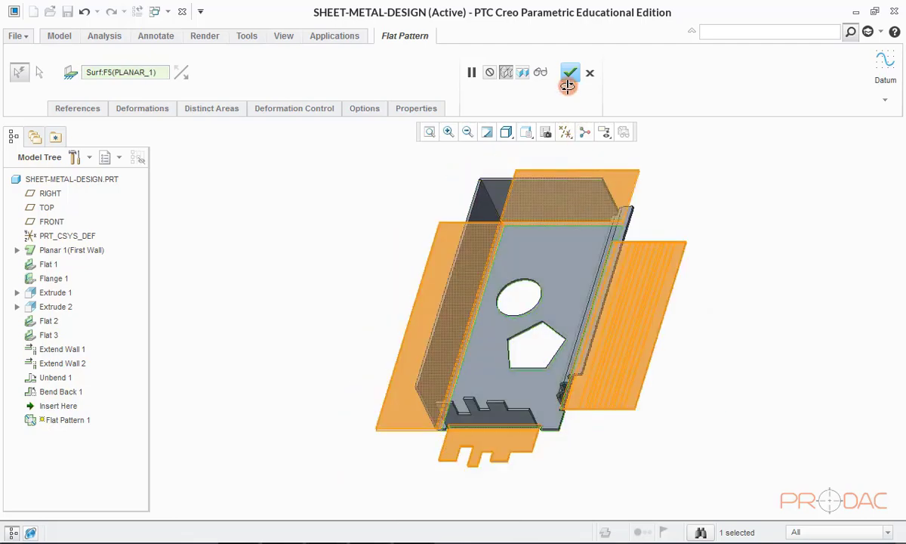
{"action": "left_click", "coordinate": [569, 73]}
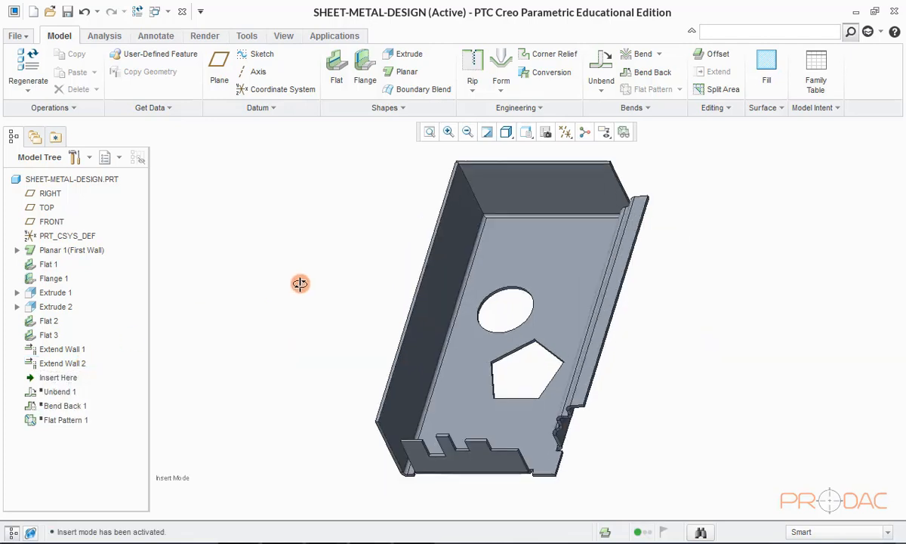
{"action": "mouse_move", "coordinate": [305, 281]}
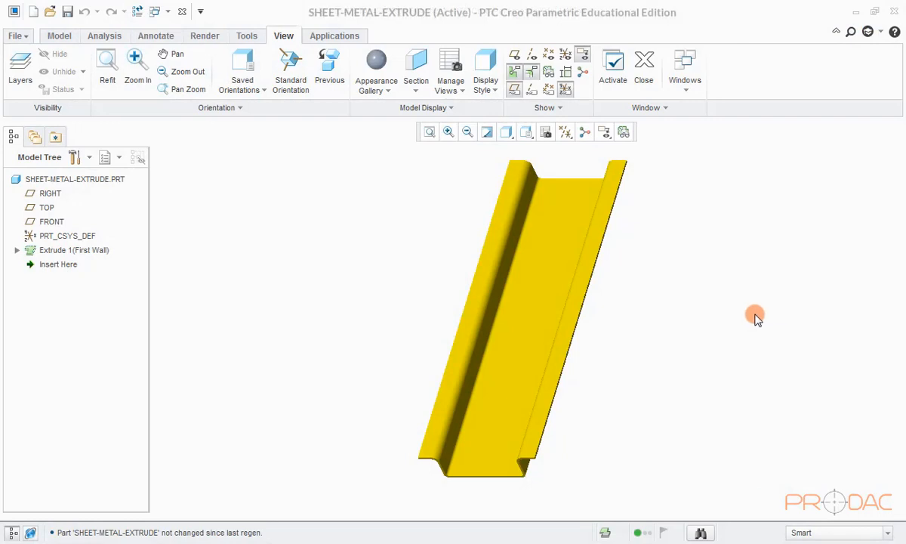
{"action": "mouse_move", "coordinate": [683, 306]}
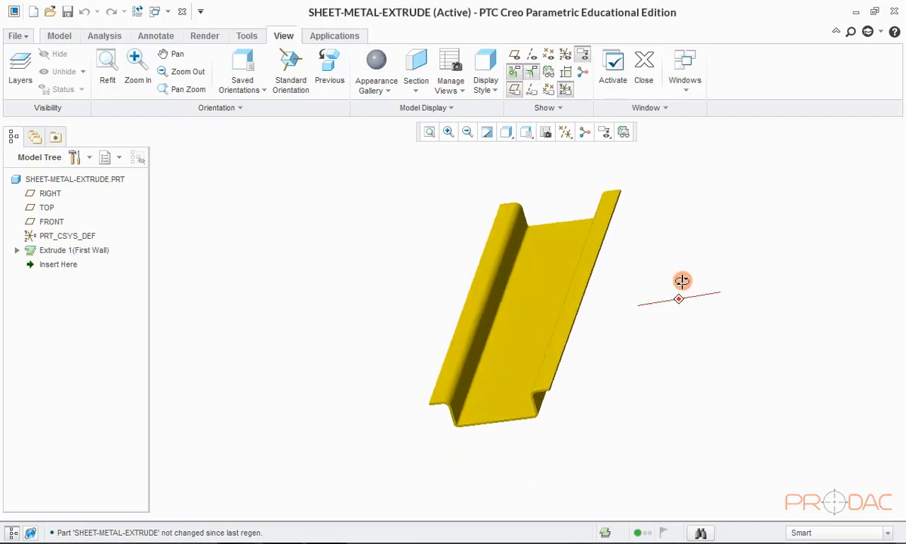
Step: Inspect the U-channel from the bottom view, then activate the SHEET_METAL_EXTRUDE.PRT window
{"action": "left_click_drag", "start_coordinate": [683, 280], "coordinate": [664, 215]}
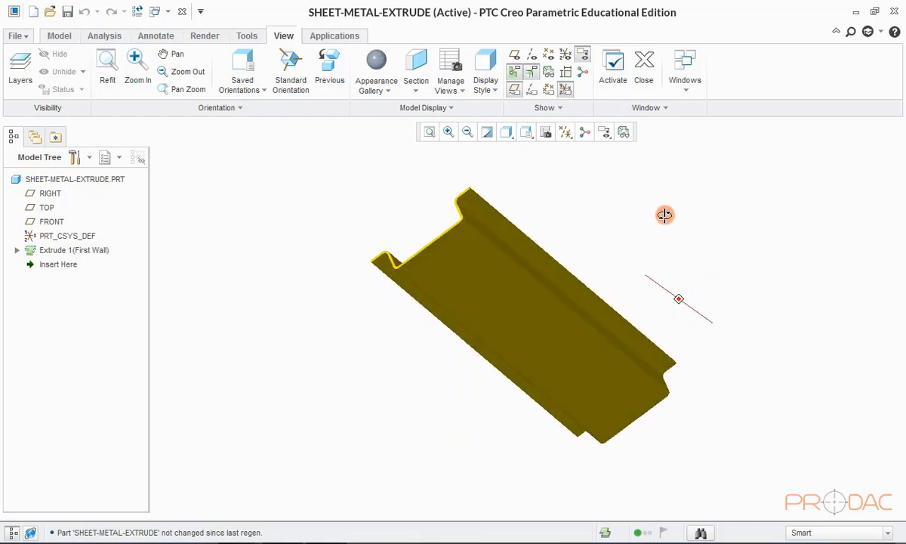
{"action": "left_click_drag", "start_coordinate": [664, 215], "coordinate": [727, 242]}
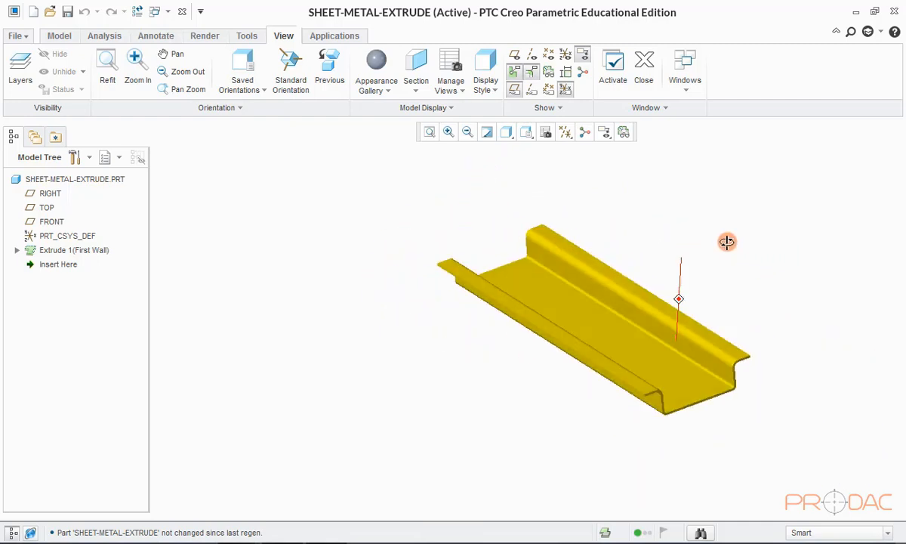
{"action": "left_click_drag", "start_coordinate": [726, 241], "coordinate": [681, 265]}
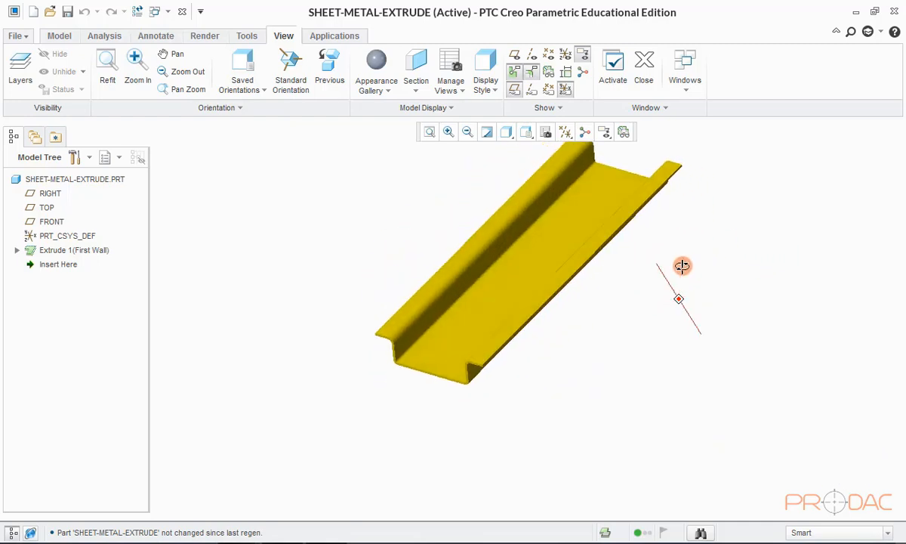
{"action": "left_click", "coordinate": [526, 132]}
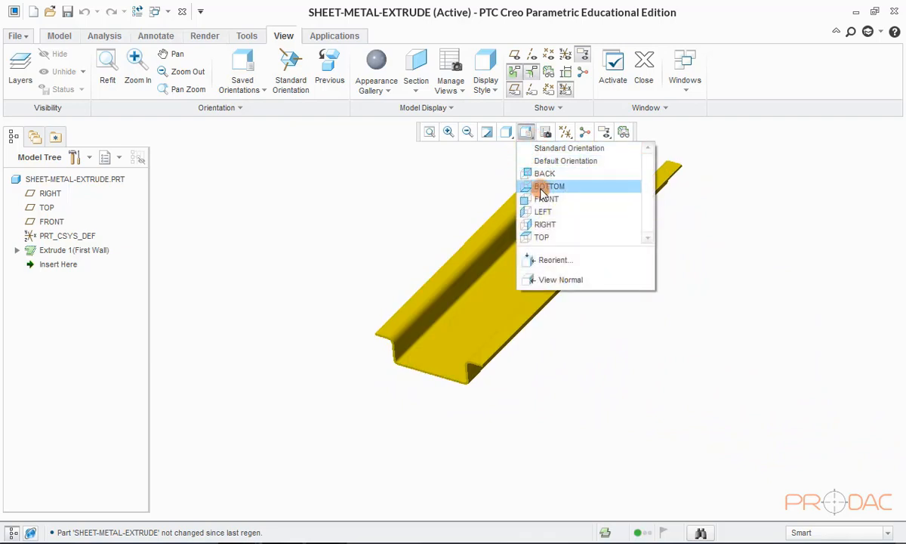
{"action": "left_click", "coordinate": [551, 186]}
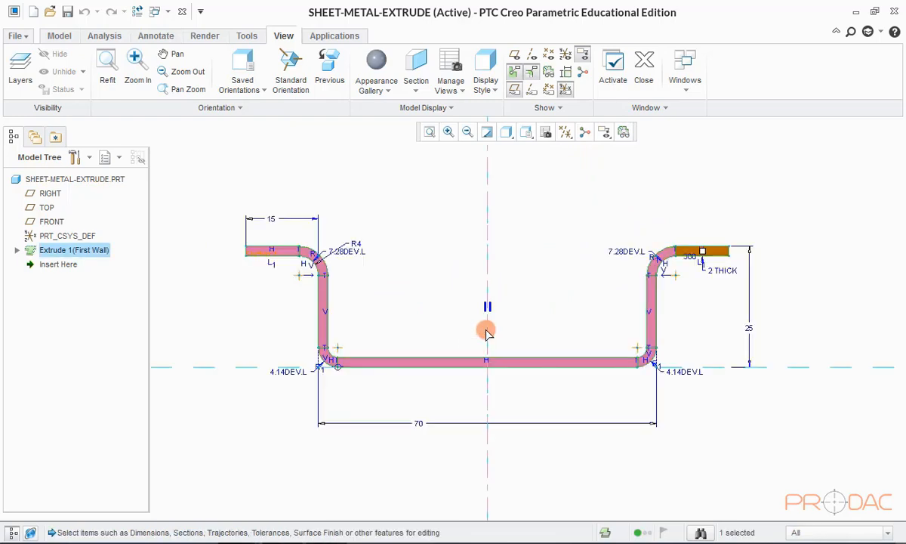
{"action": "mouse_move", "coordinate": [587, 198]}
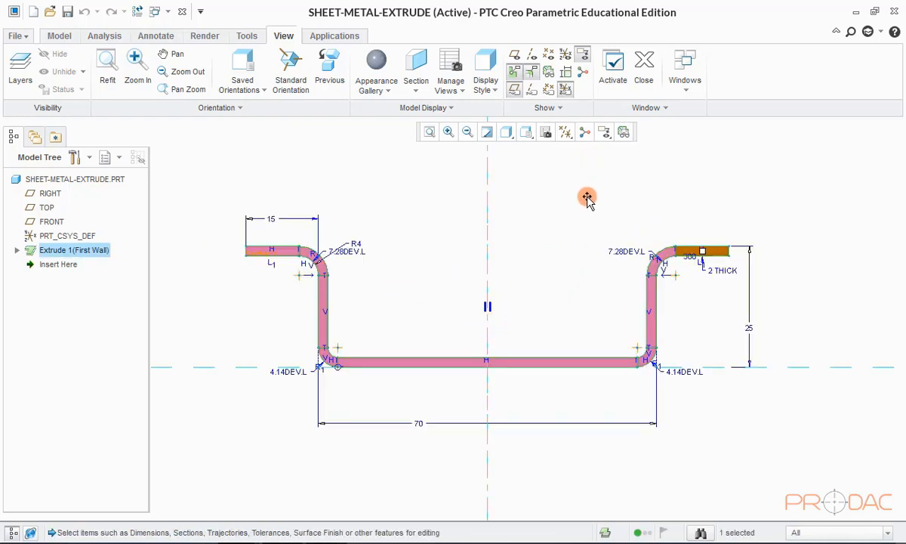
{"action": "mouse_move", "coordinate": [414, 423]}
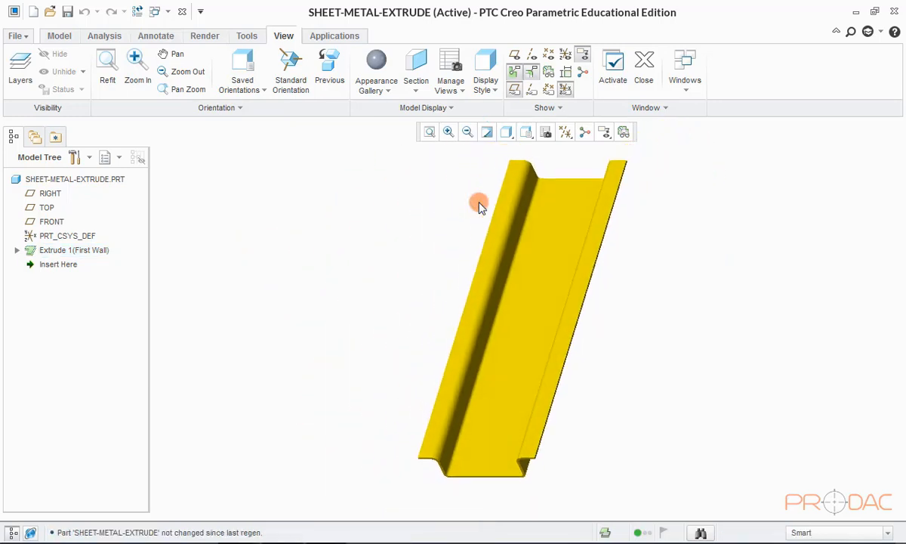
{"action": "mouse_move", "coordinate": [674, 98]}
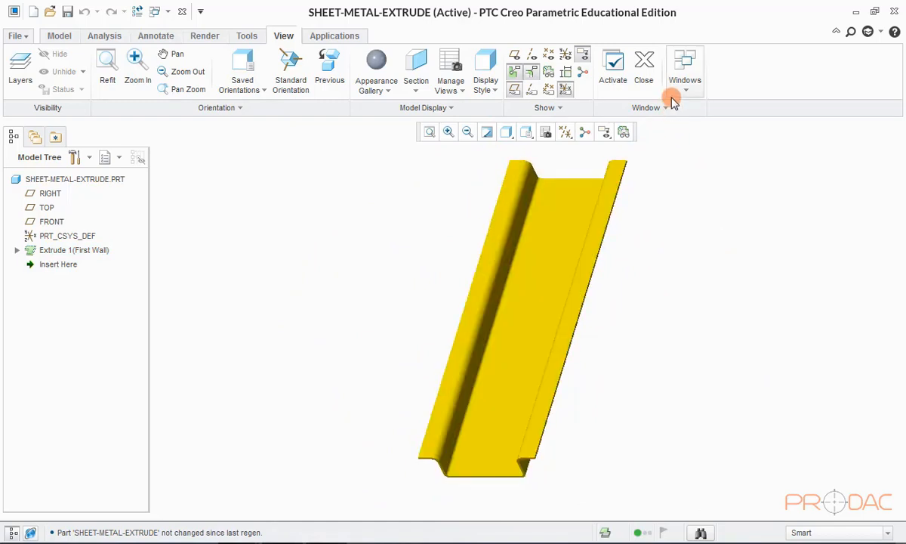
{"action": "left_click", "coordinate": [59, 36]}
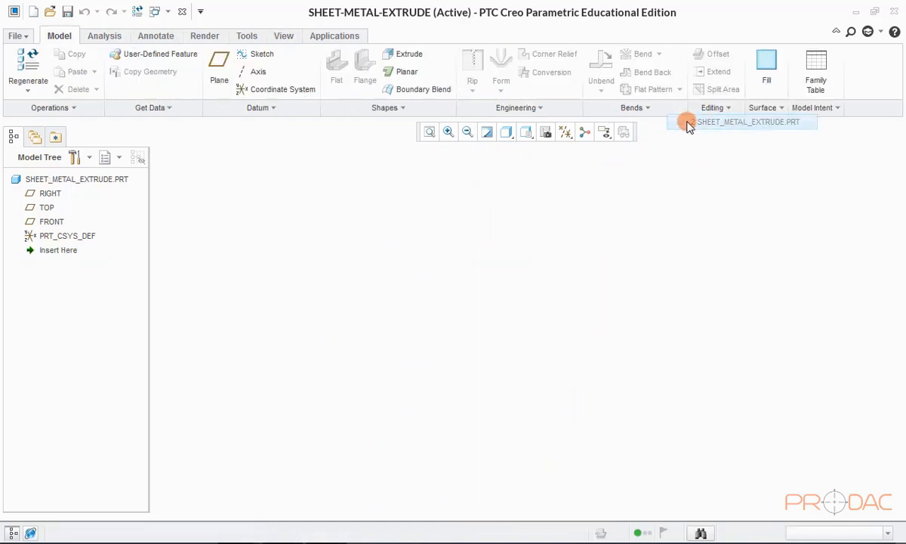
{"action": "mouse_move", "coordinate": [569, 150]}
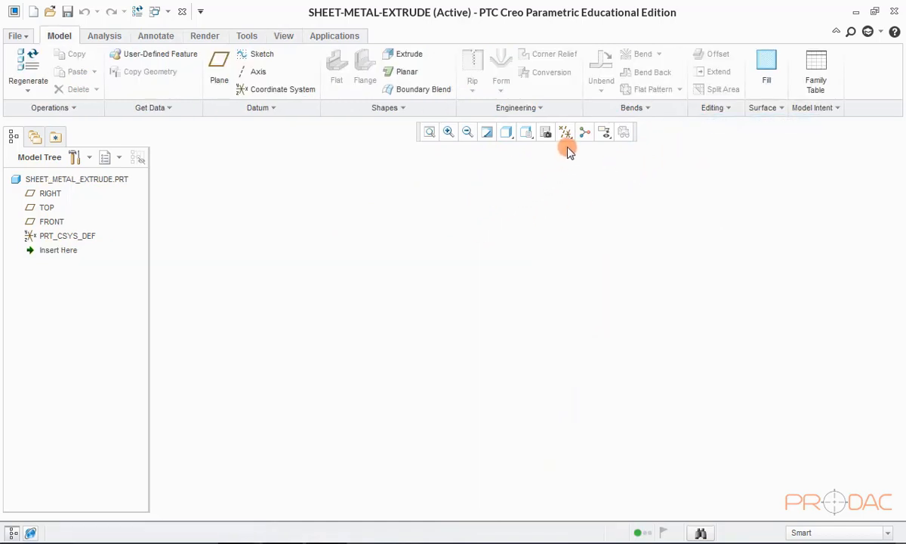
Step: Show datum planes and start an extruded first wall sketched on the RIGHT plane
{"action": "left_click", "coordinate": [564, 132]}
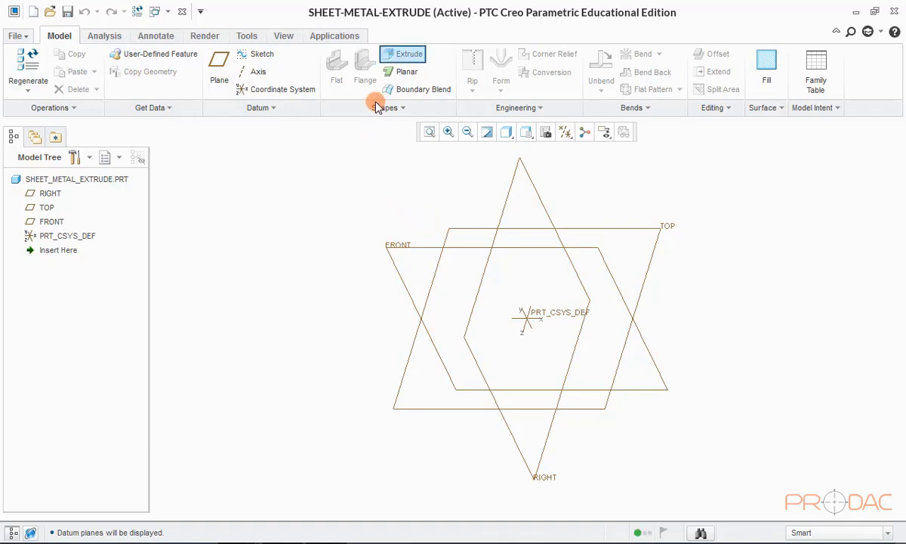
{"action": "left_click", "coordinate": [403, 54]}
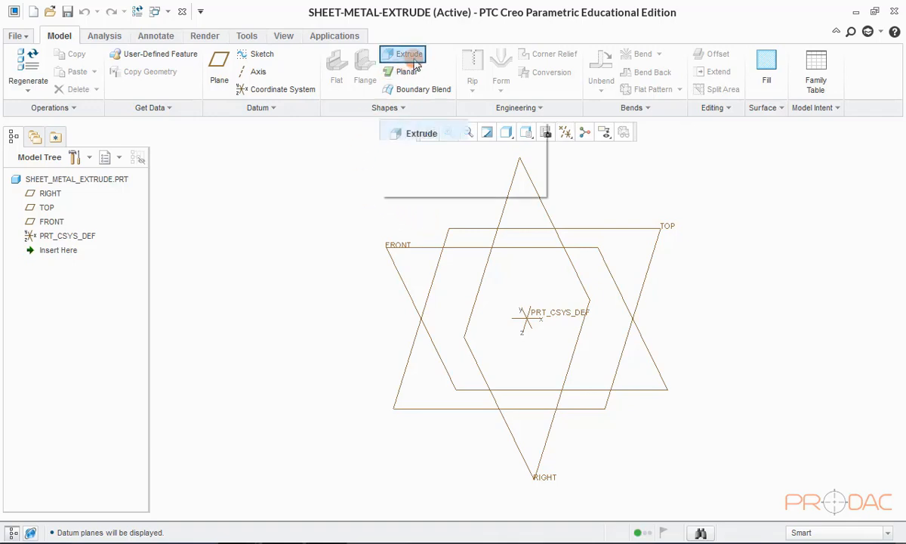
{"action": "left_click", "coordinate": [403, 61]}
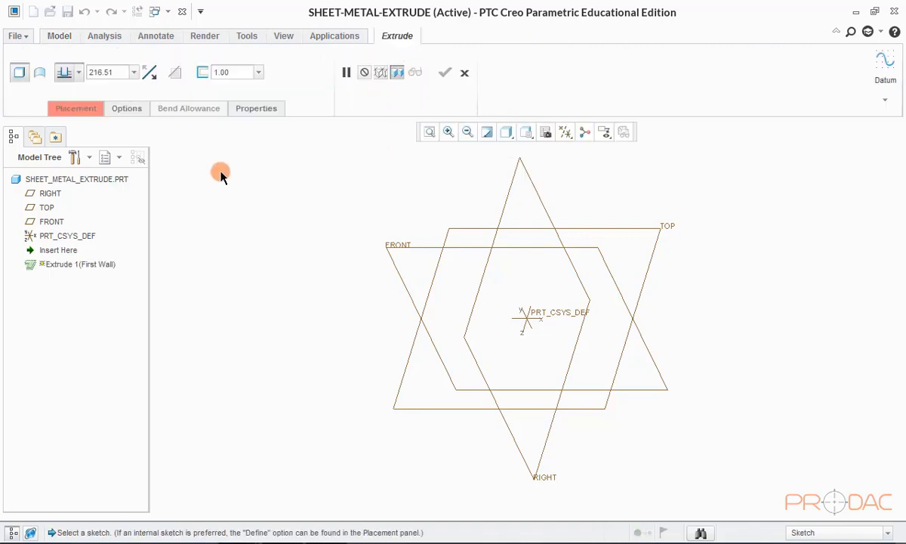
{"action": "left_click", "coordinate": [75, 108]}
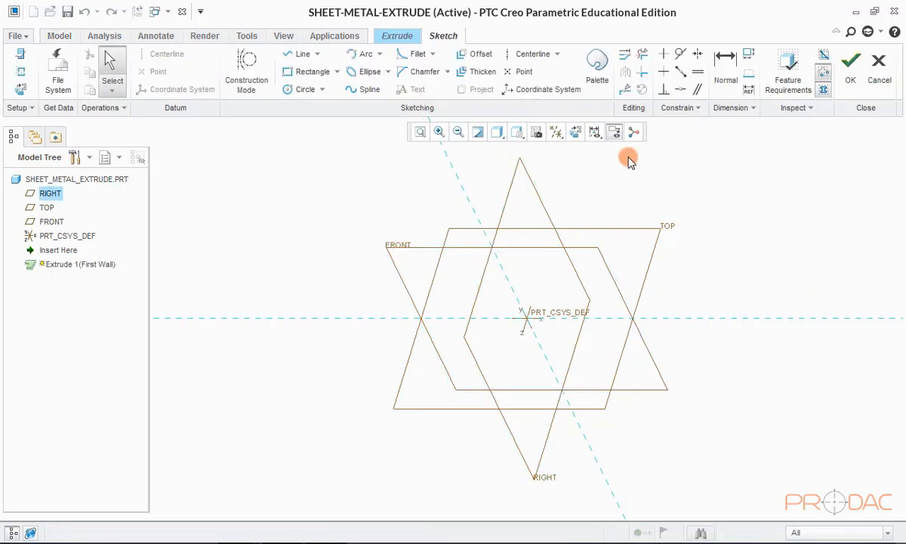
Step: Draw the channel line chain with R4 fillets, equal 15 flanges, 70 wide, 25 high
{"action": "left_click", "coordinate": [536, 132]}
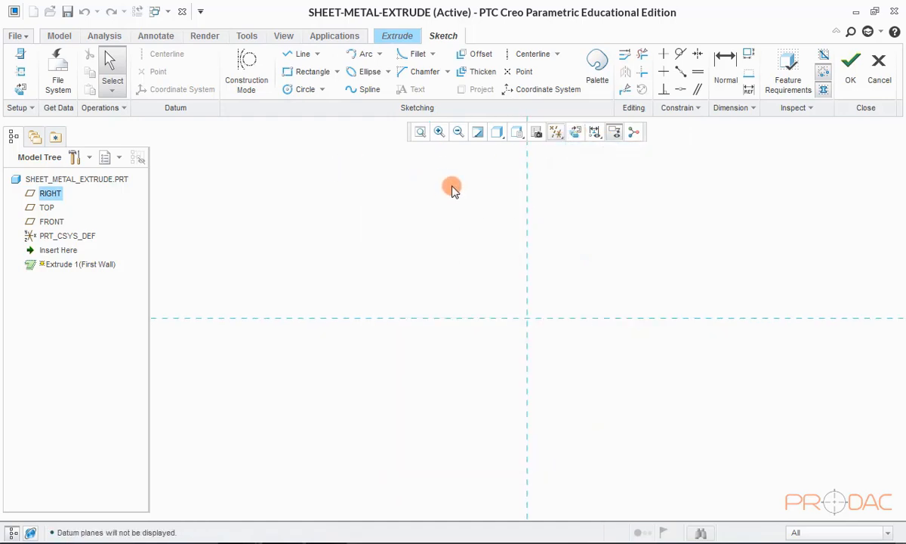
{"action": "mouse_move", "coordinate": [633, 227]}
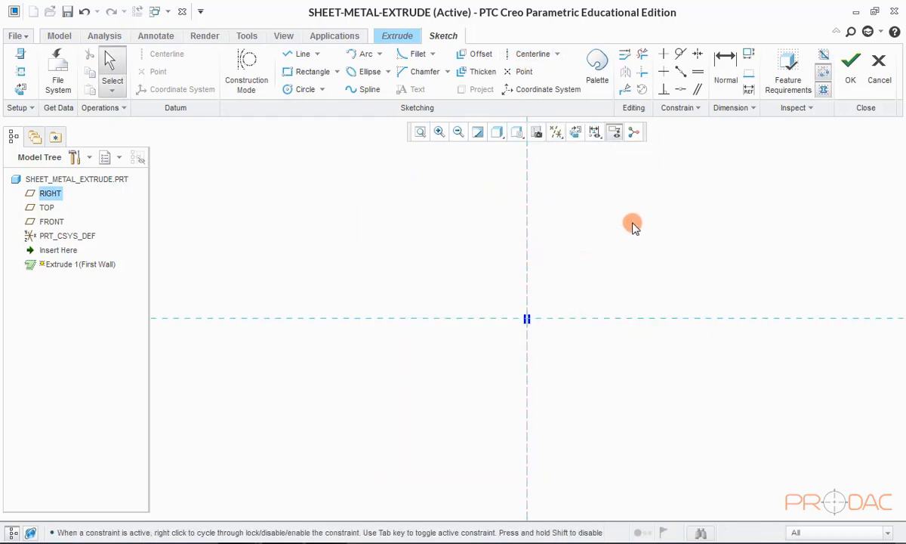
{"action": "left_click", "coordinate": [460, 316]}
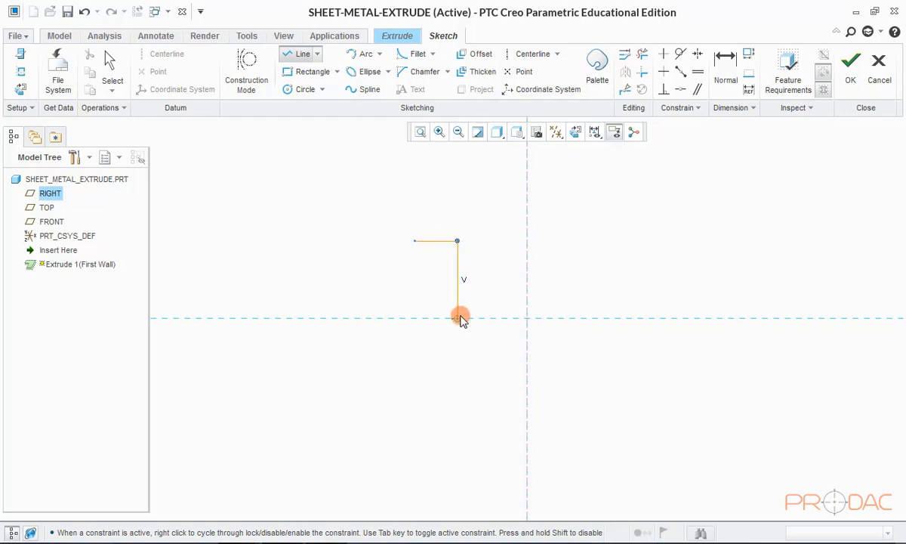
{"action": "left_click", "coordinate": [684, 219]}
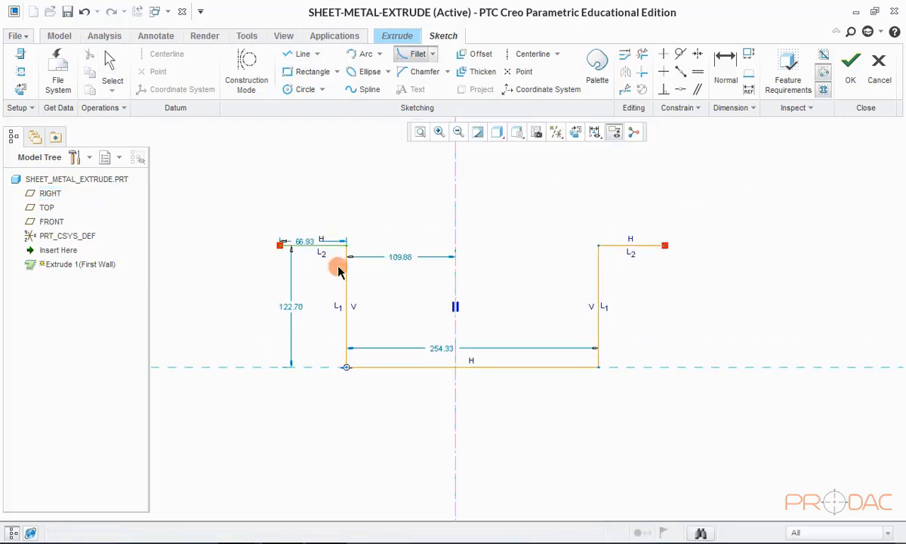
{"action": "left_click", "coordinate": [417, 53]}
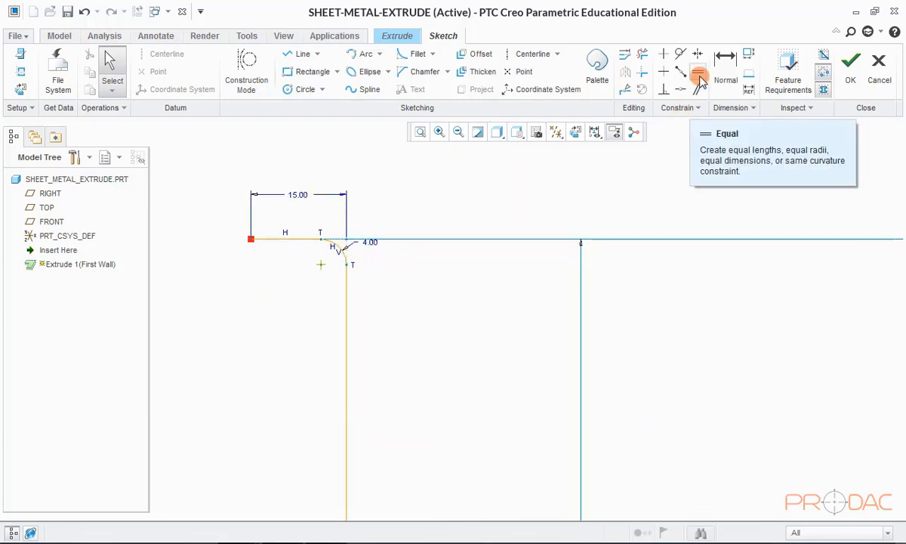
{"action": "left_click", "coordinate": [697, 72]}
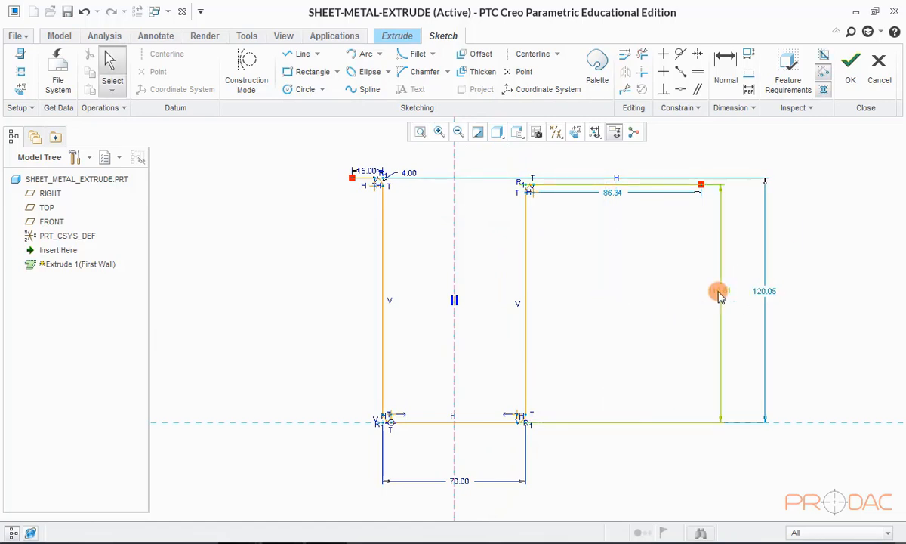
{"action": "left_click_drag", "start_coordinate": [717, 292], "coordinate": [642, 292]}
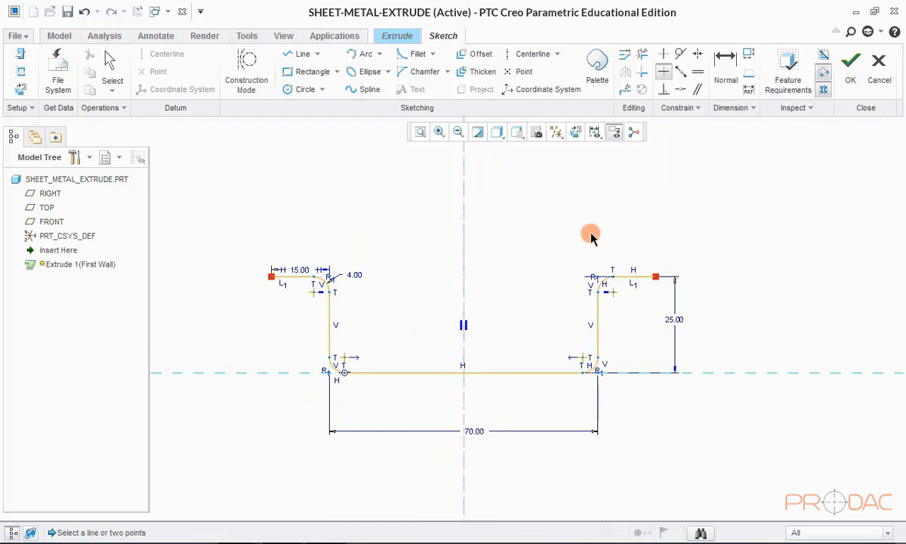
{"action": "mouse_move", "coordinate": [694, 182]}
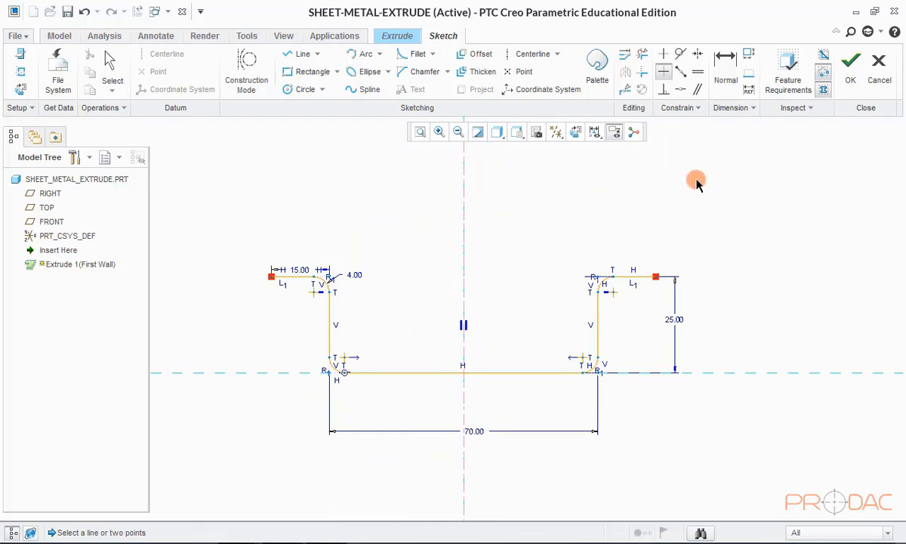
Step: Thicken the profile 2 thick toward the upward side and accept the sketch
{"action": "right_click", "coordinate": [718, 212]}
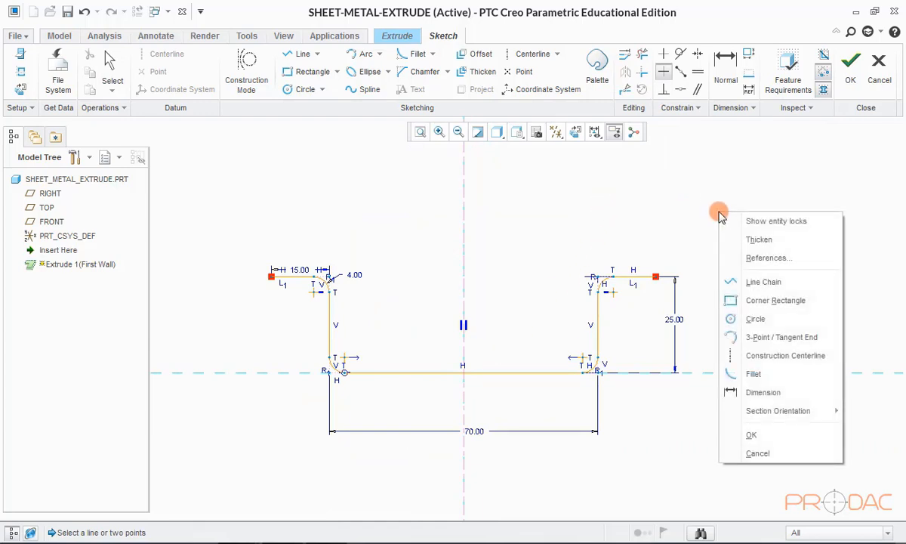
{"action": "mouse_move", "coordinate": [759, 240]}
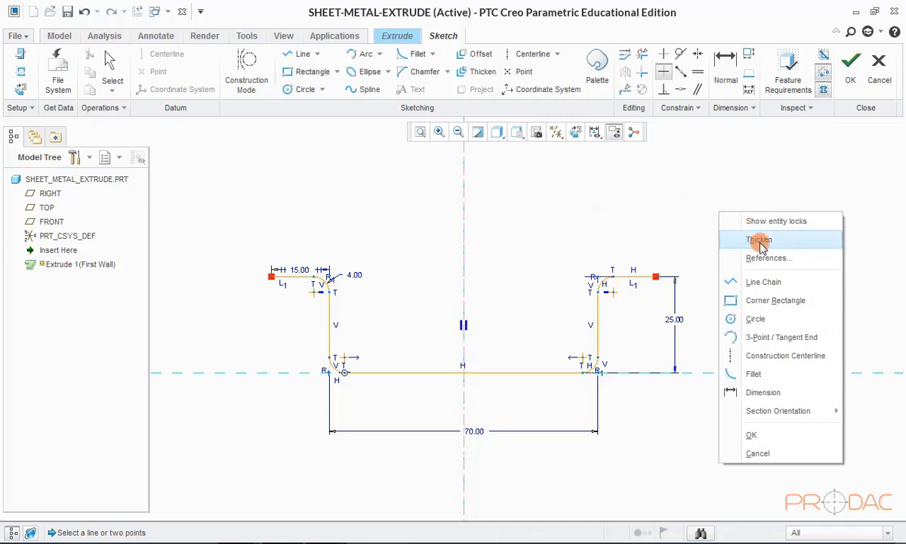
{"action": "left_click", "coordinate": [758, 239]}
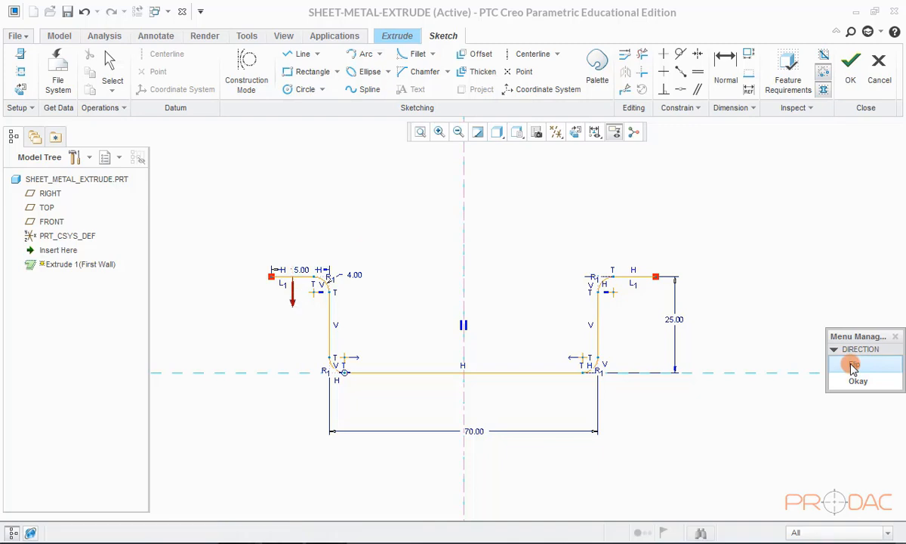
{"action": "left_click", "coordinate": [851, 364]}
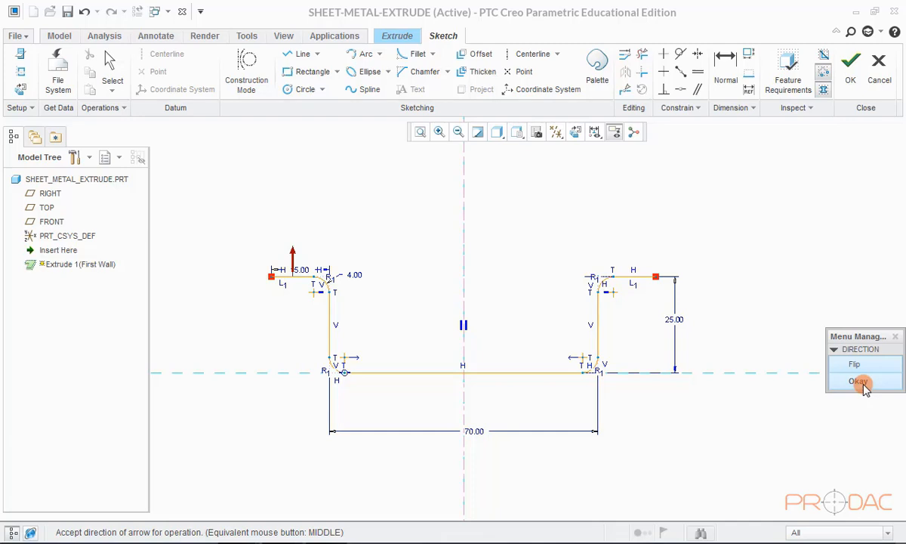
{"action": "left_click", "coordinate": [857, 381]}
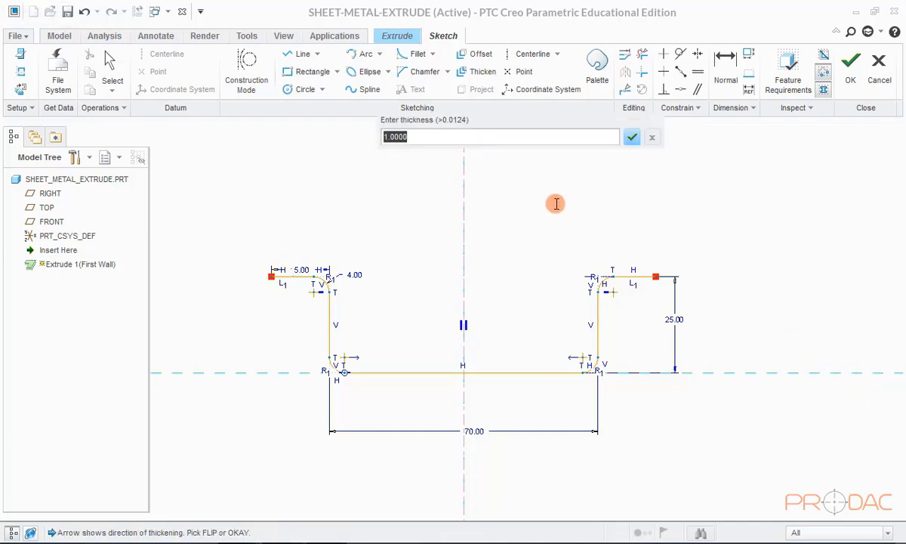
{"action": "mouse_move", "coordinate": [421, 202]}
{"action": "type", "text": "2"}
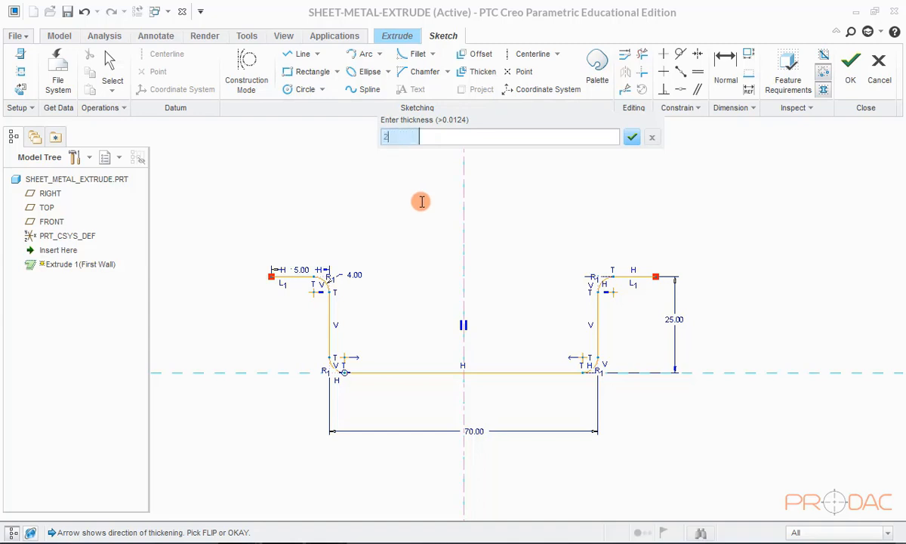
{"action": "left_click", "coordinate": [632, 137]}
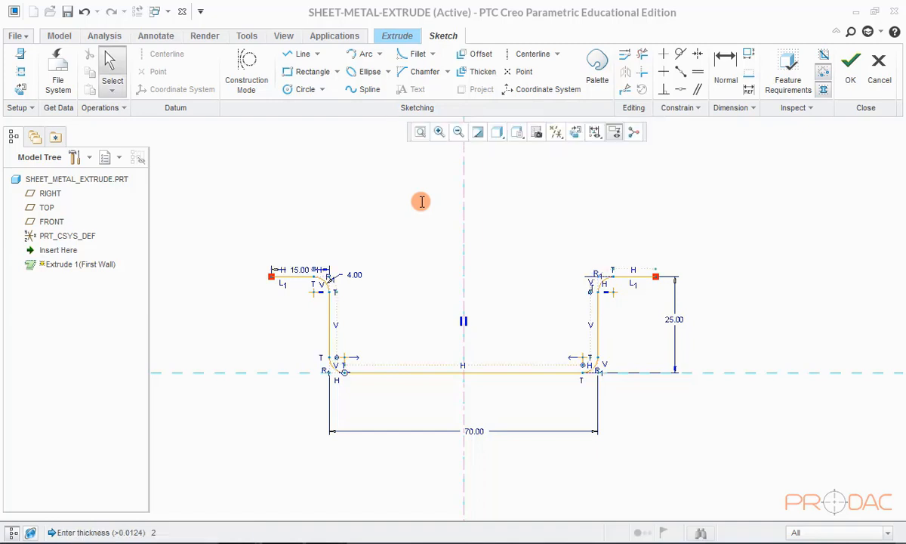
{"action": "left_click", "coordinate": [850, 62]}
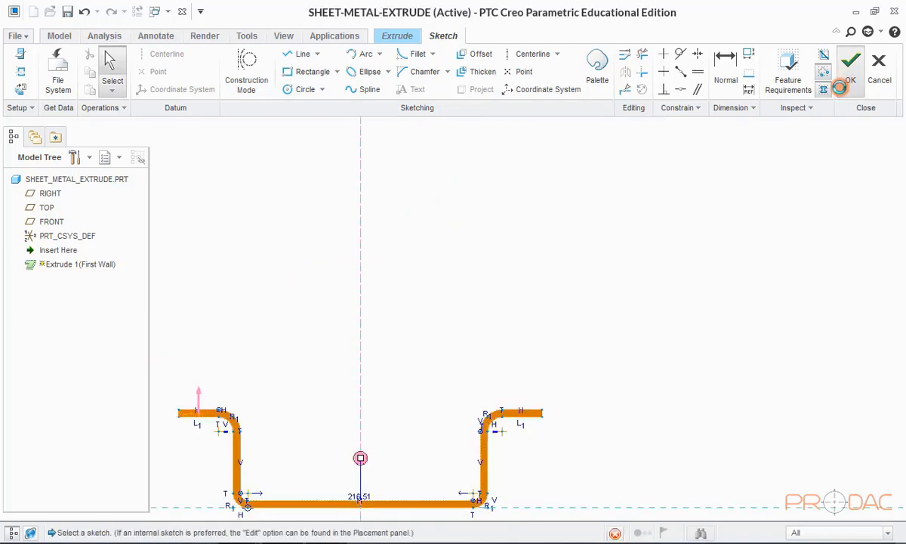
Step: Extrude the thickened section 200 long as the first wall and orbit the result
{"action": "left_click", "coordinate": [850, 64]}
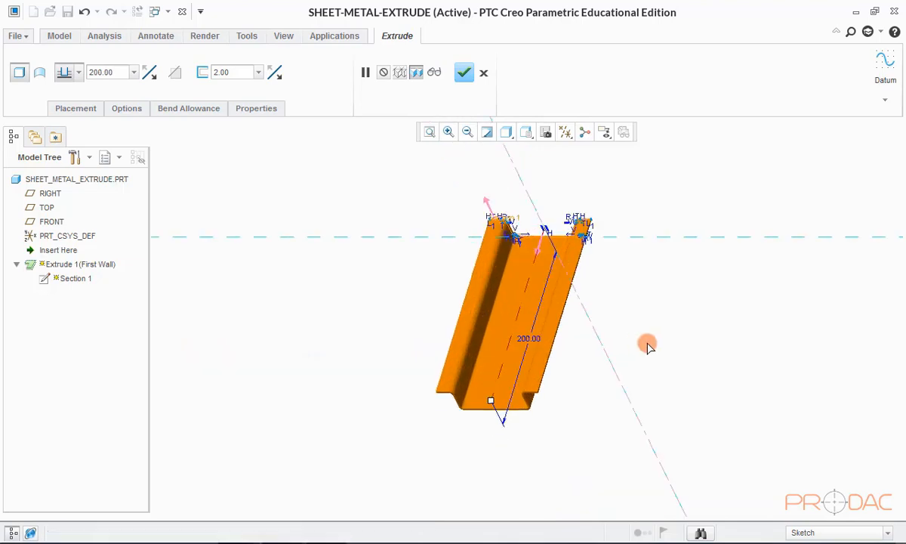
{"action": "left_click", "coordinate": [463, 72]}
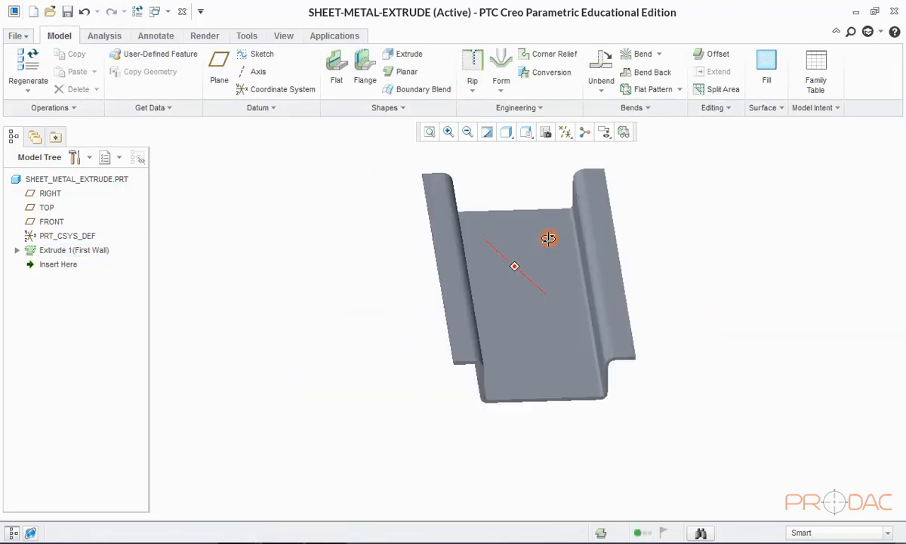
{"action": "left_click_drag", "start_coordinate": [548, 238], "coordinate": [402, 299]}
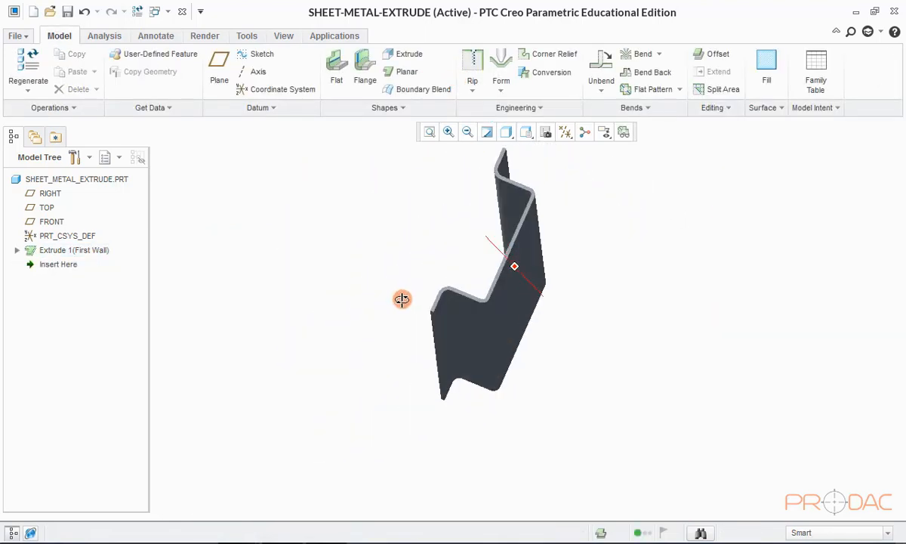
{"action": "left_click_drag", "start_coordinate": [402, 299], "coordinate": [430, 193]}
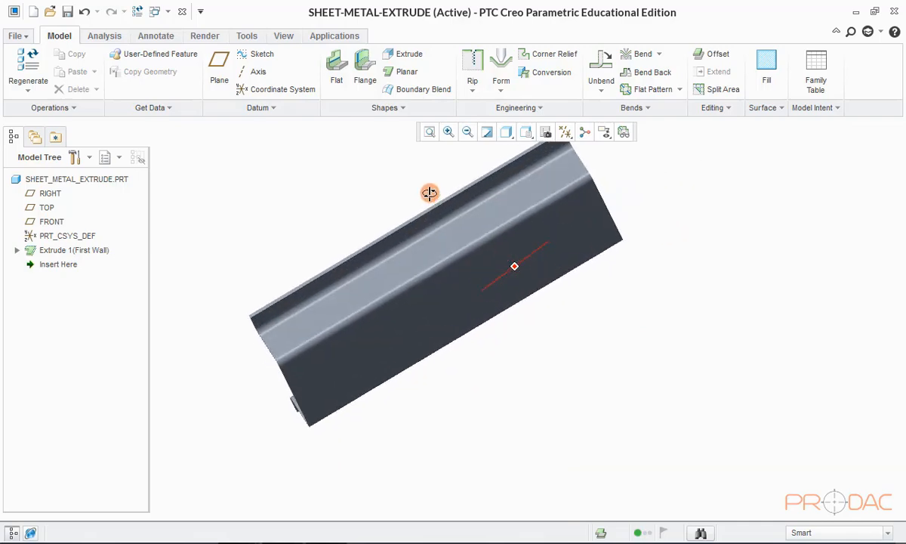
{"action": "left_click_drag", "start_coordinate": [429, 192], "coordinate": [523, 294]}
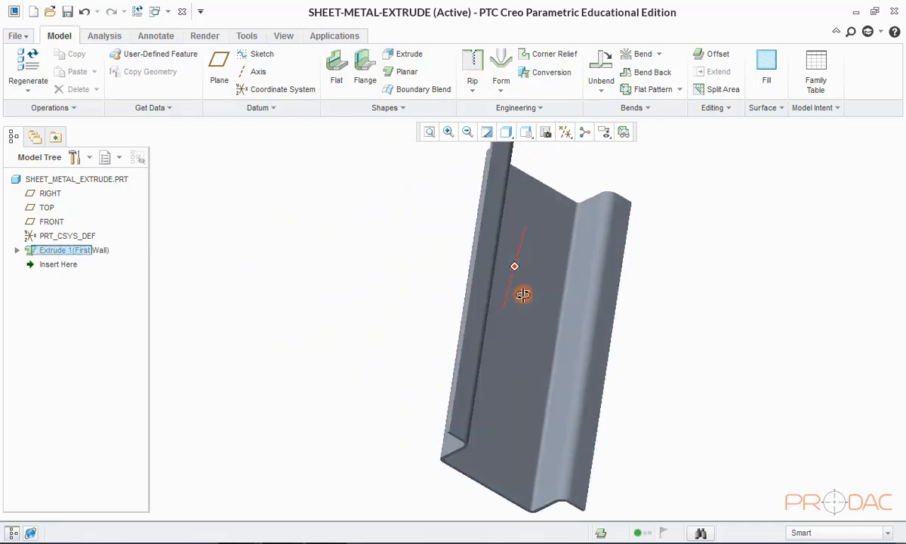